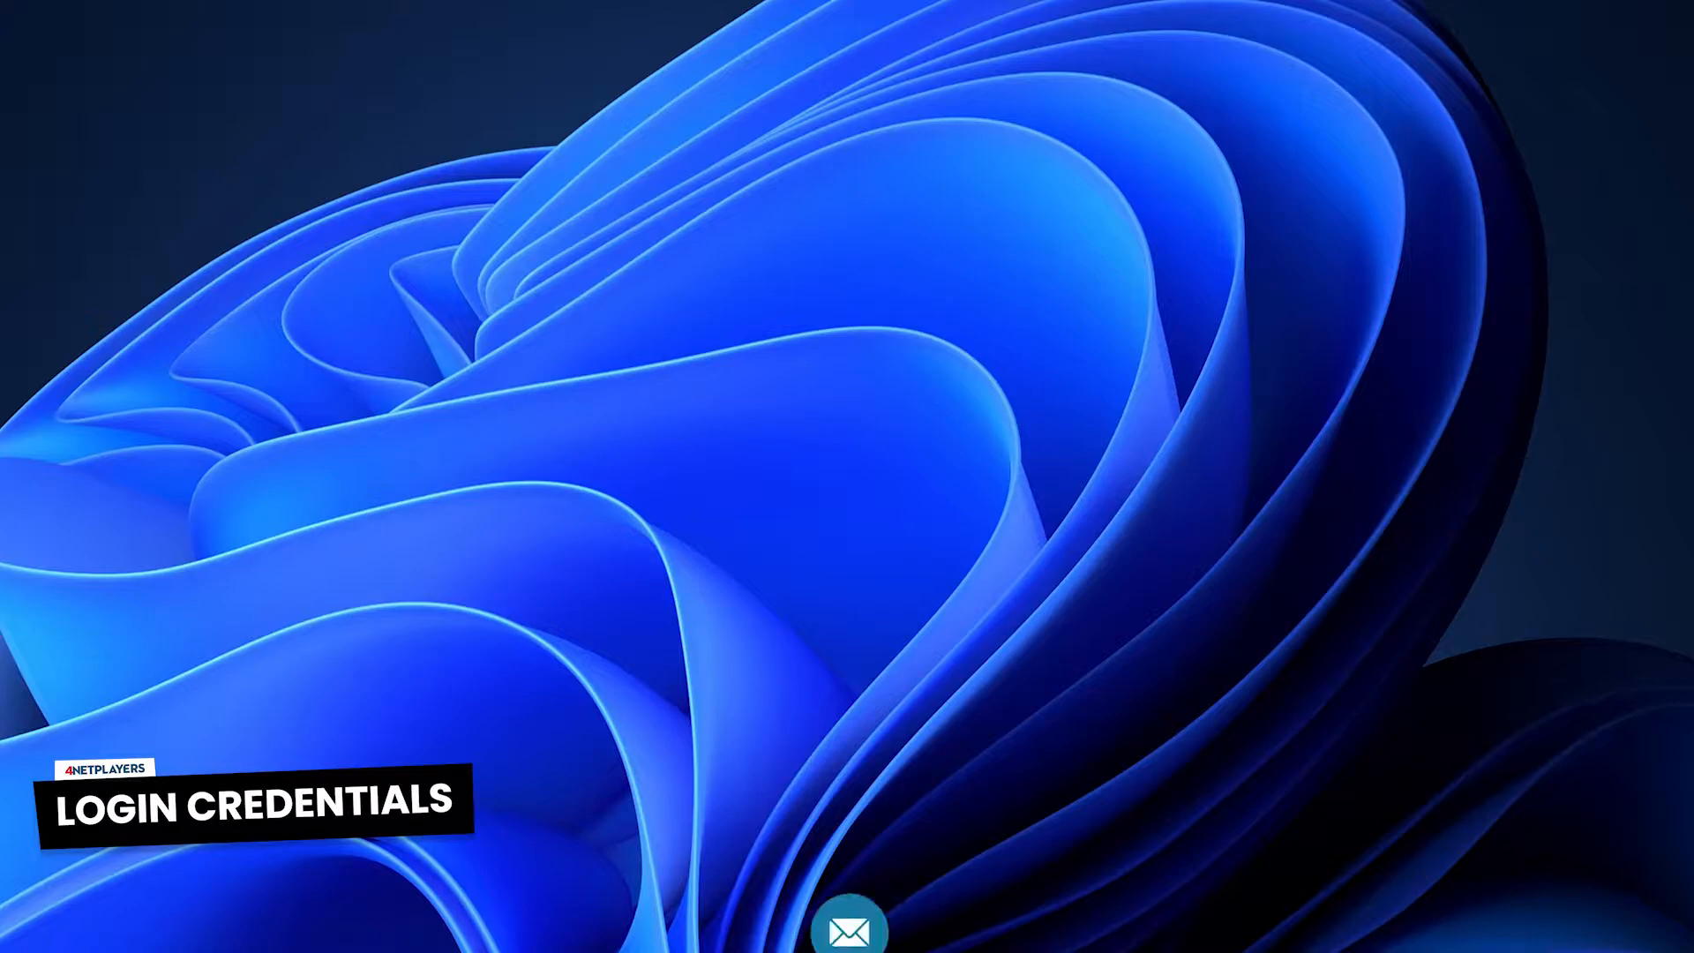
Download the Windows TeamSpeak Client 64-bit 3.5.6 from teamspeak.com's Downloads page
{"action": "left_click", "coordinate": [848, 928]}
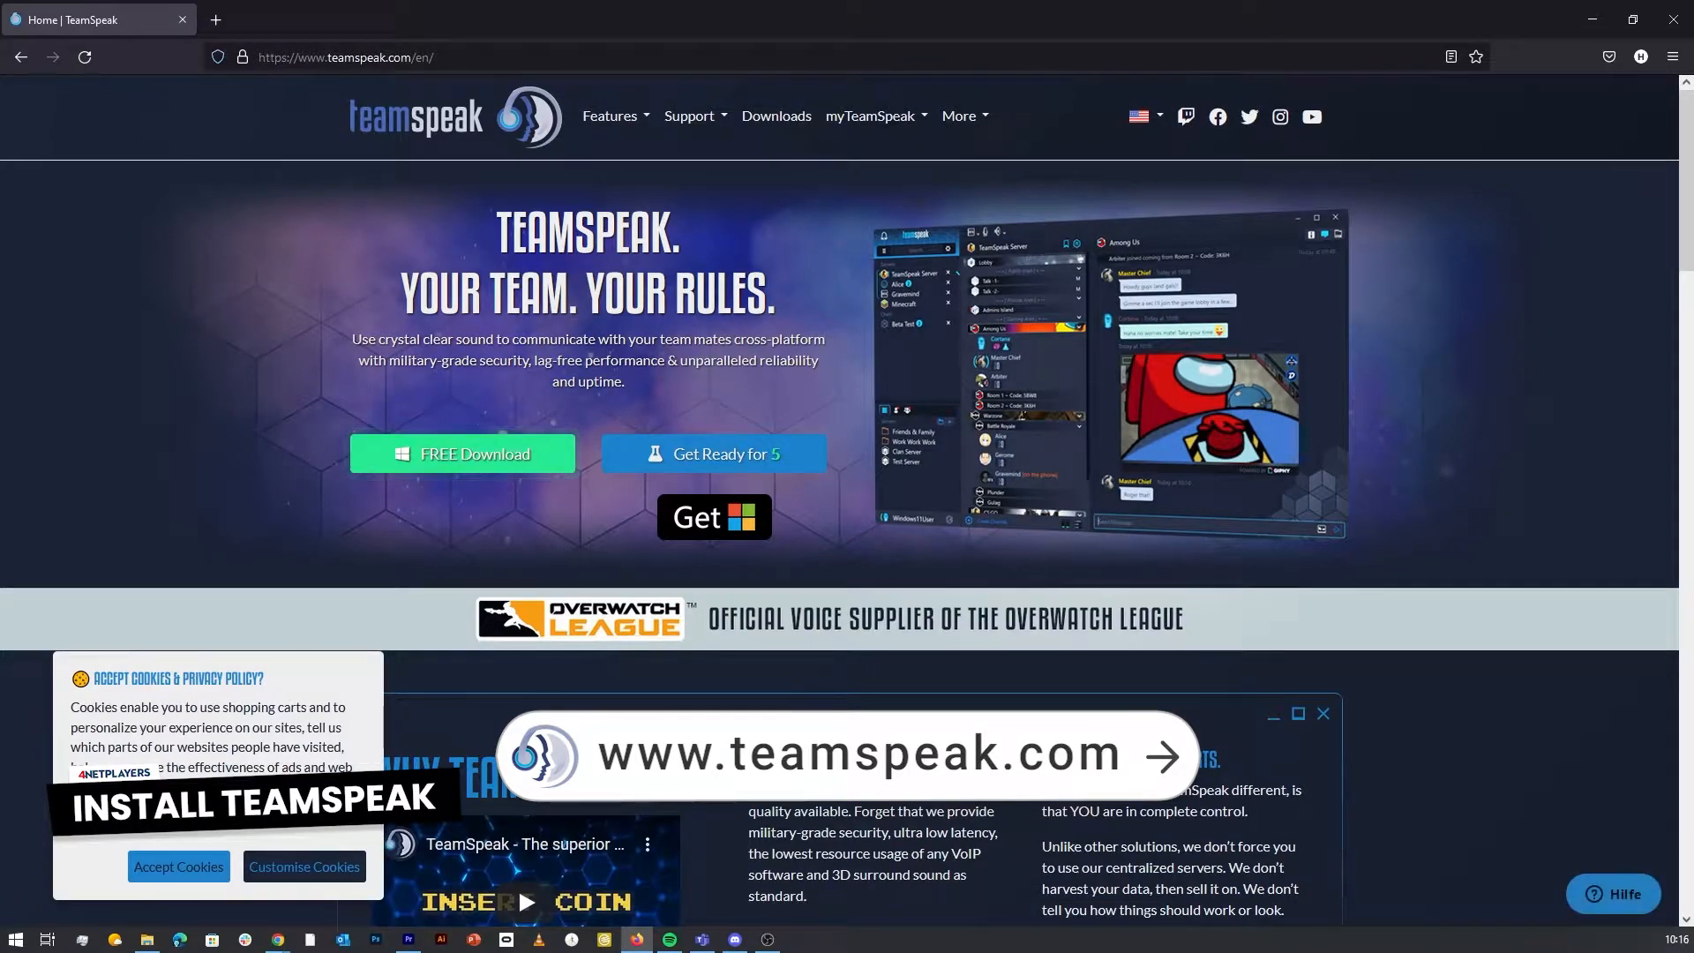
{"action": "mouse_move", "coordinate": [463, 453]}
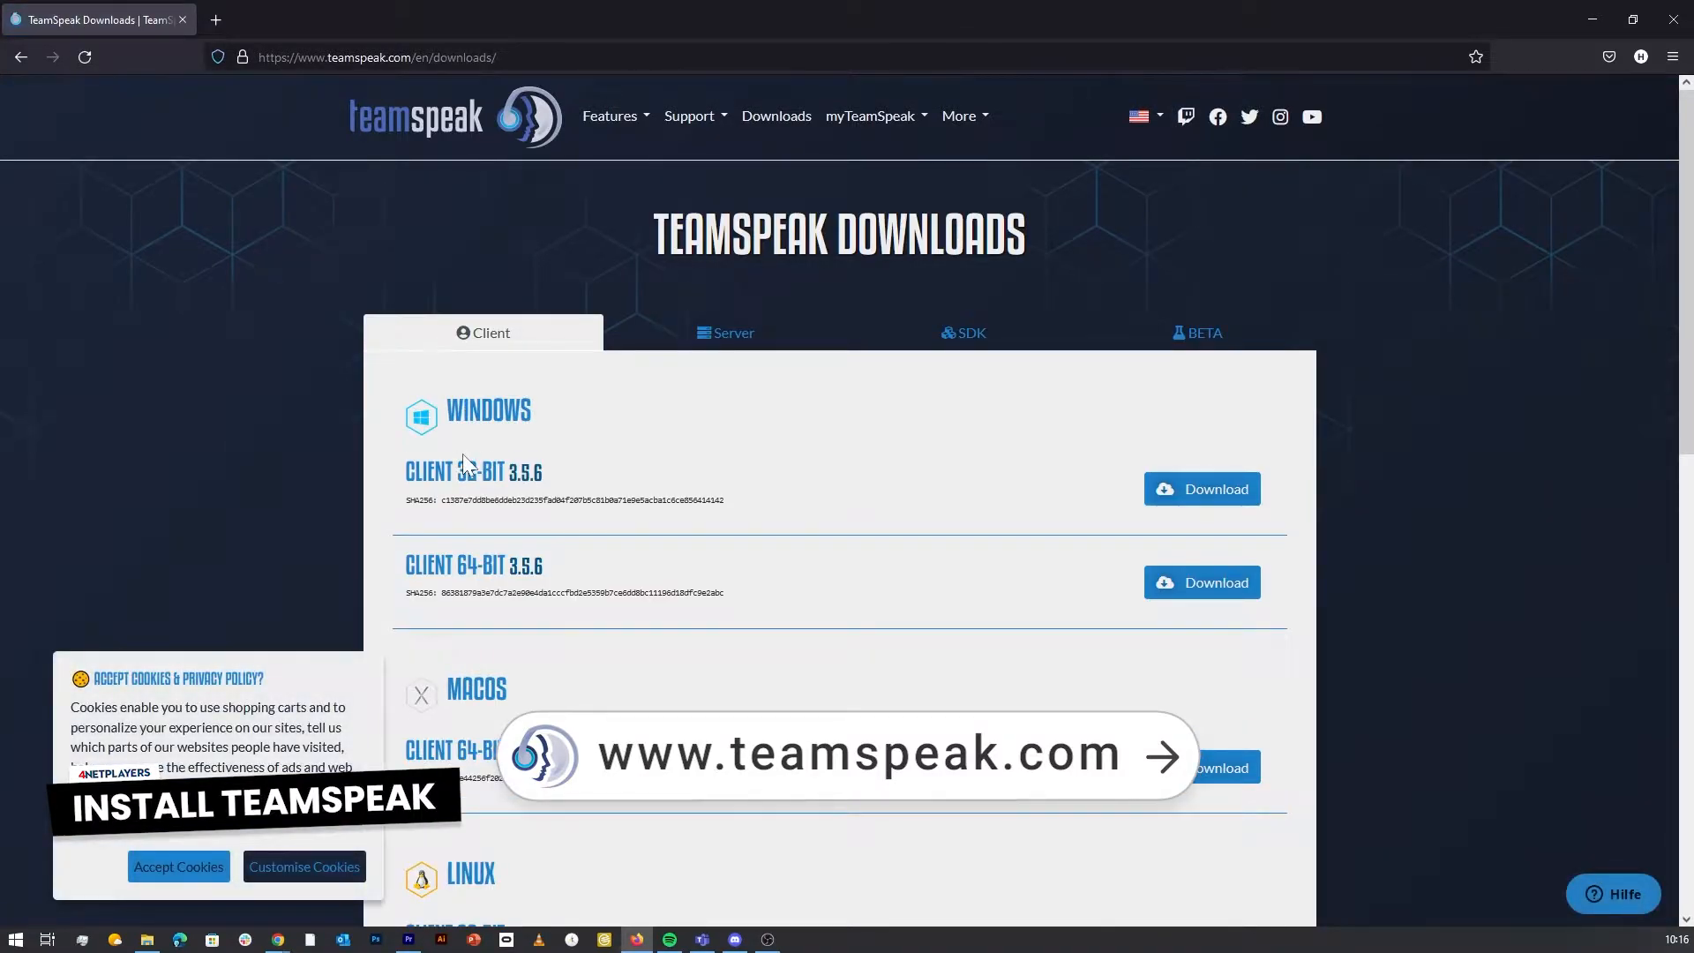
{"action": "scroll", "scroll_direction": "down", "scroll_amount": 3}
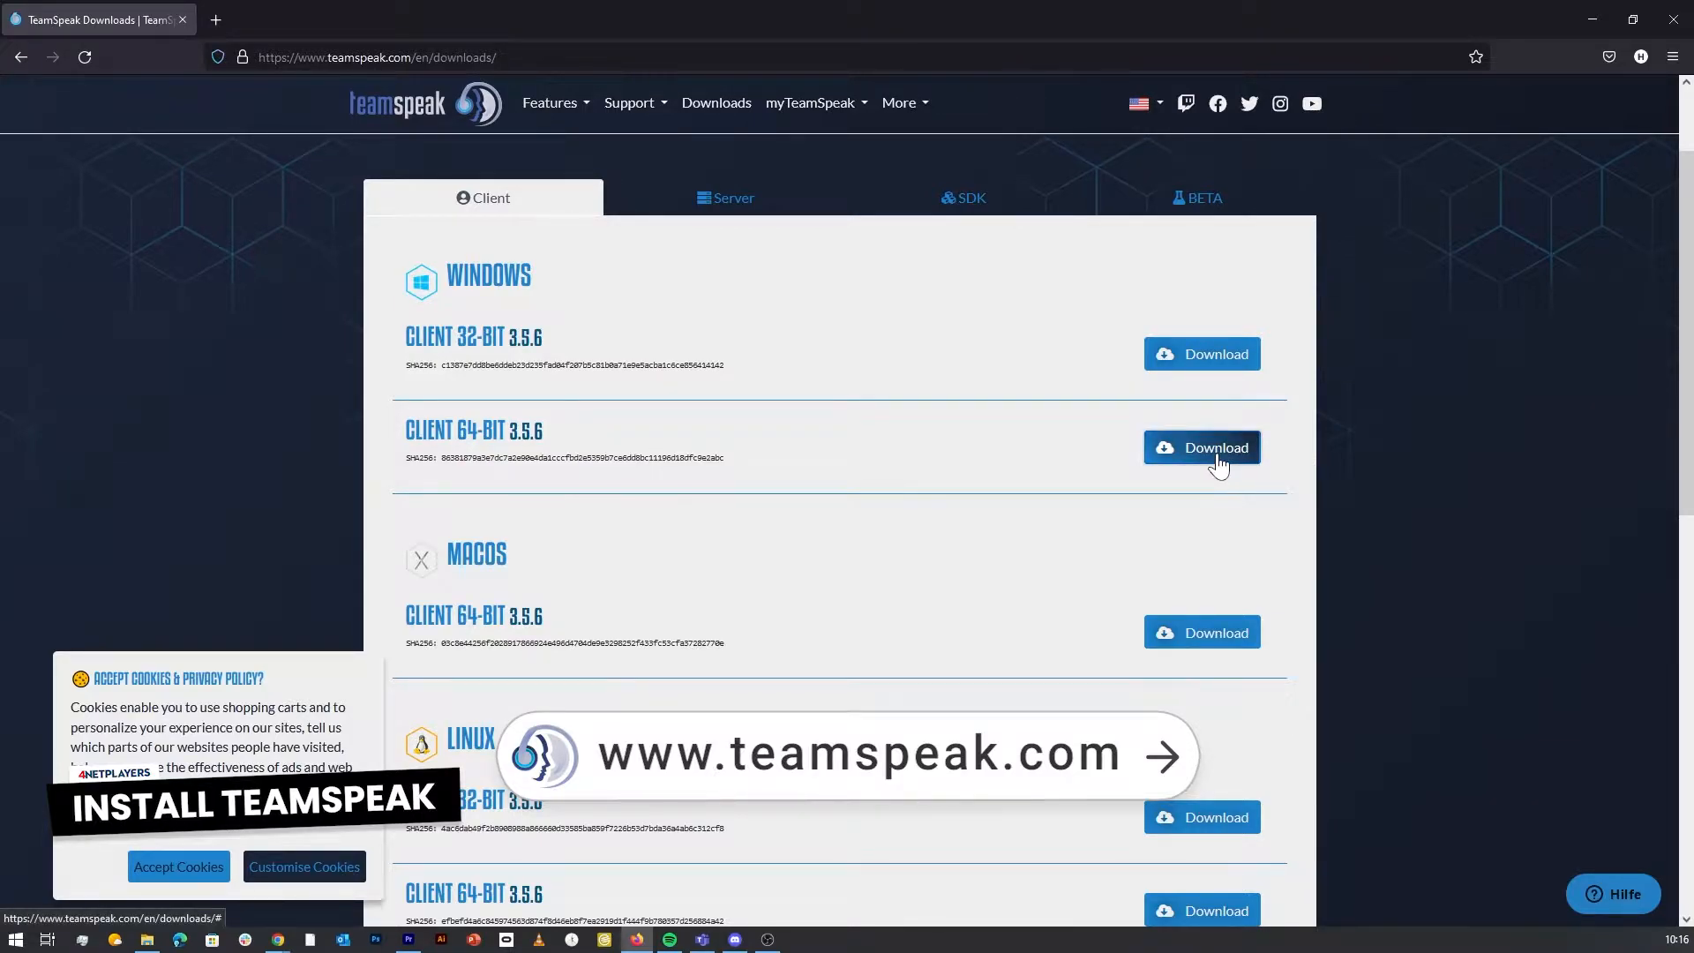
{"action": "left_click", "coordinate": [1200, 447]}
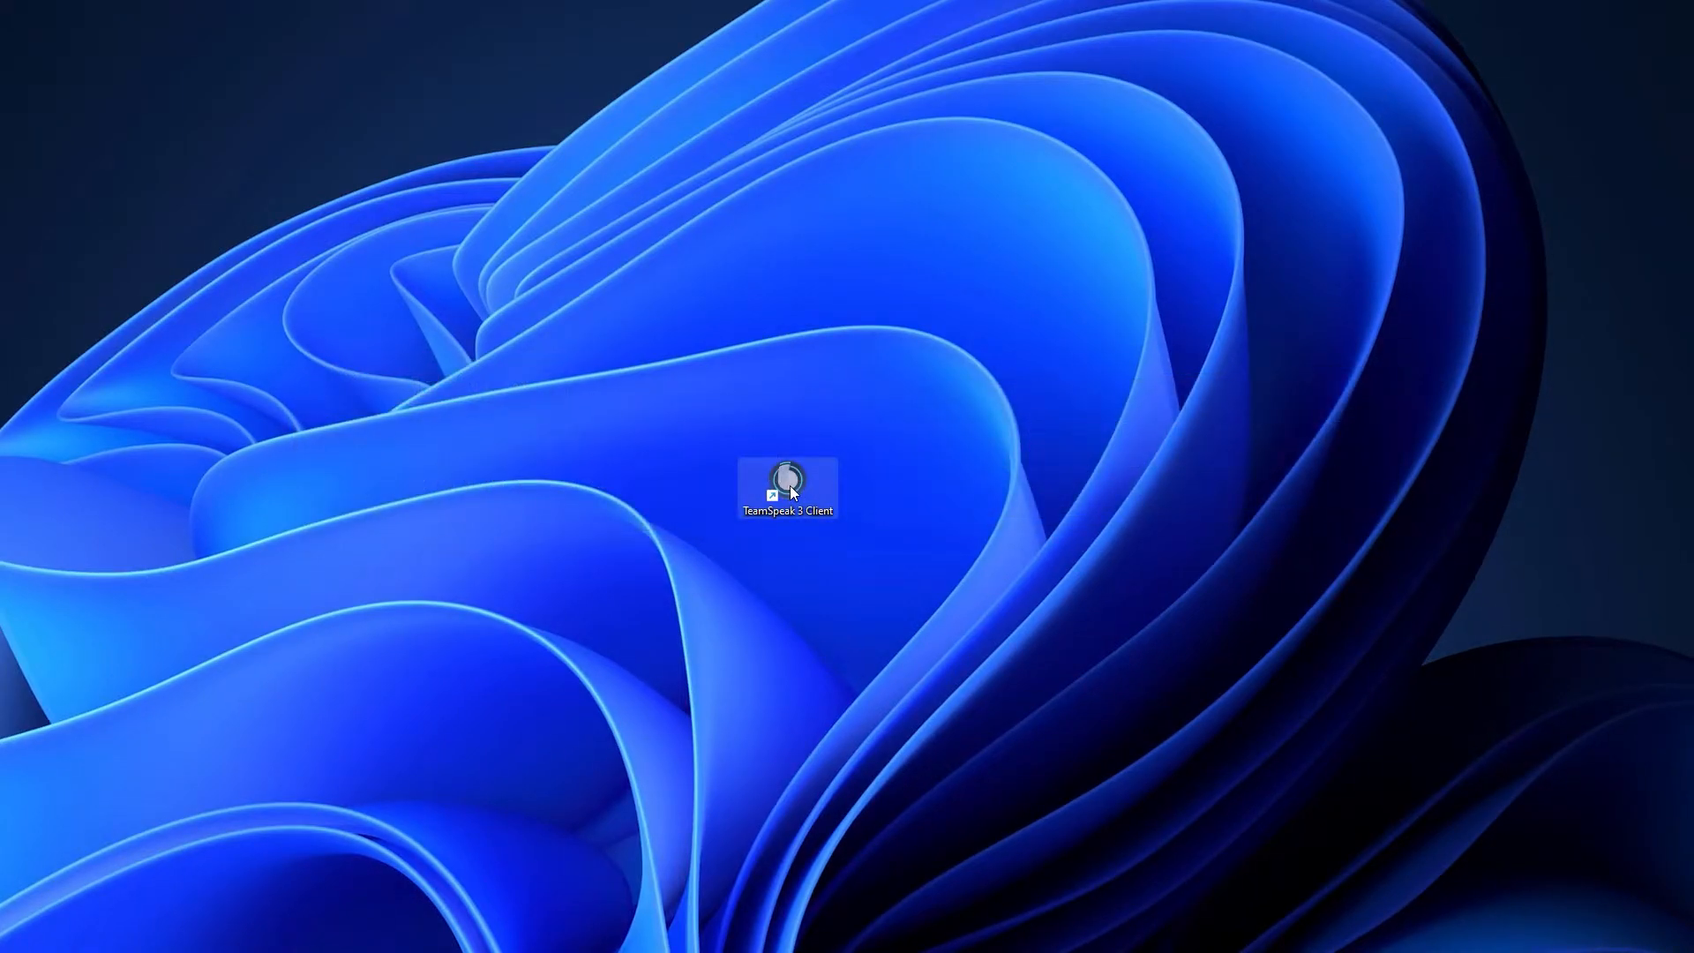
Launch TeamSpeak 3 and copy the server address from the e-mail into Verbinden
{"action": "double_click", "coordinate": [788, 487]}
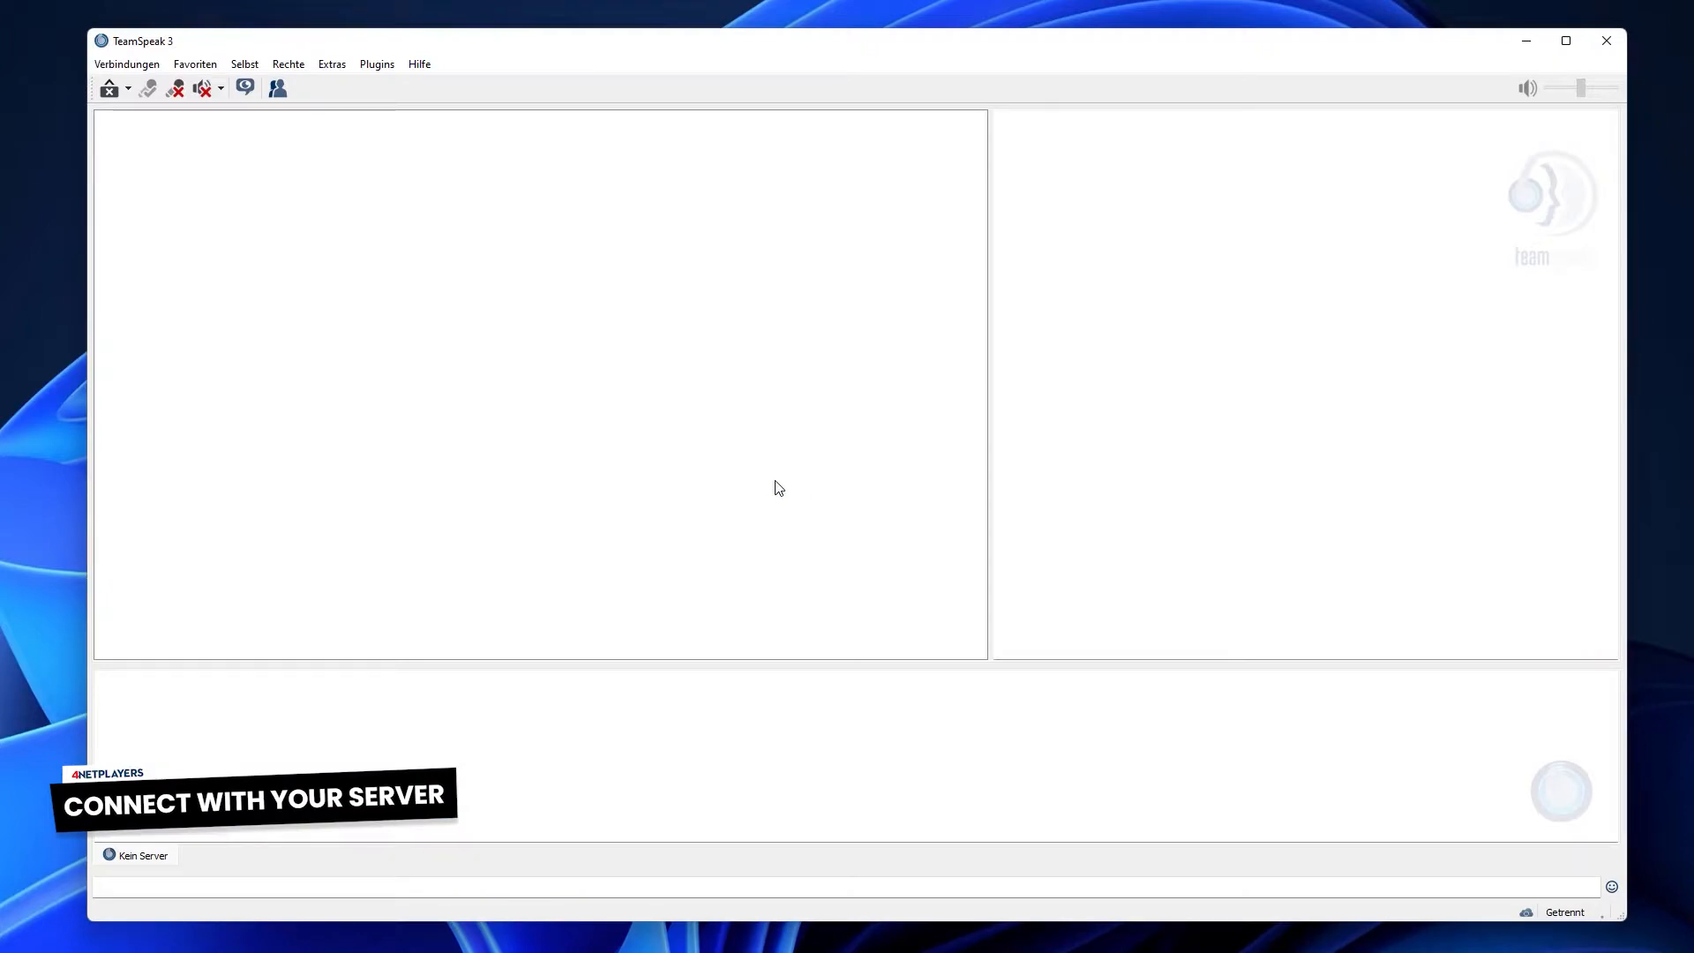
{"action": "left_click", "coordinate": [126, 63]}
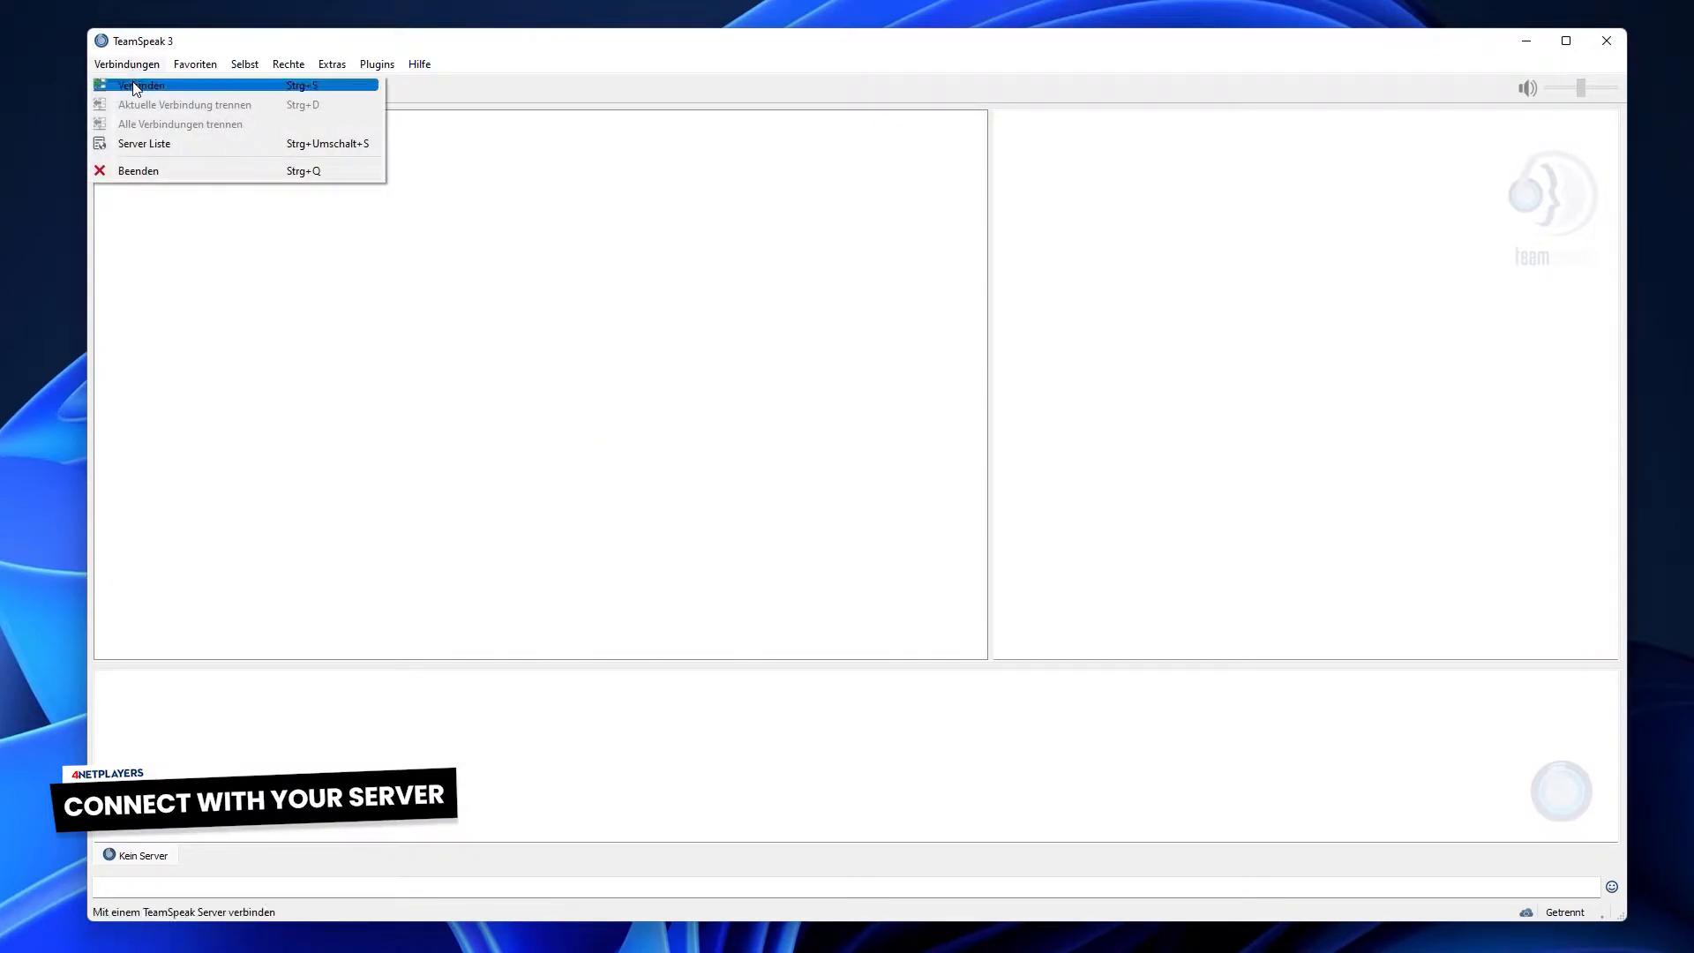
{"action": "left_click", "coordinate": [141, 86]}
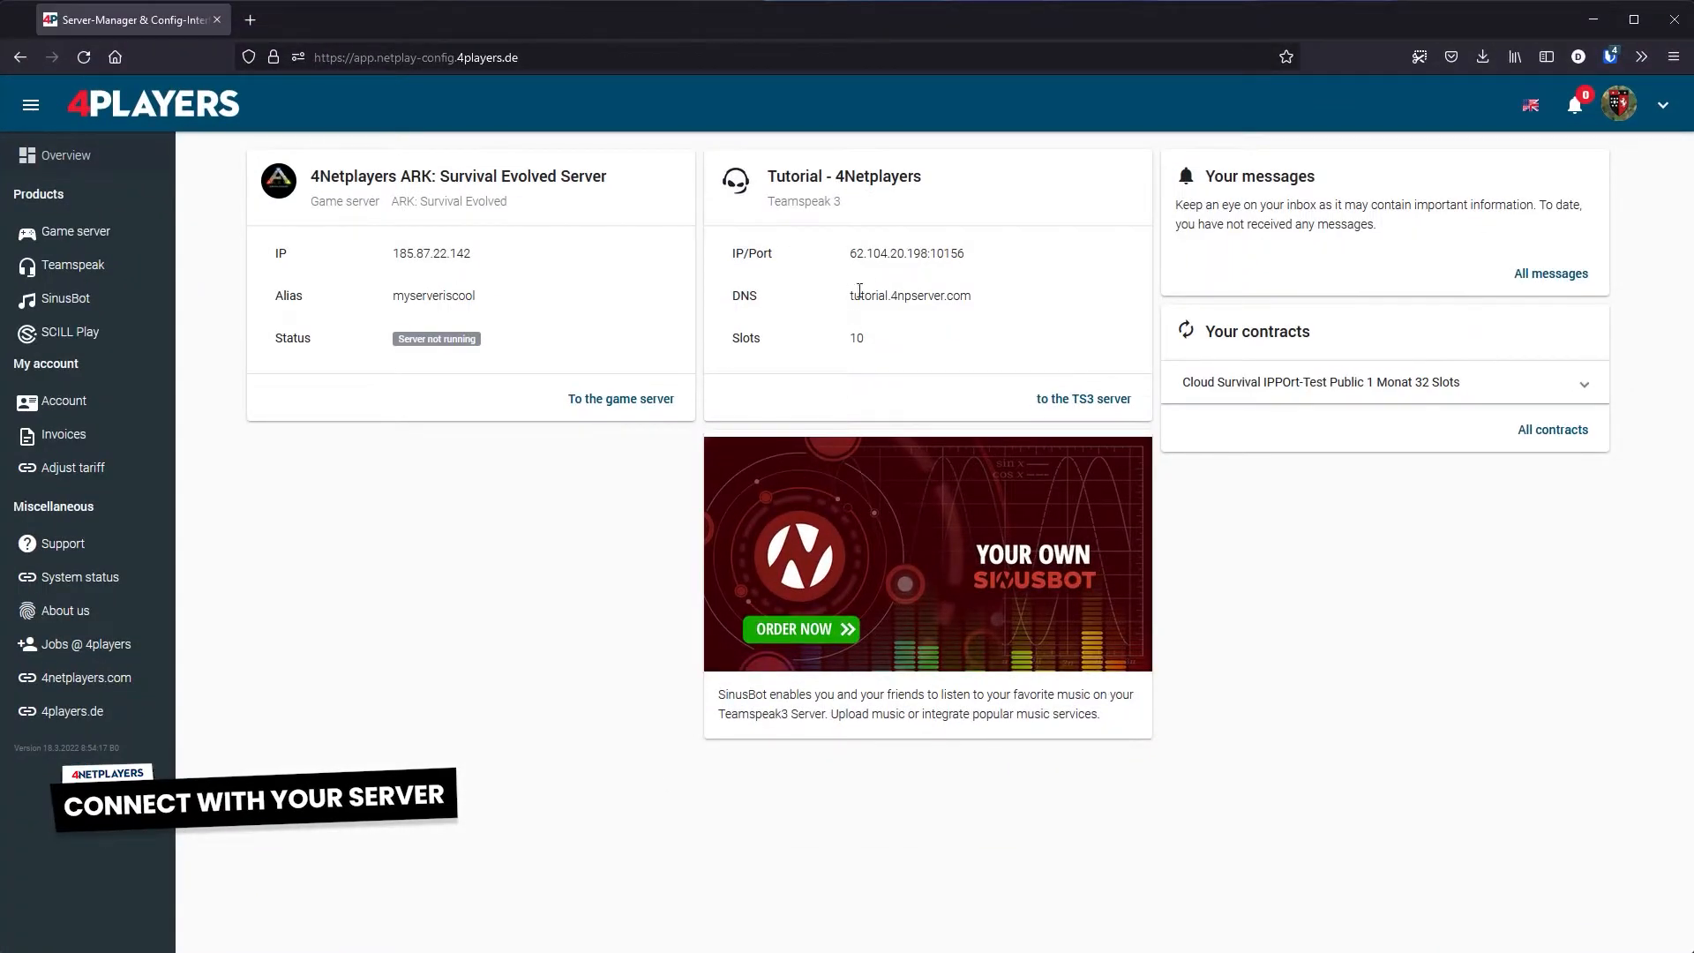
{"action": "double_click", "coordinate": [905, 253]}
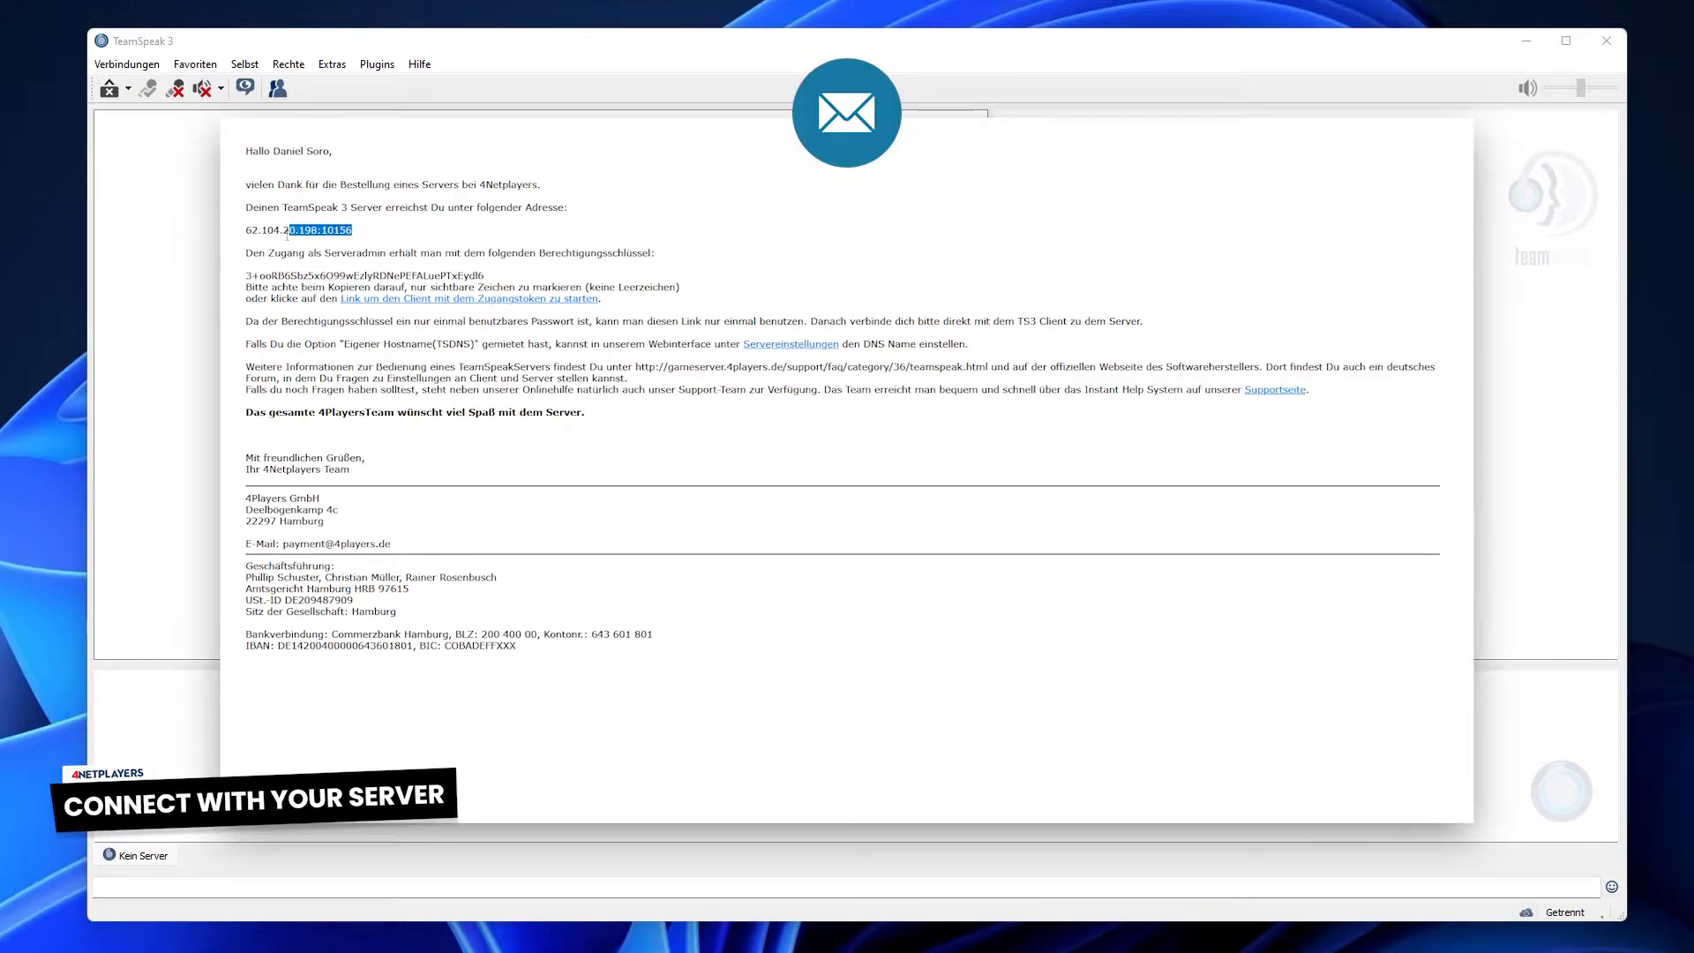
{"action": "right_click", "coordinate": [313, 229]}
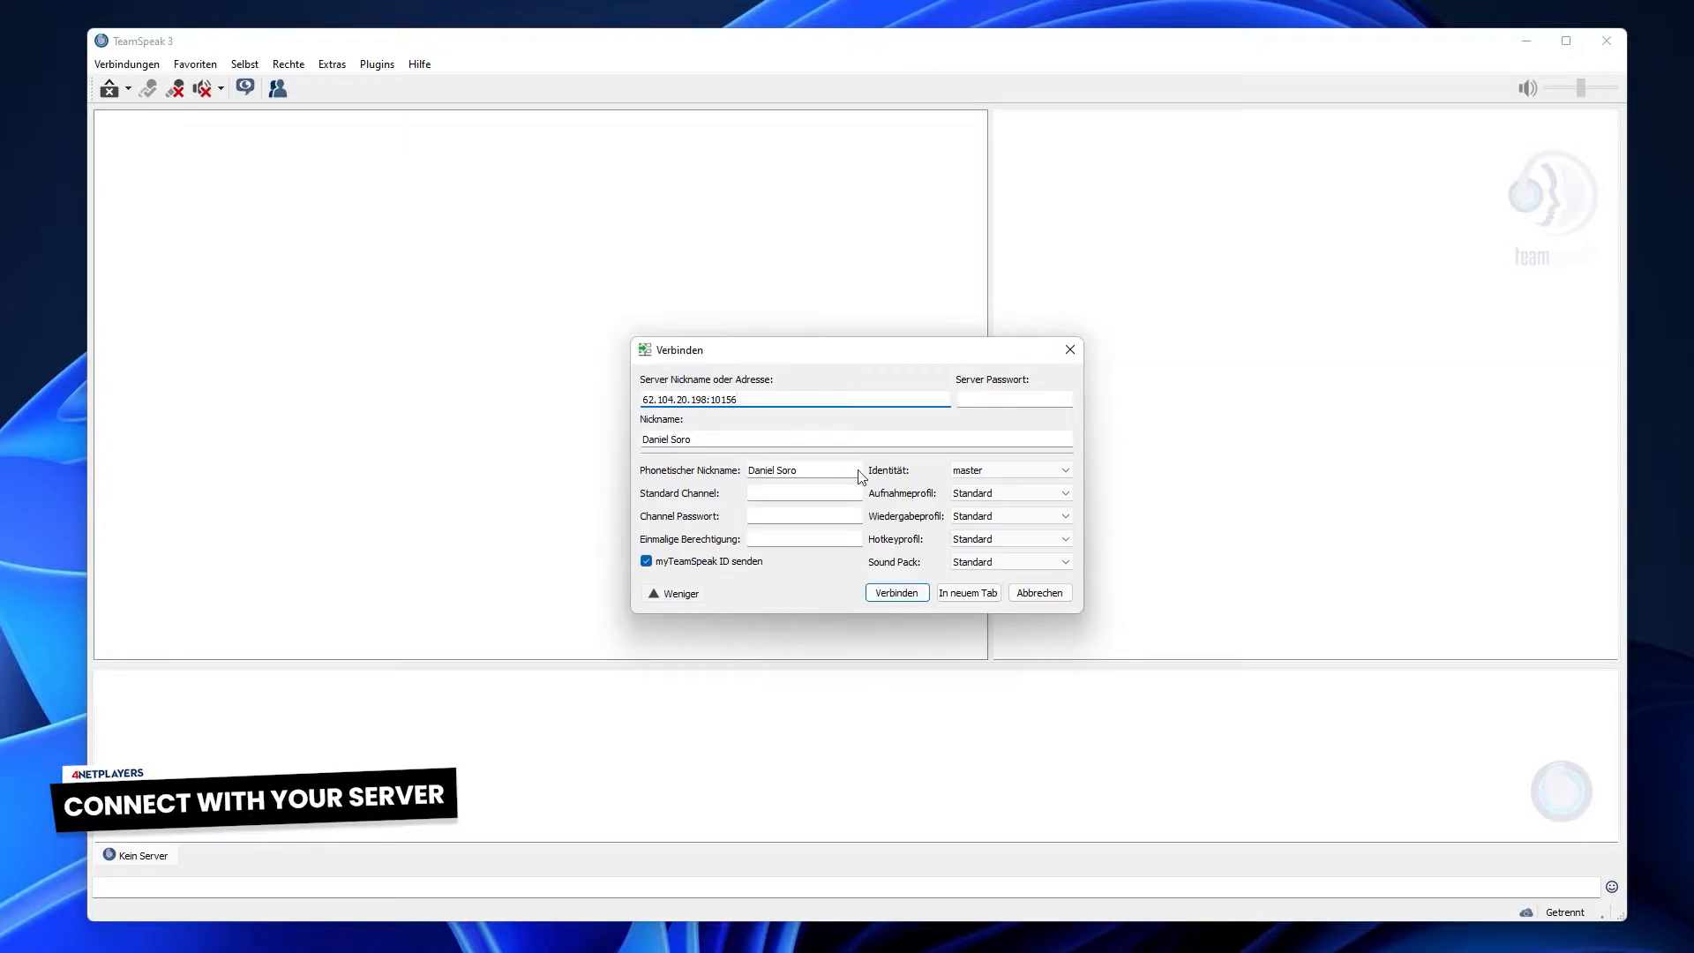
Connect to Tutorial - 4Netplayers and copy the admin privilege key from the e-mail
{"action": "left_click", "coordinate": [896, 592]}
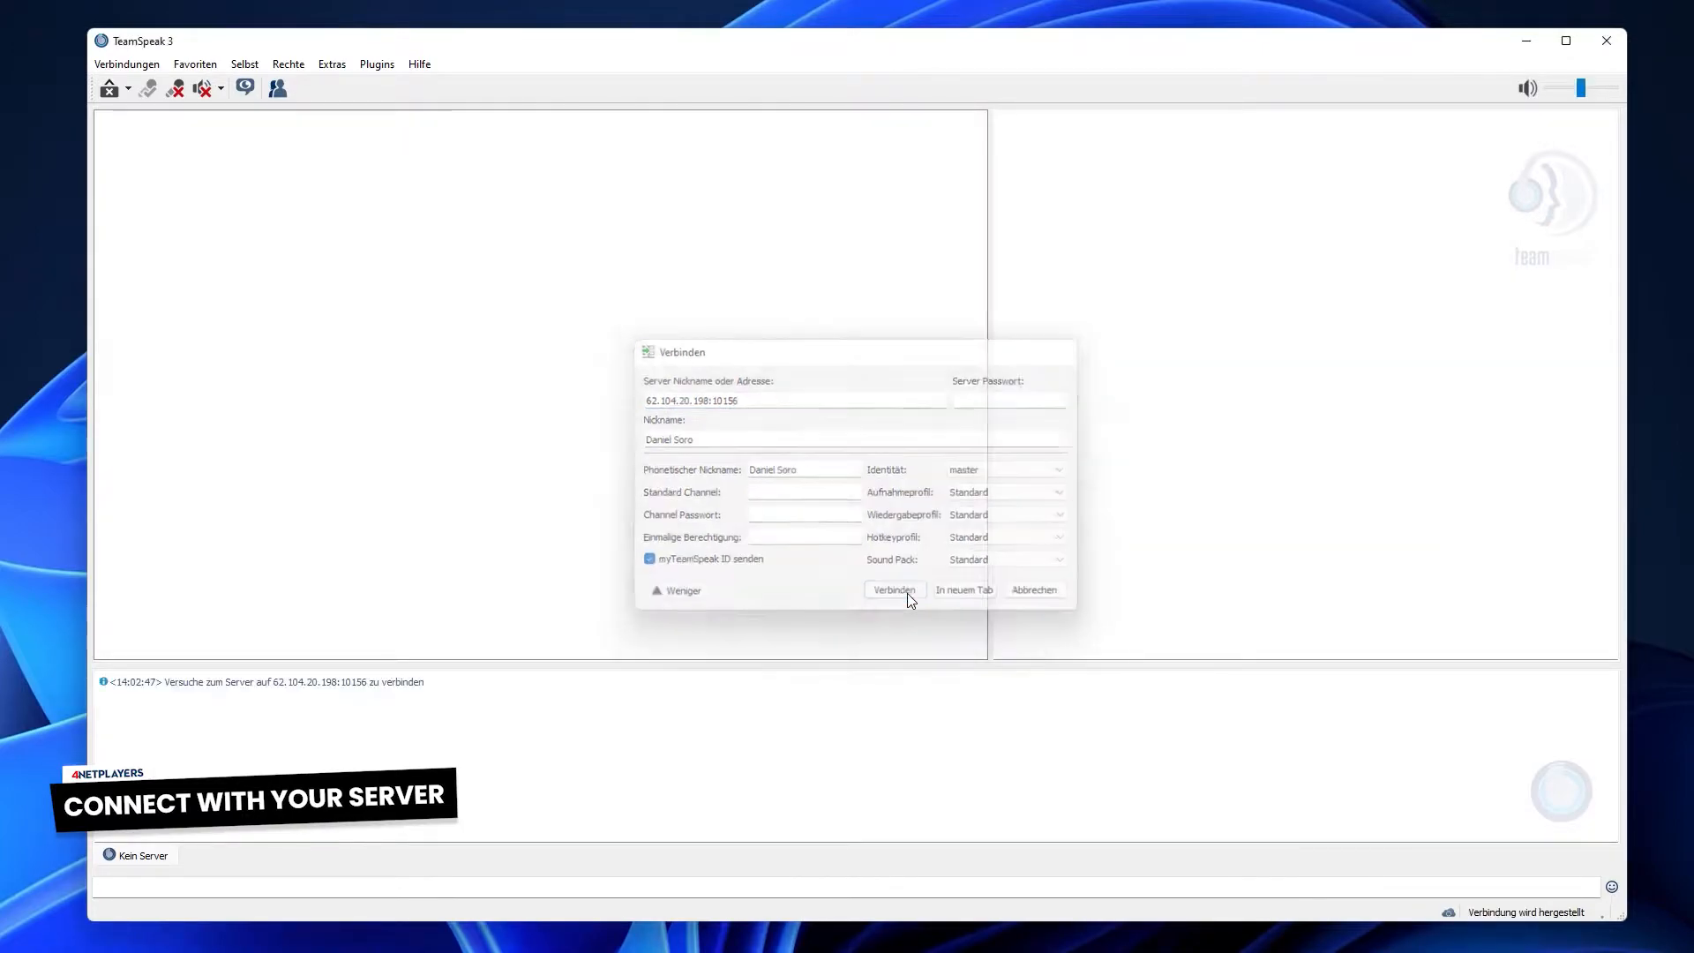
{"action": "left_click", "coordinate": [894, 590]}
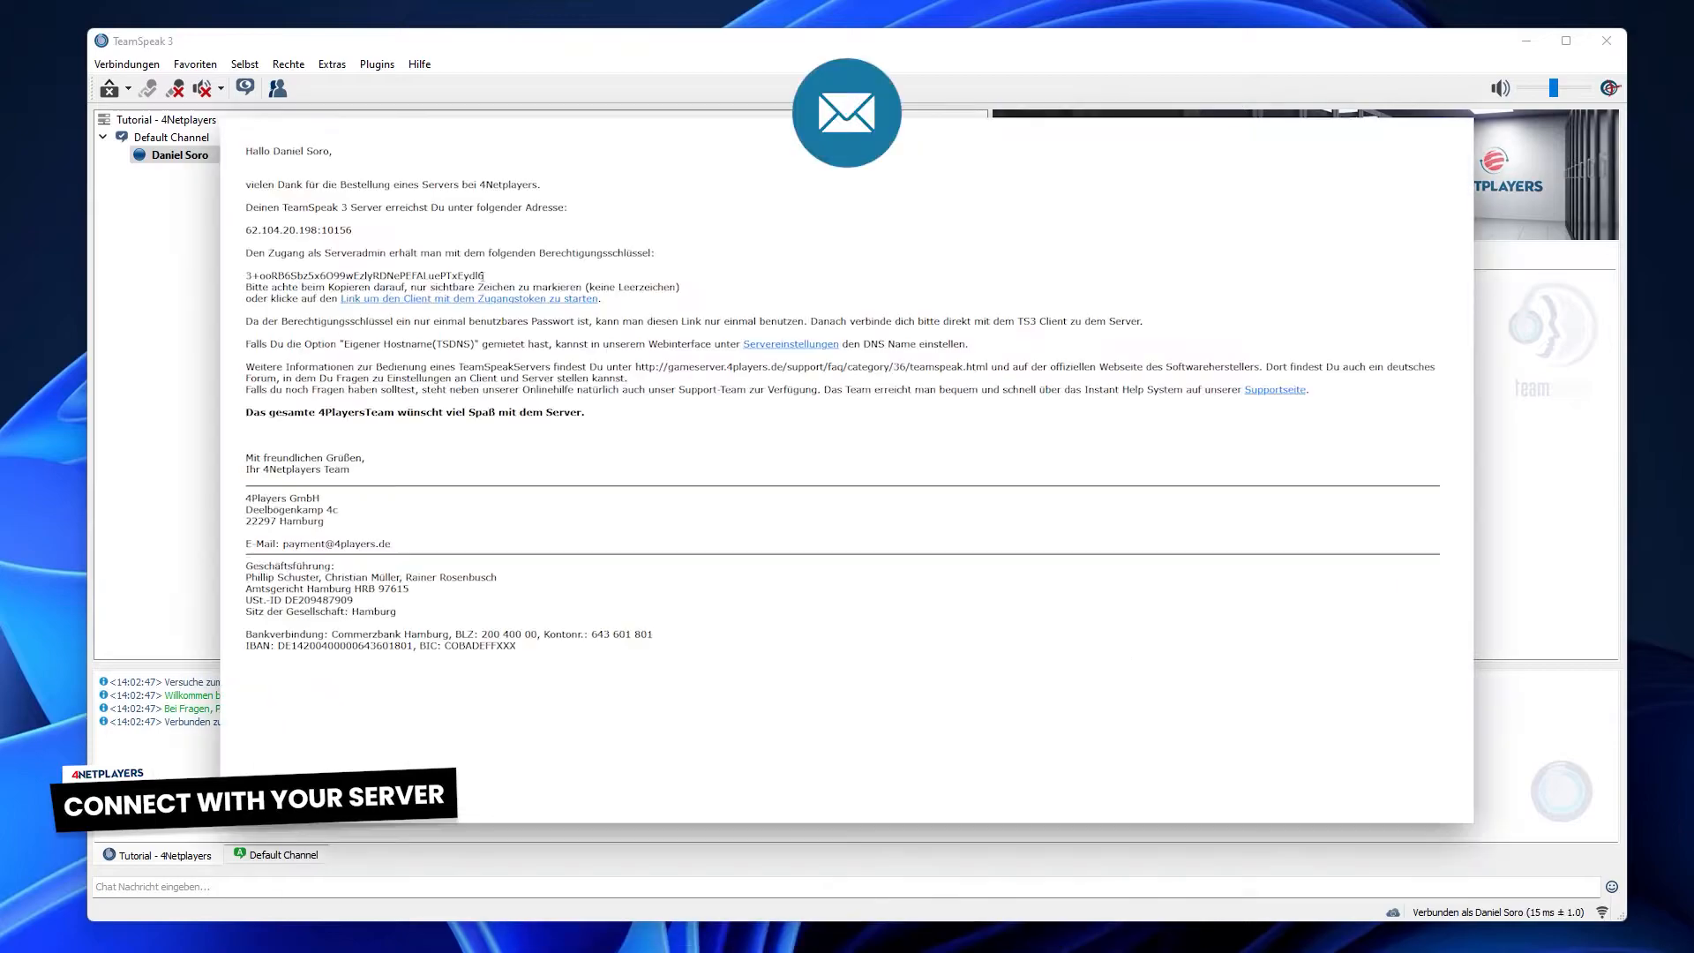
{"action": "triple_click", "coordinate": [364, 274]}
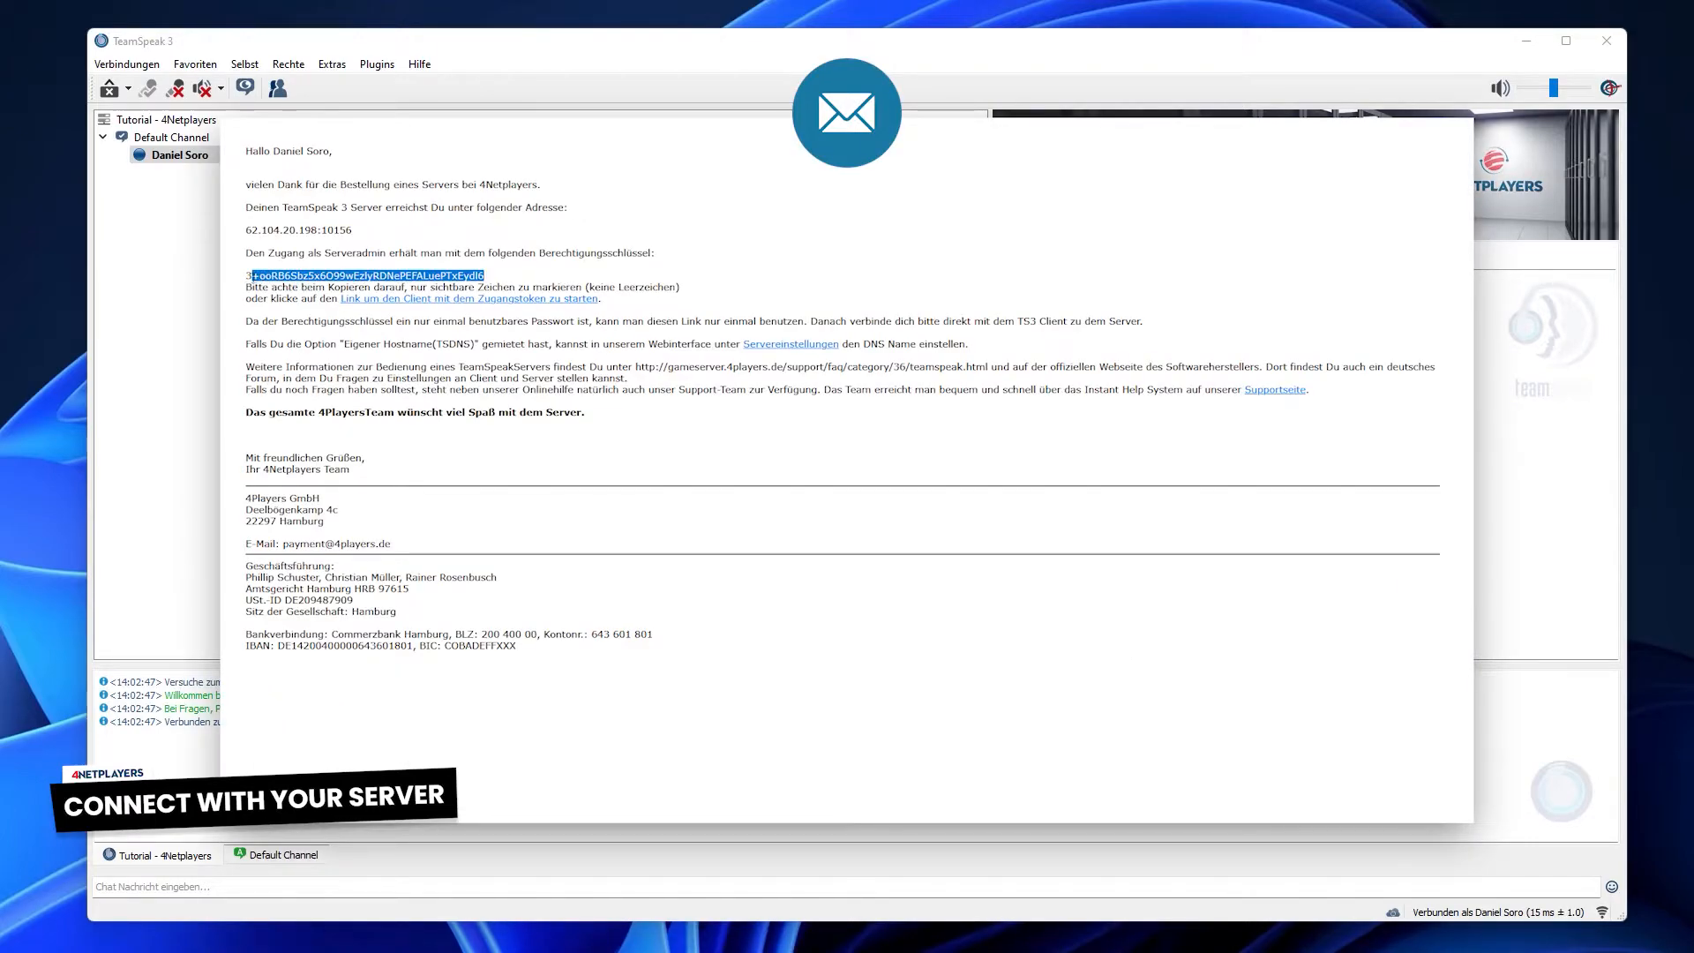
{"action": "right_click", "coordinate": [366, 275]}
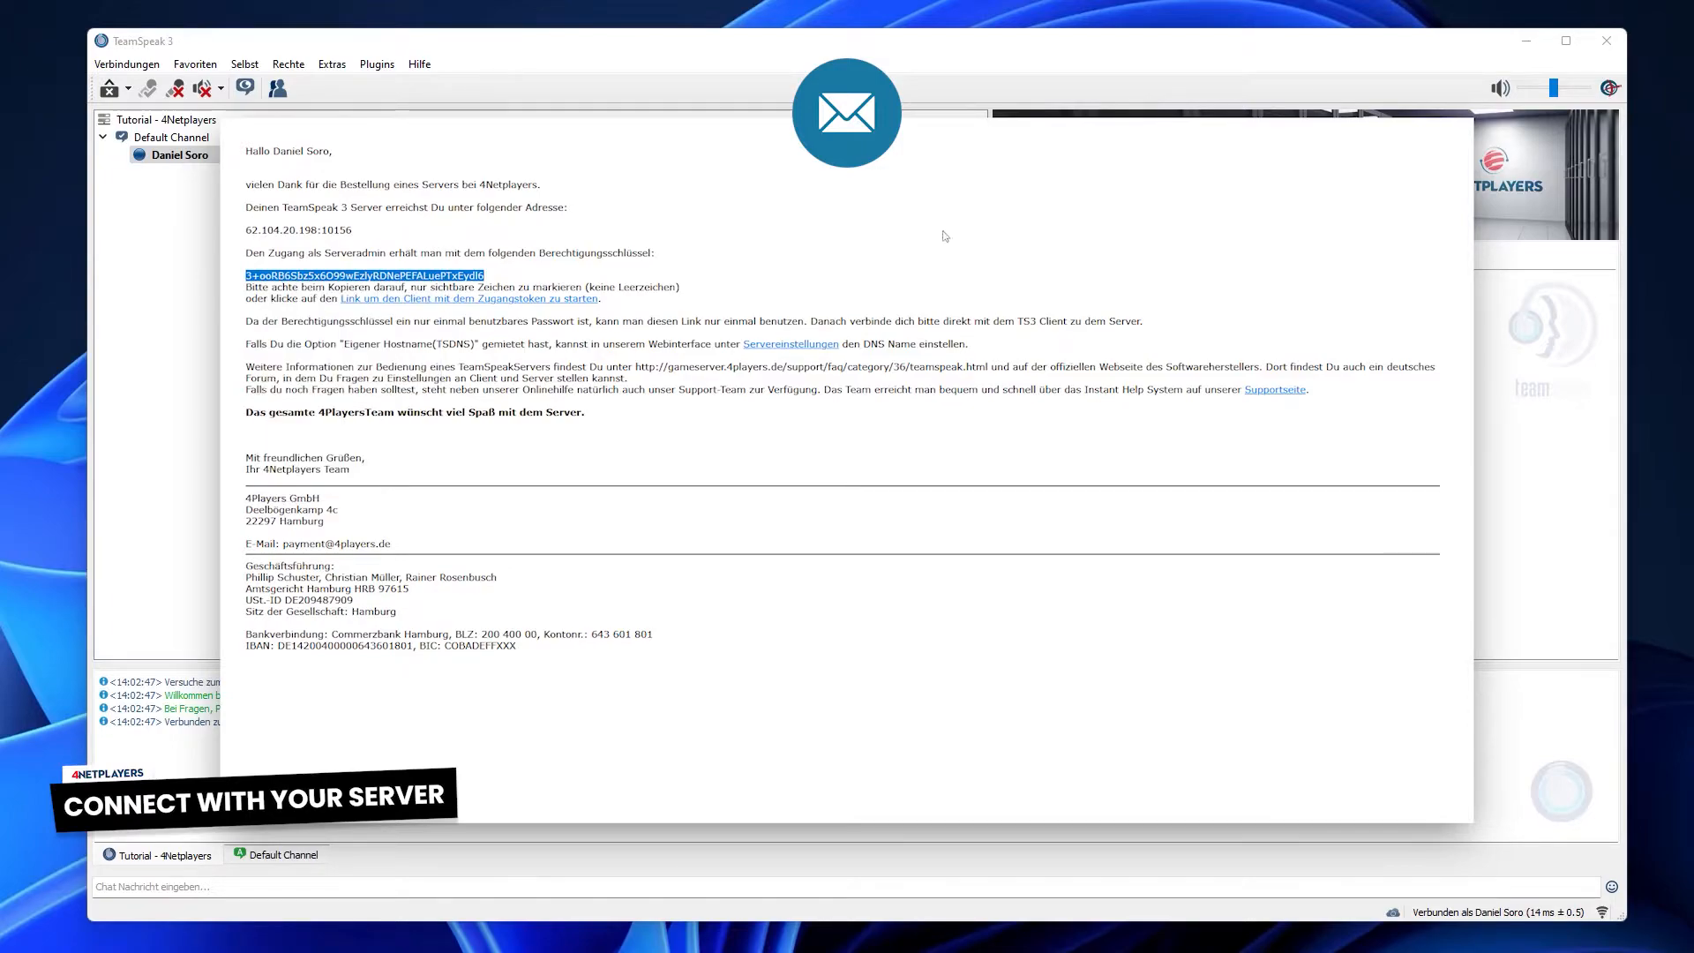
Redeem two pasted privilege keys via Berechtigungsschlüssel benutzen to gain Server Admin rights
{"action": "left_click", "coordinate": [469, 299]}
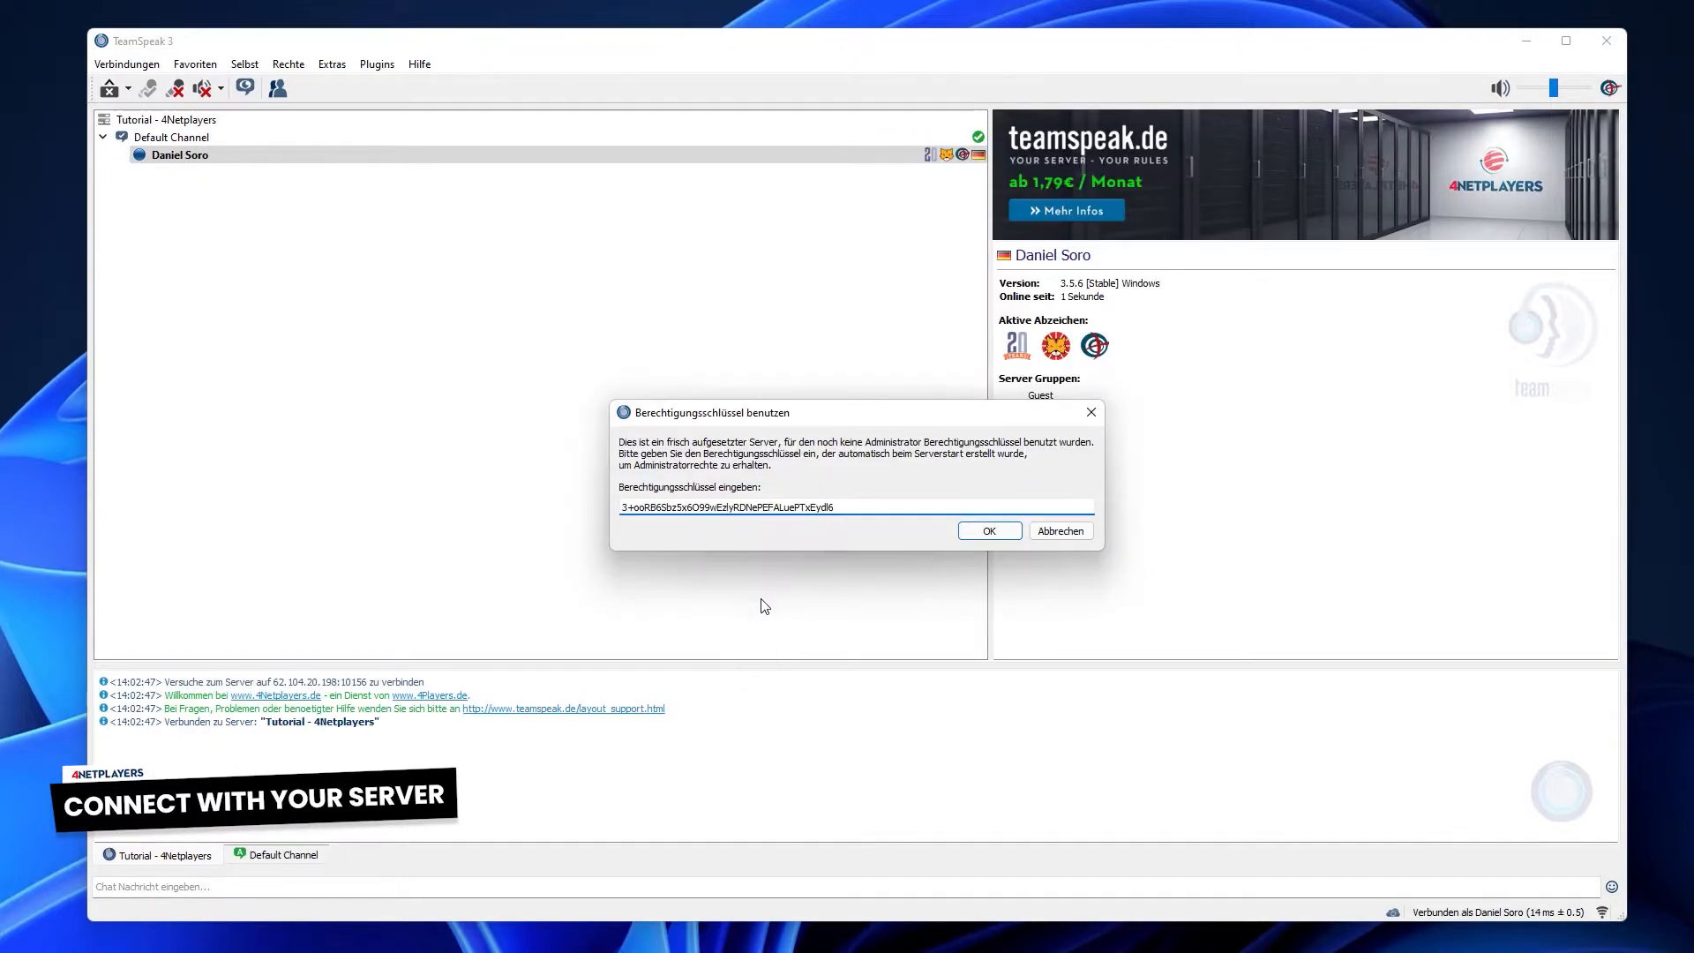
{"action": "left_click", "coordinate": [987, 530]}
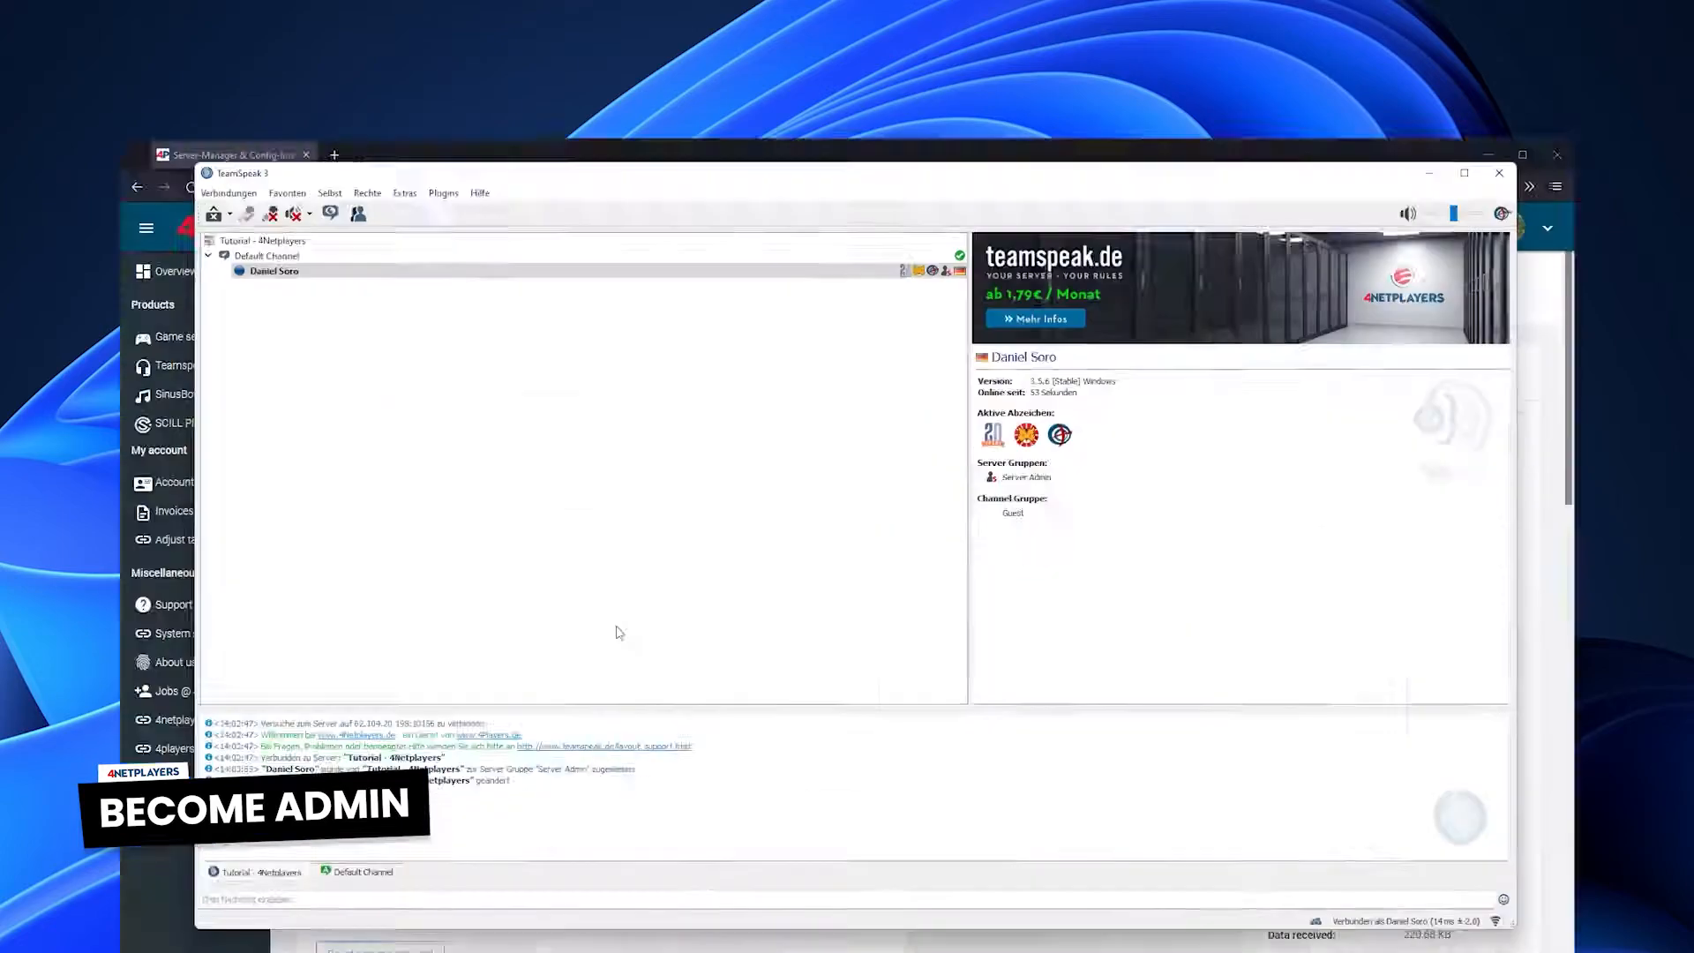
{"action": "left_click", "coordinate": [289, 64]}
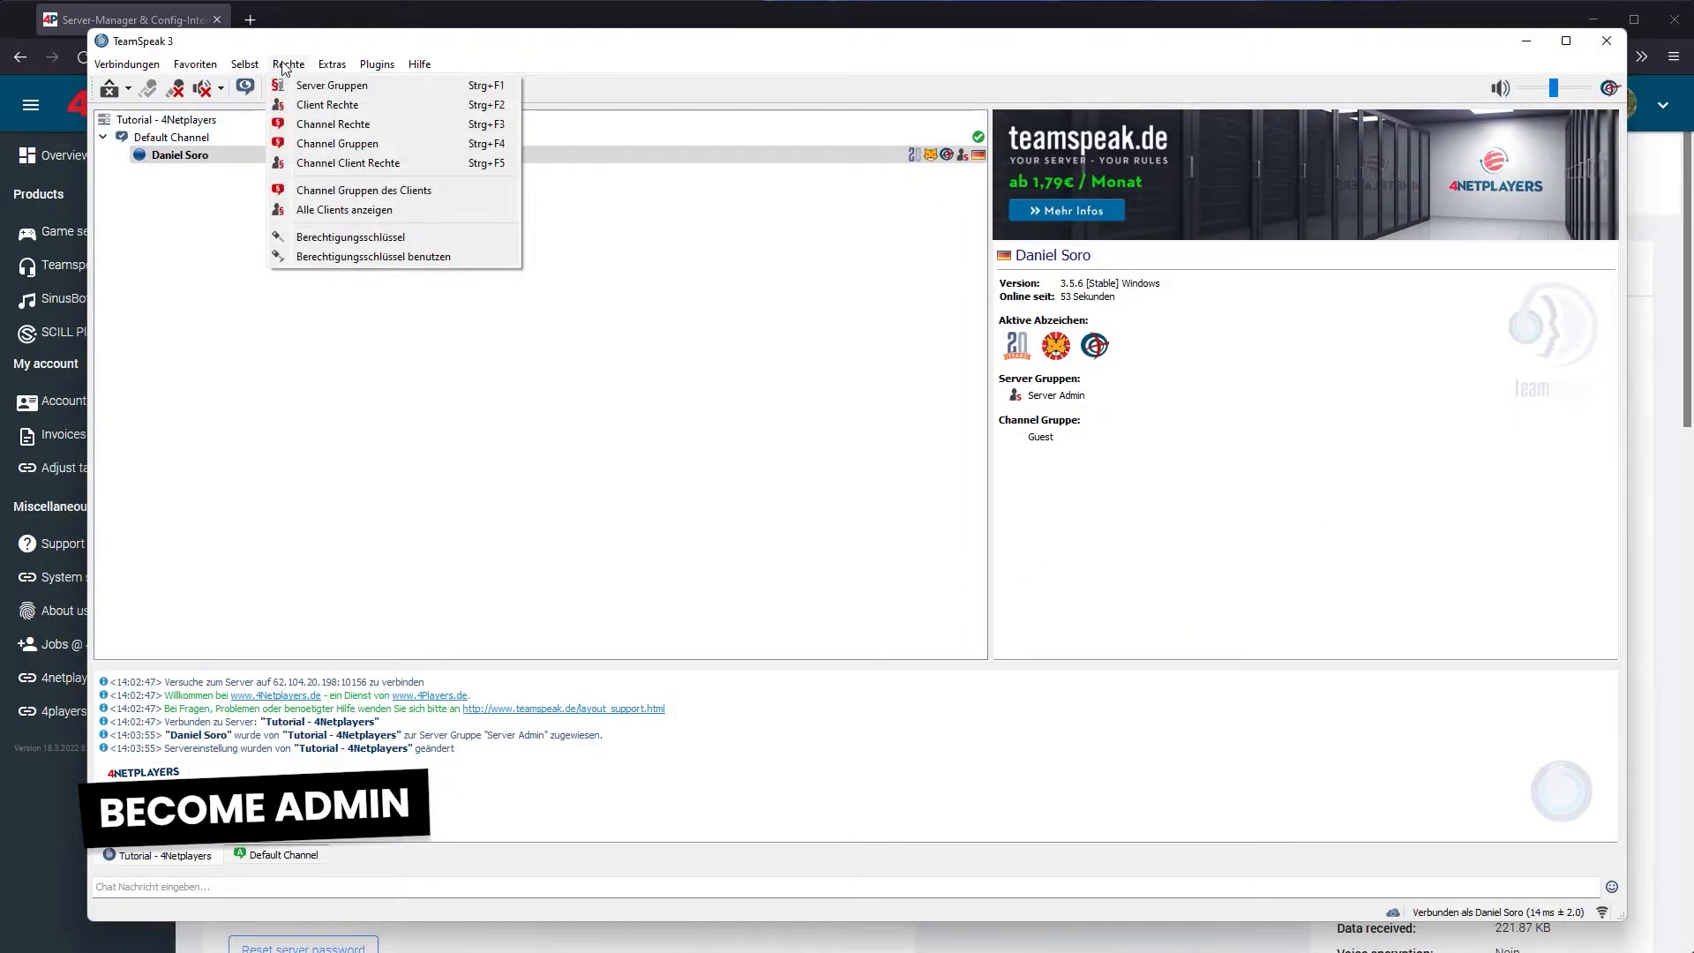
{"action": "left_click", "coordinate": [372, 256]}
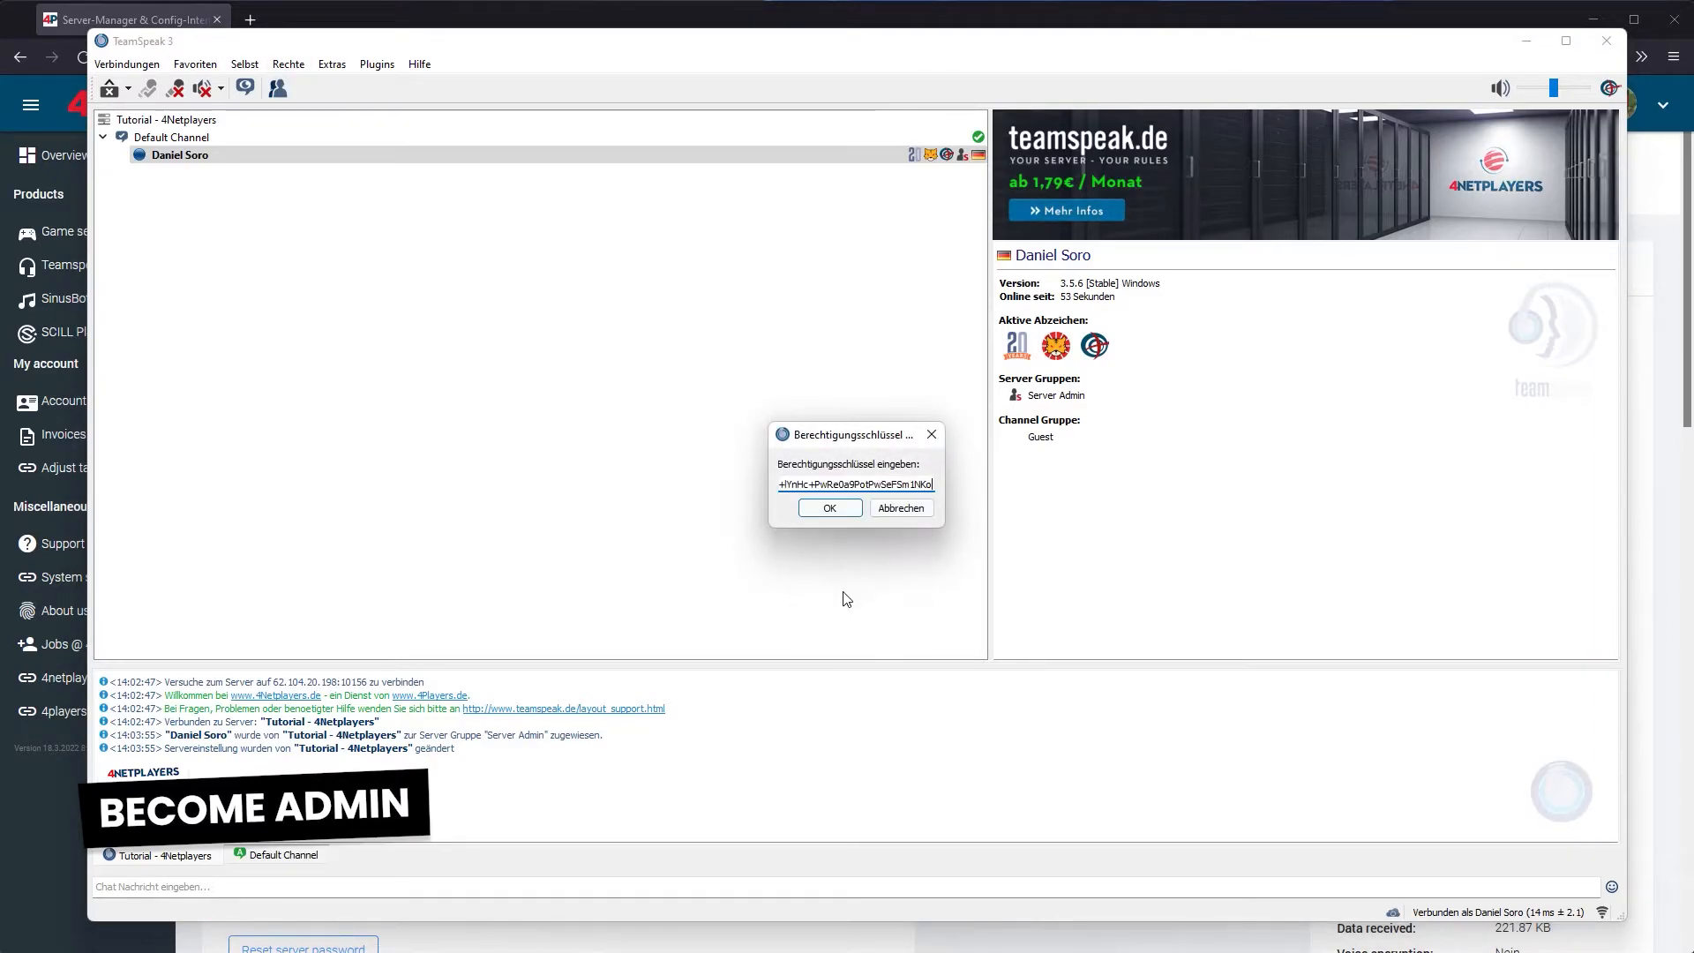
{"action": "left_click", "coordinate": [828, 508]}
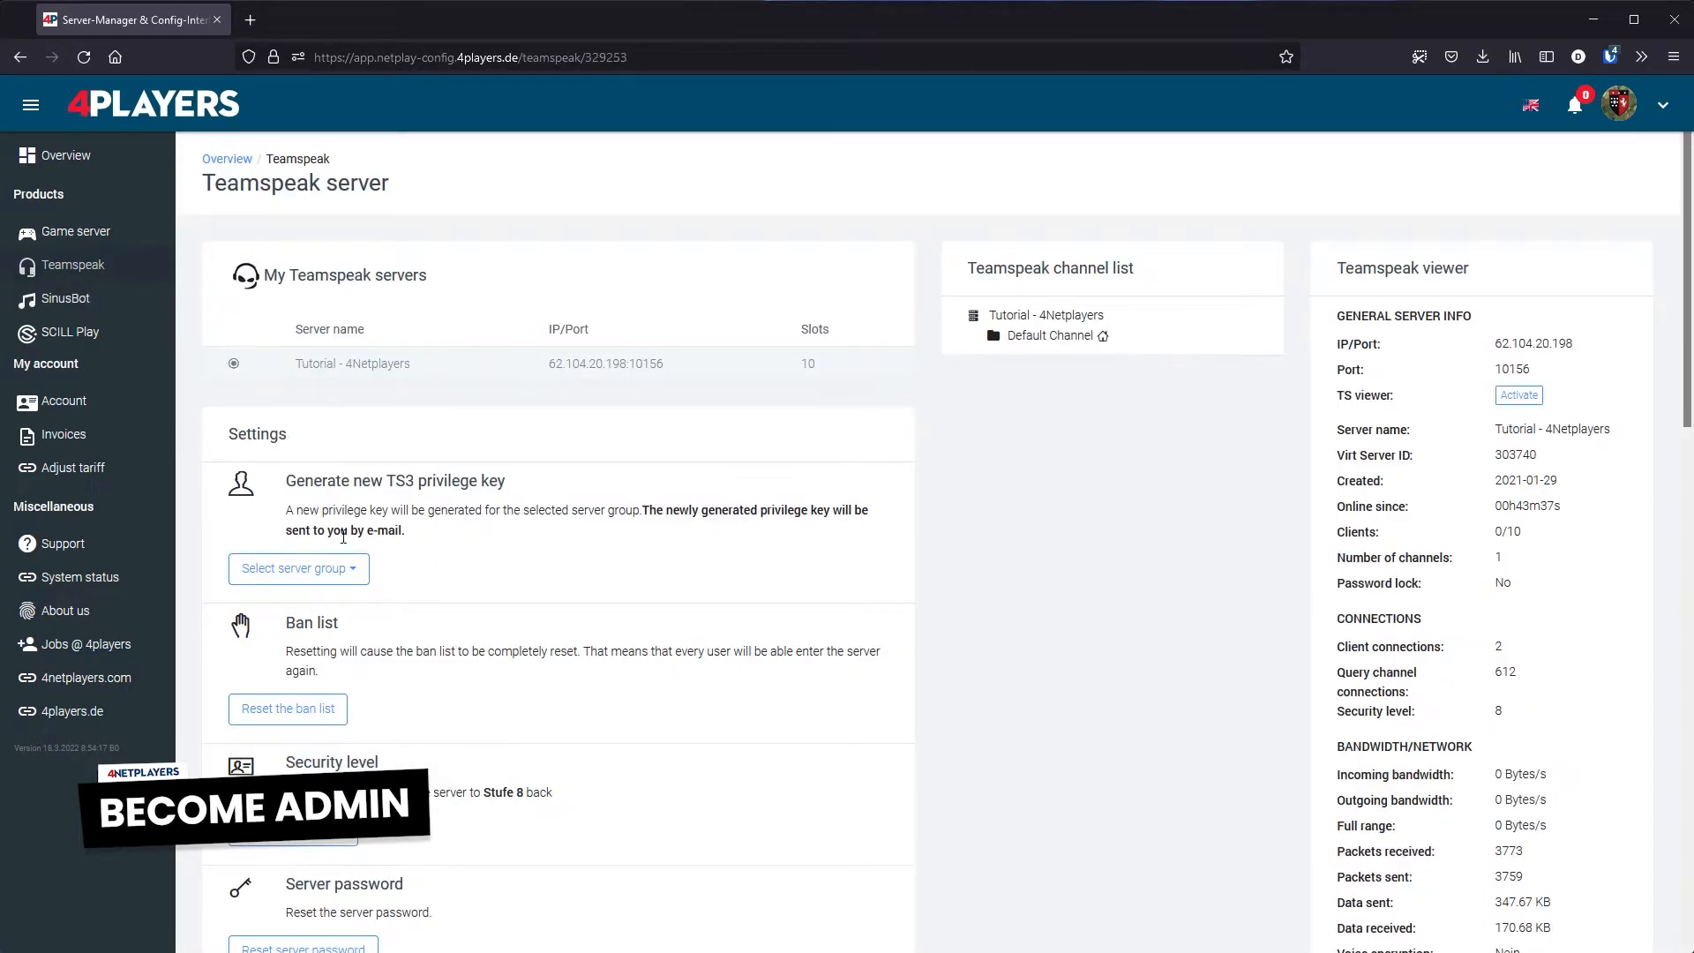
Generate a new TS3 privilege key for the Server Admin group and dismiss the confirmation
{"action": "left_click", "coordinate": [297, 569]}
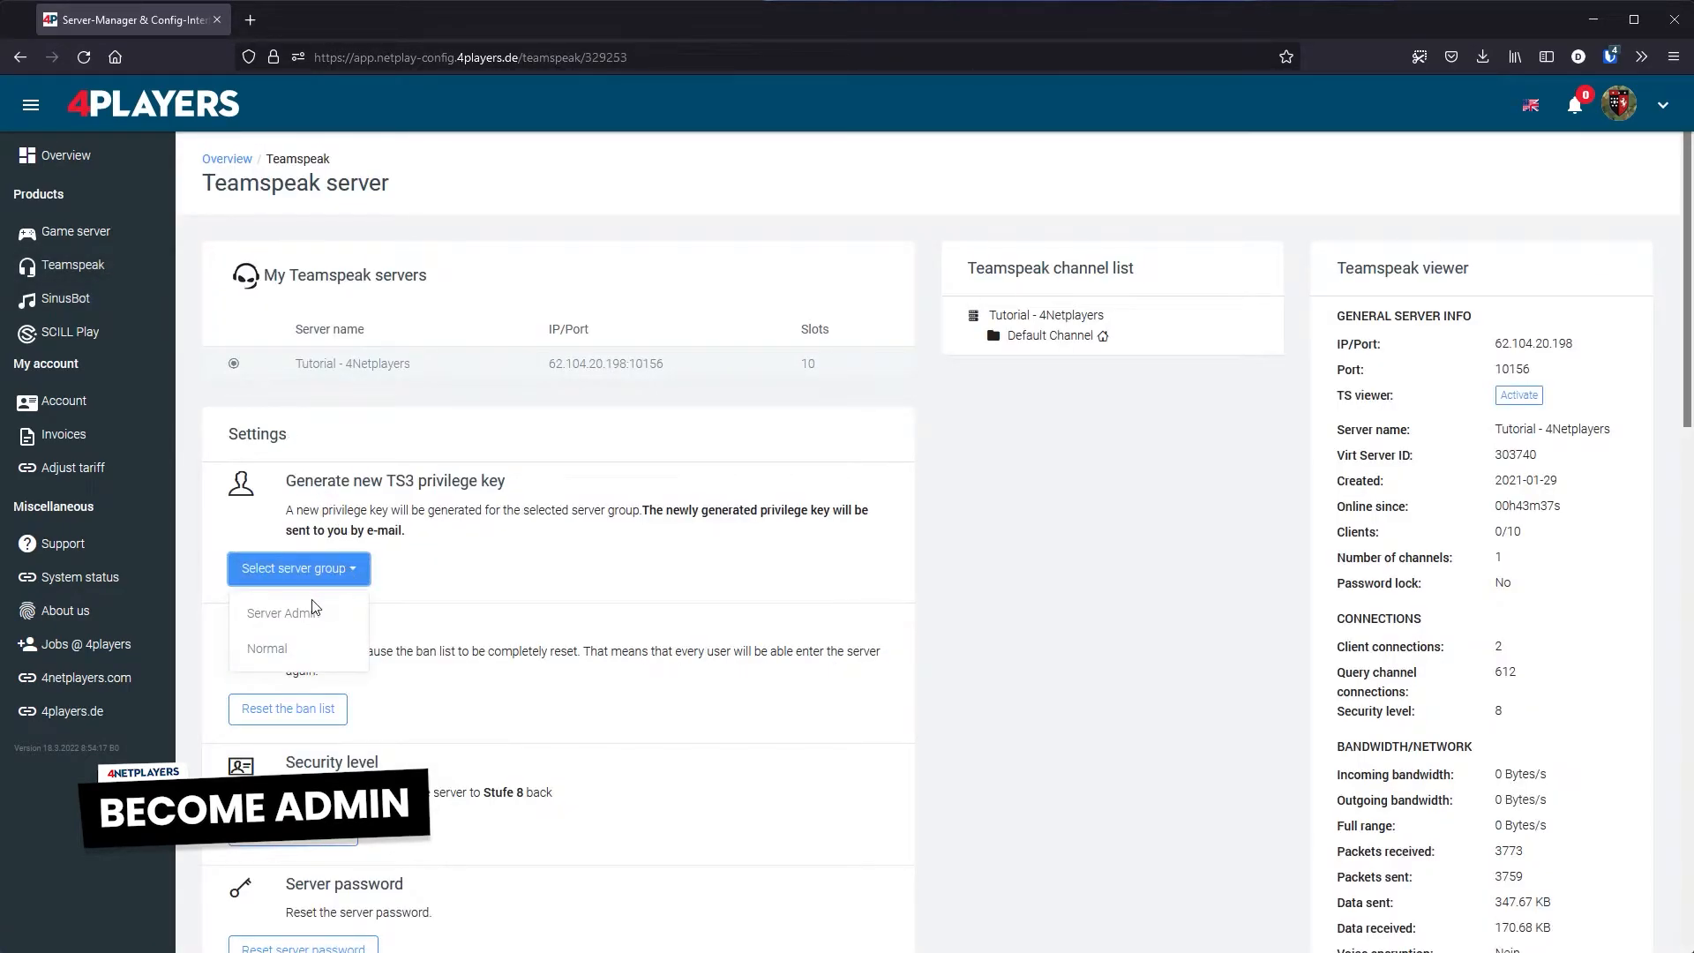
{"action": "left_click", "coordinate": [282, 613]}
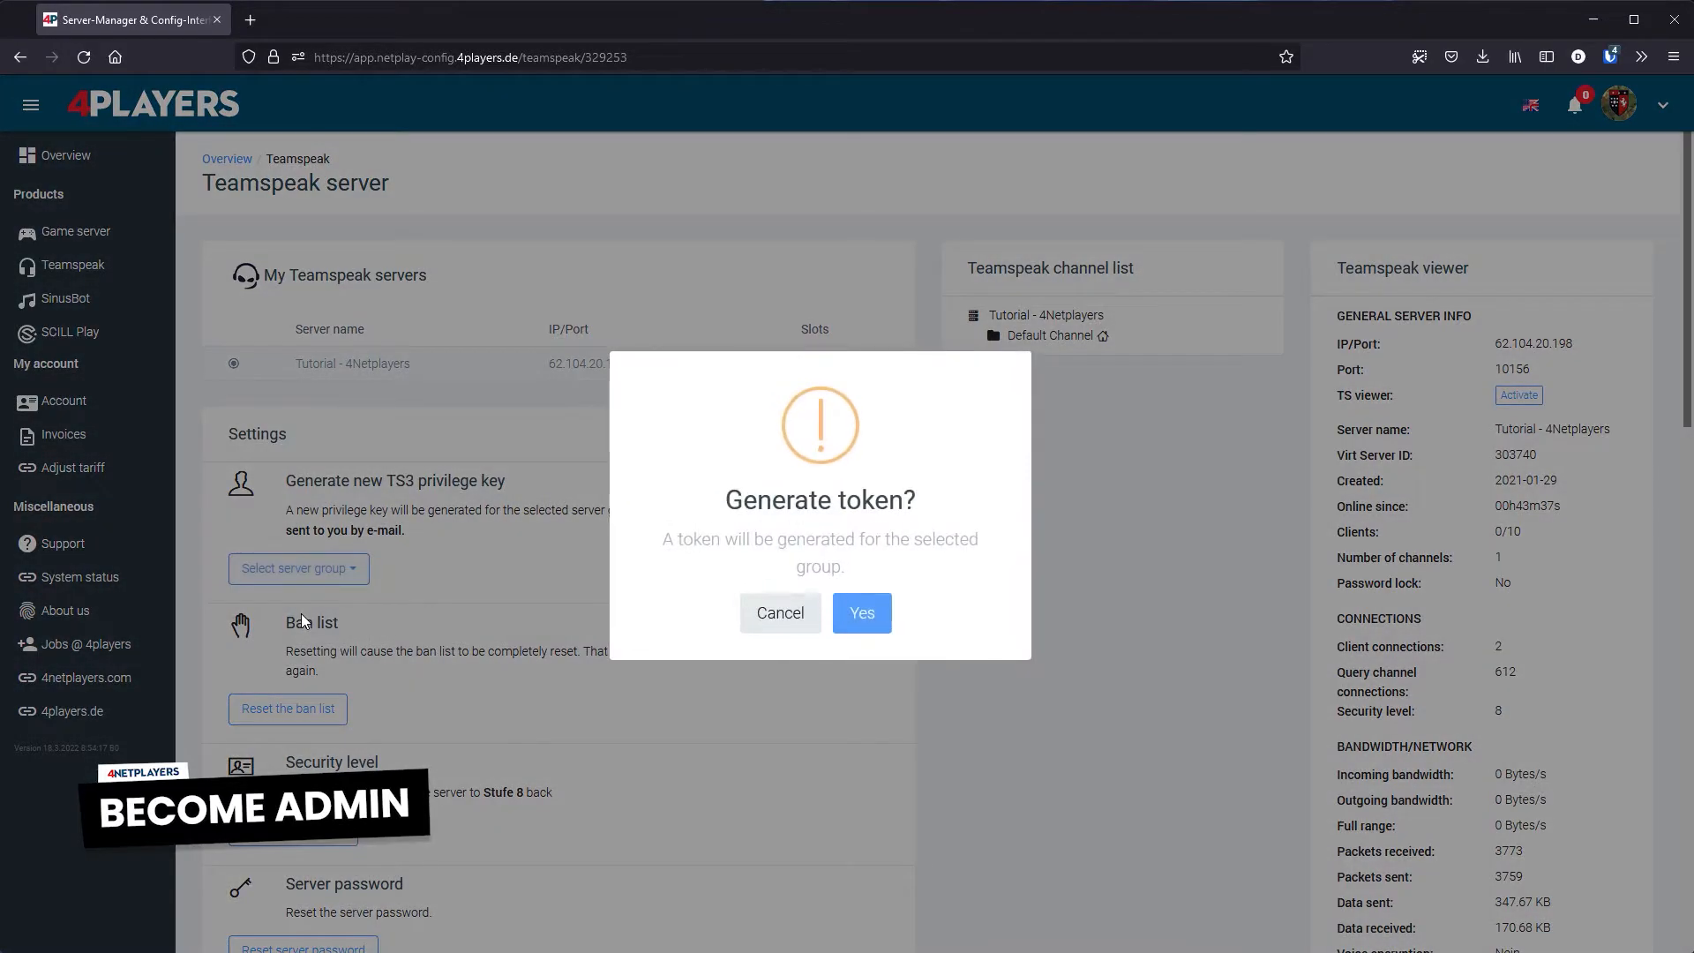
{"action": "mouse_move", "coordinate": [861, 612]}
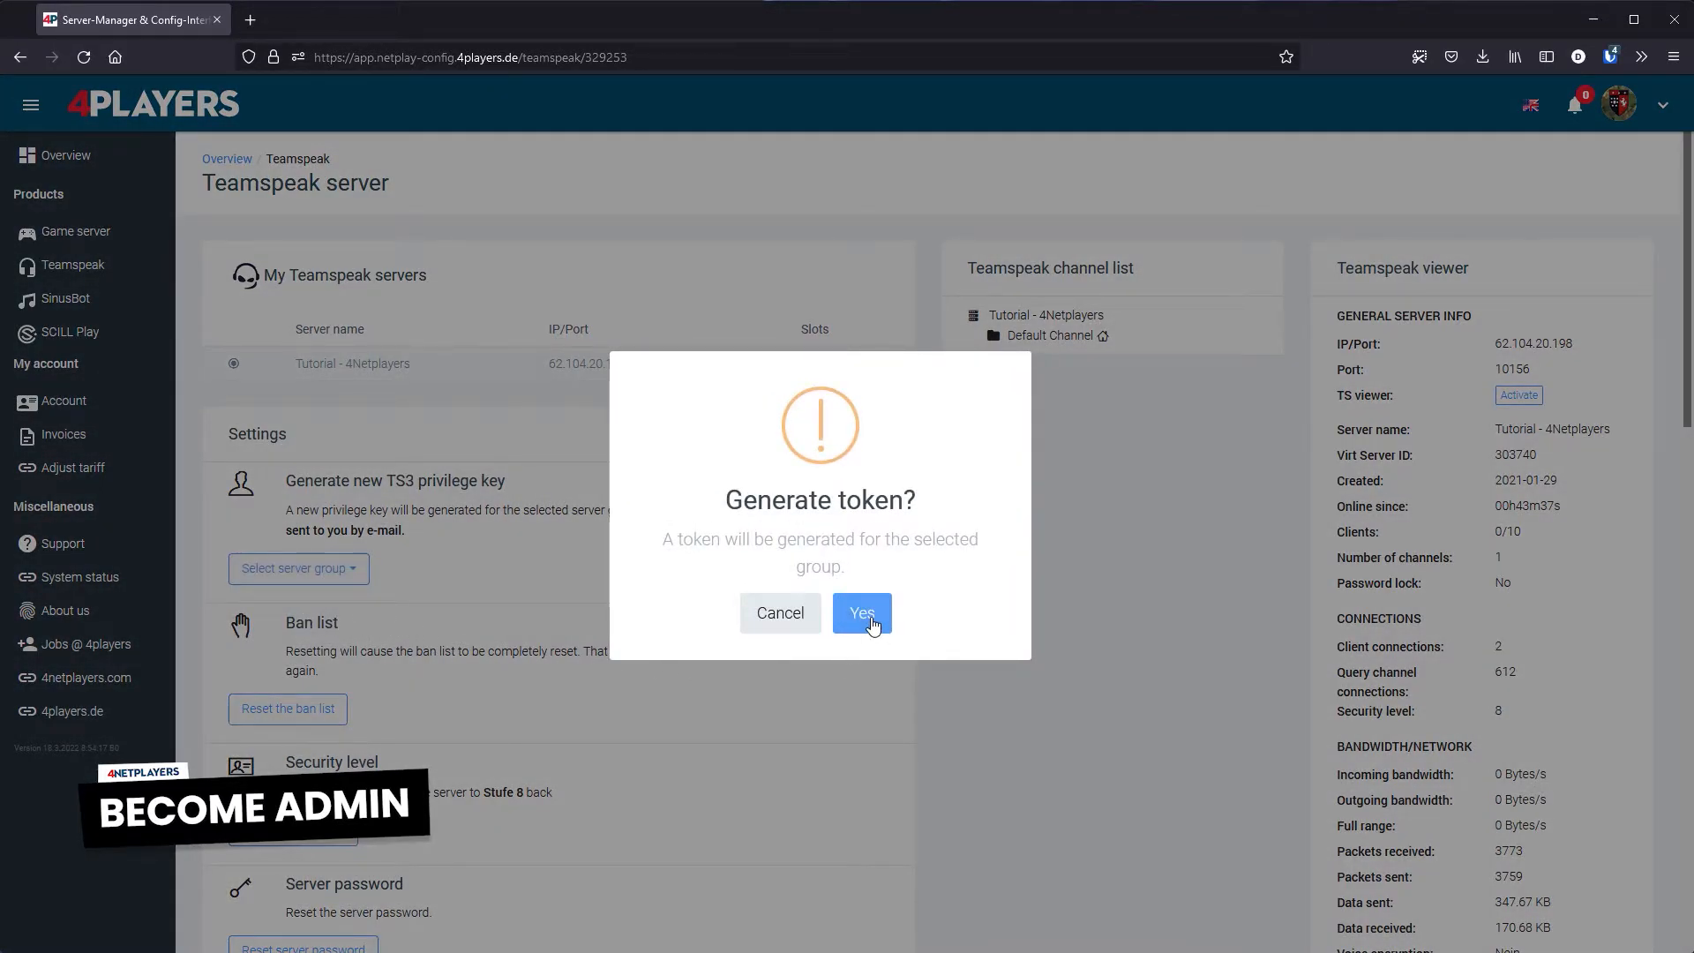
{"action": "left_click", "coordinate": [861, 613]}
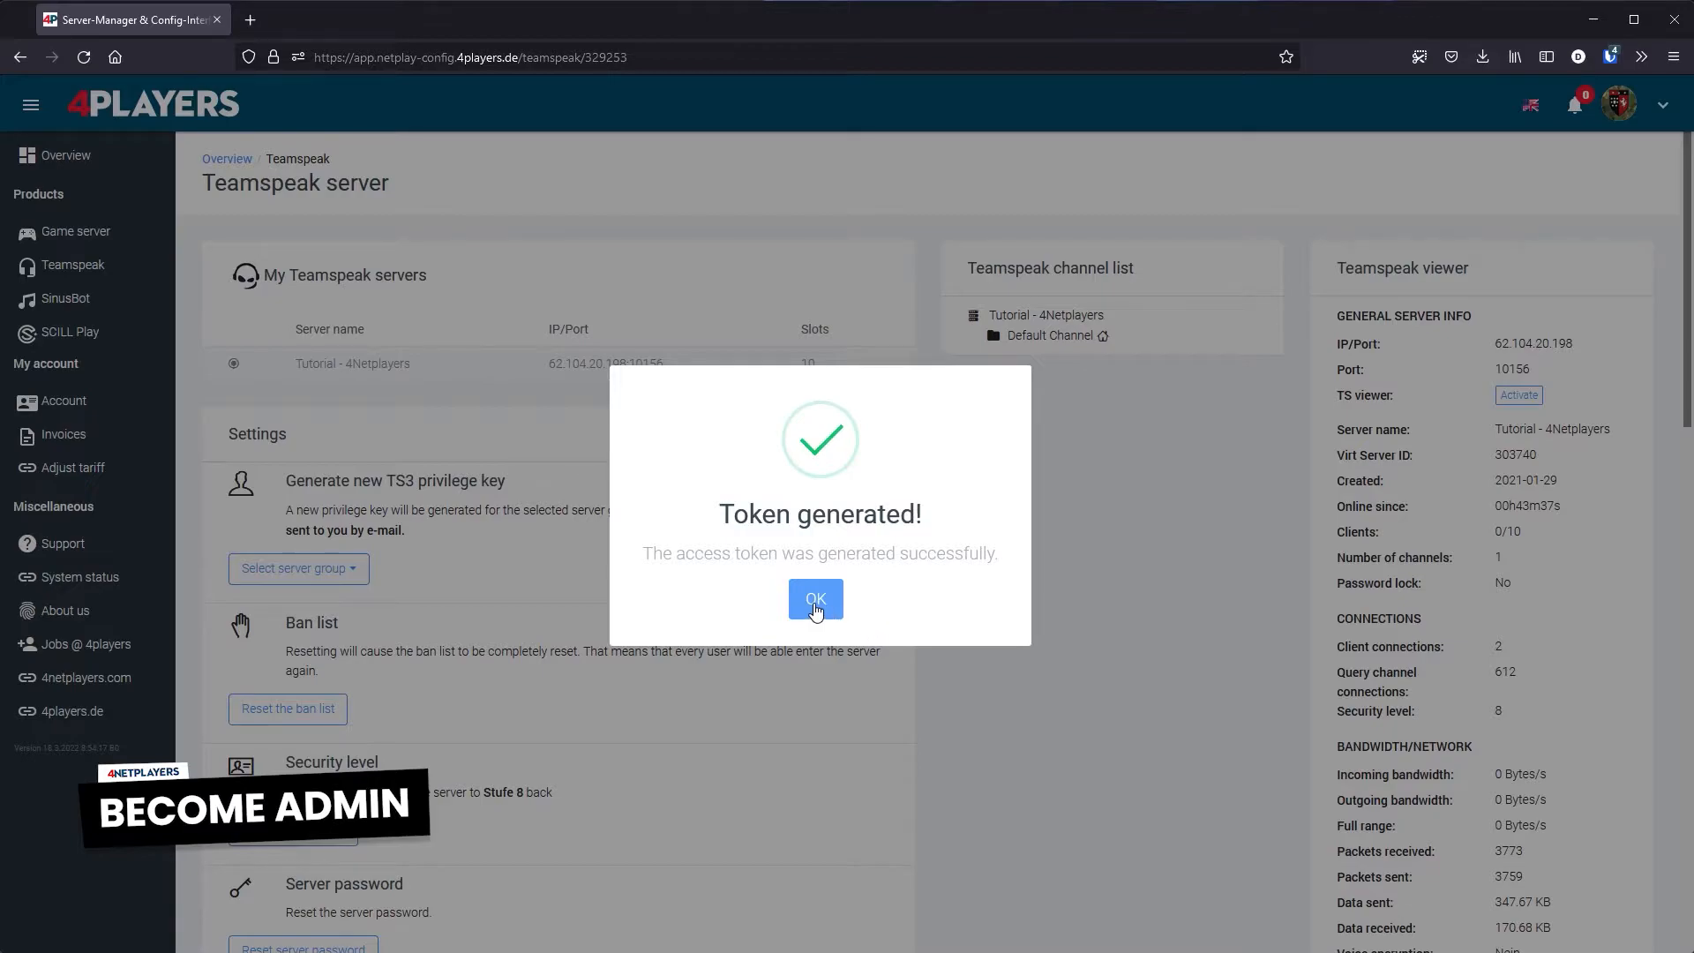
{"action": "left_click", "coordinate": [814, 598]}
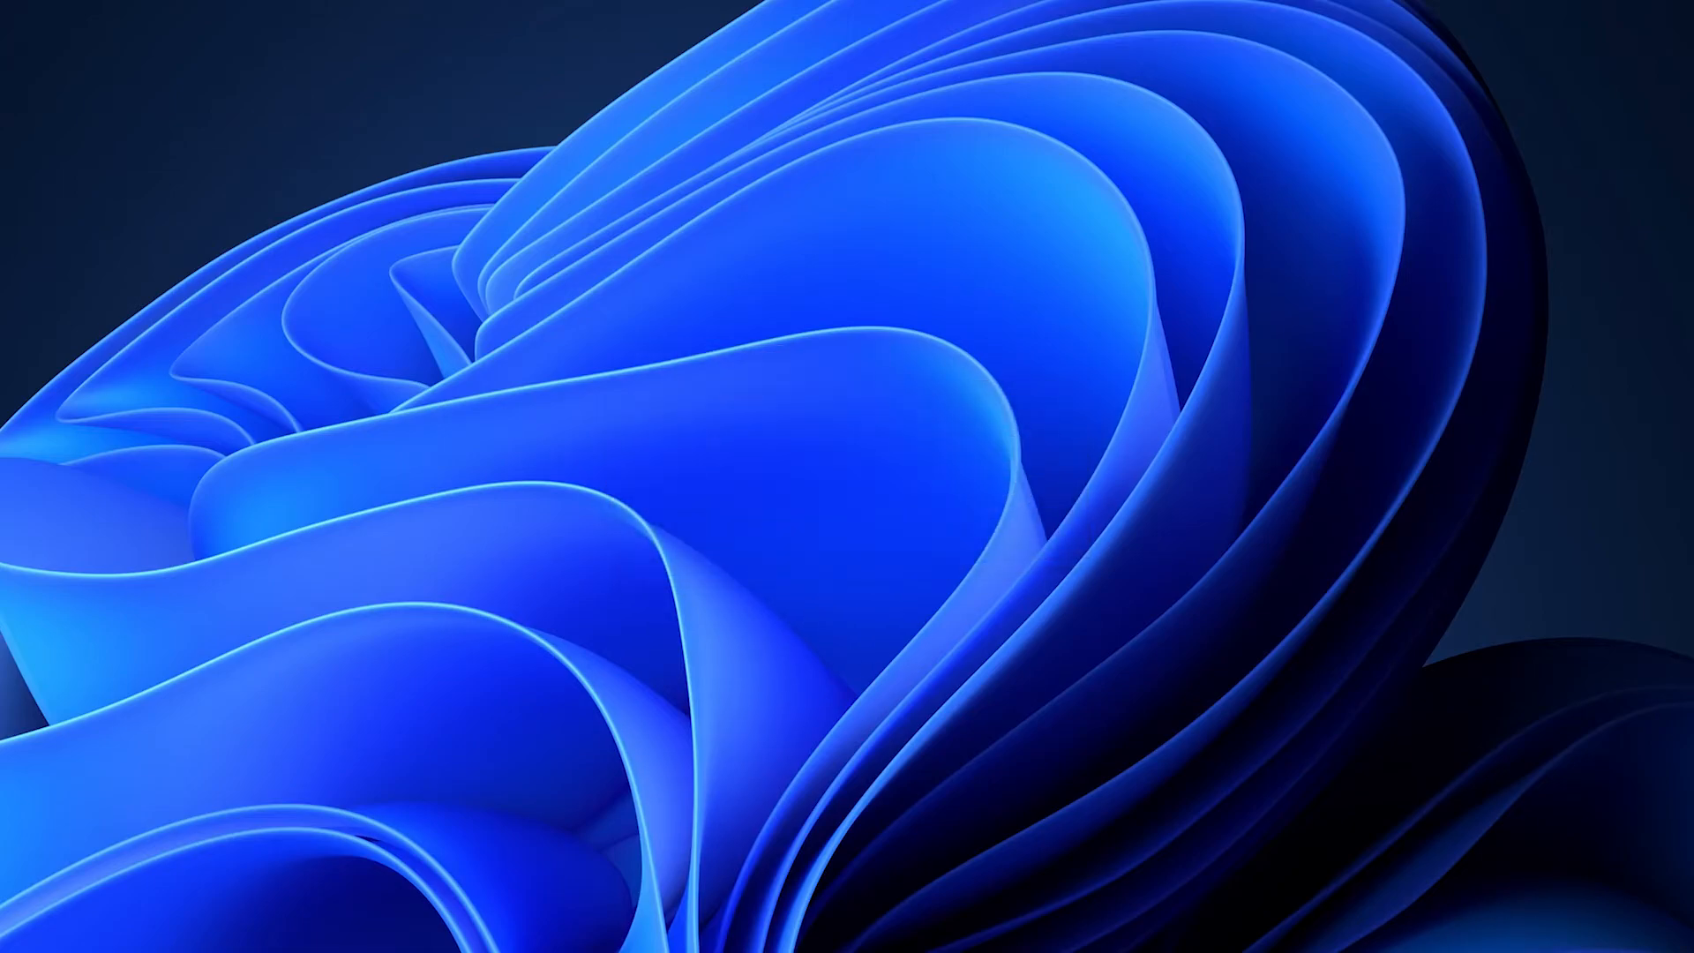
{"action": "left_click", "coordinate": [129, 19]}
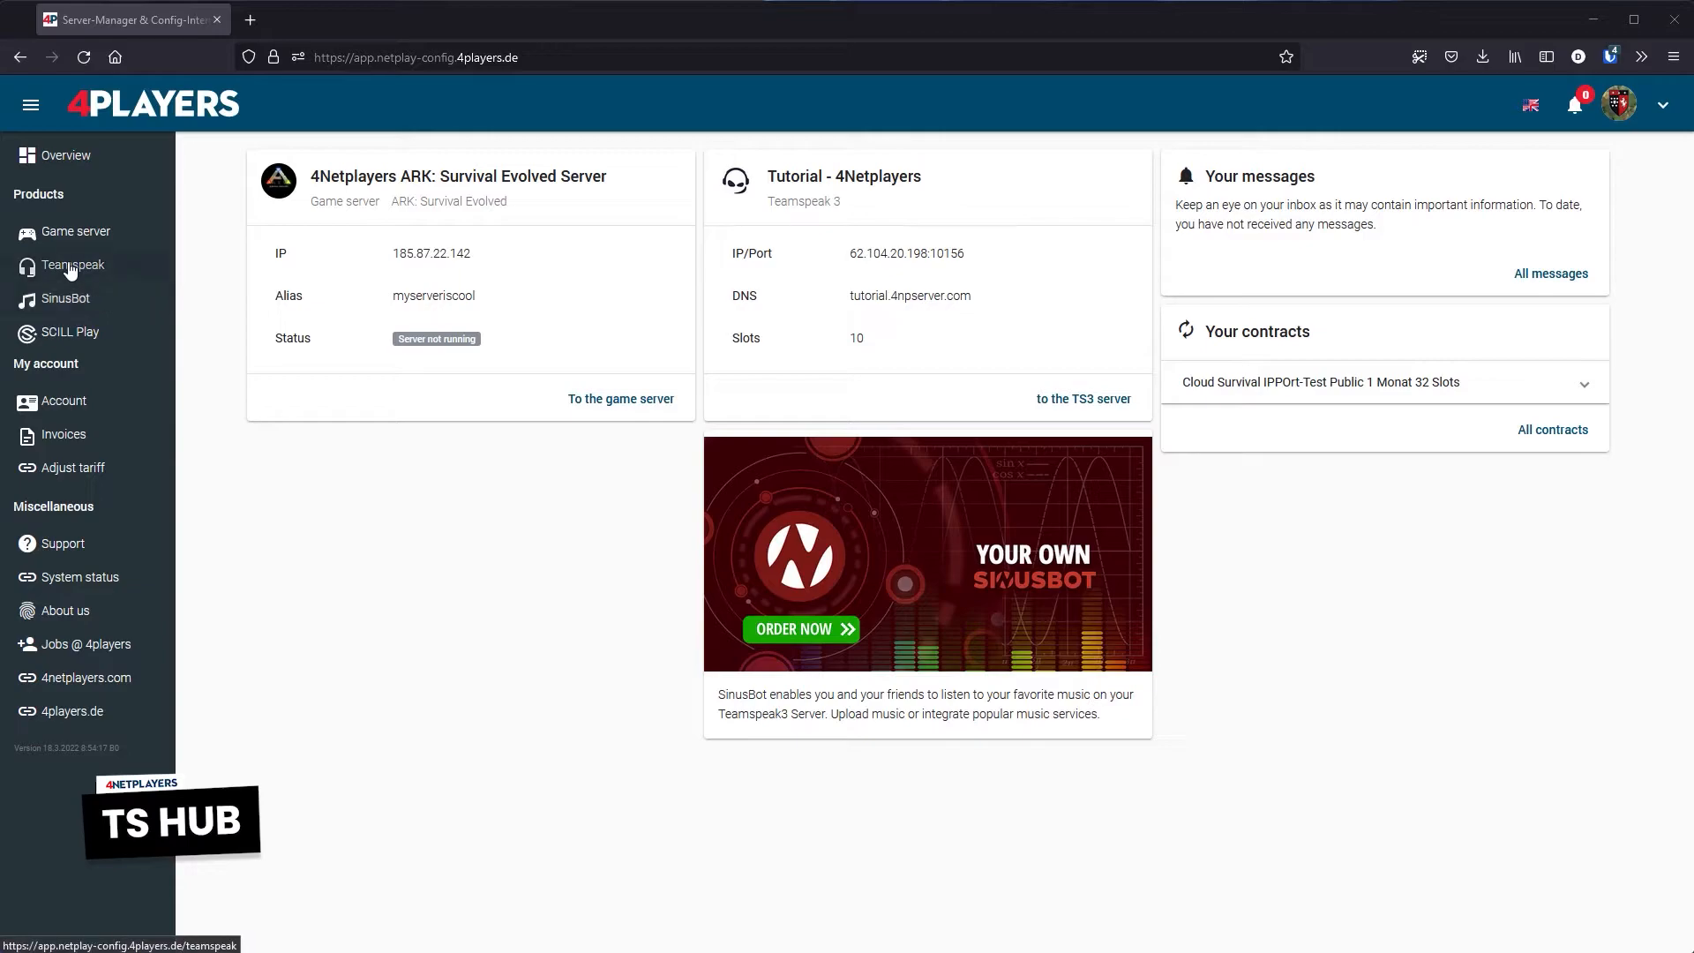
{"action": "left_click", "coordinate": [73, 265]}
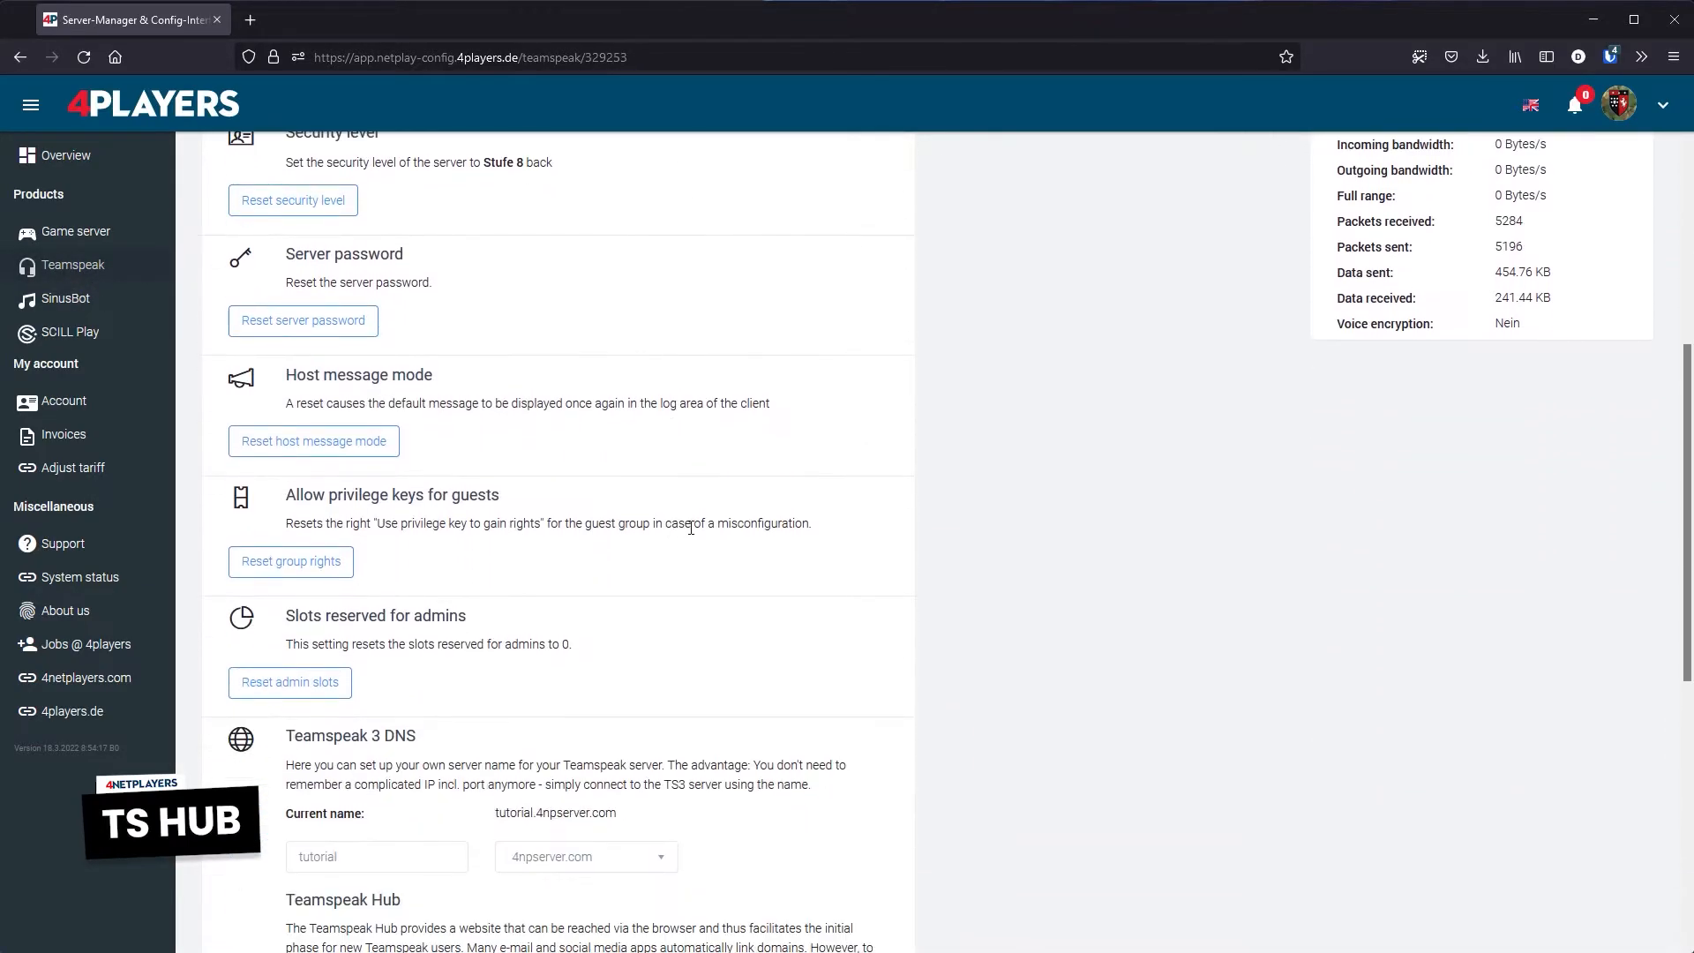
{"action": "scroll", "scroll_direction": "down", "scroll_amount": 3}
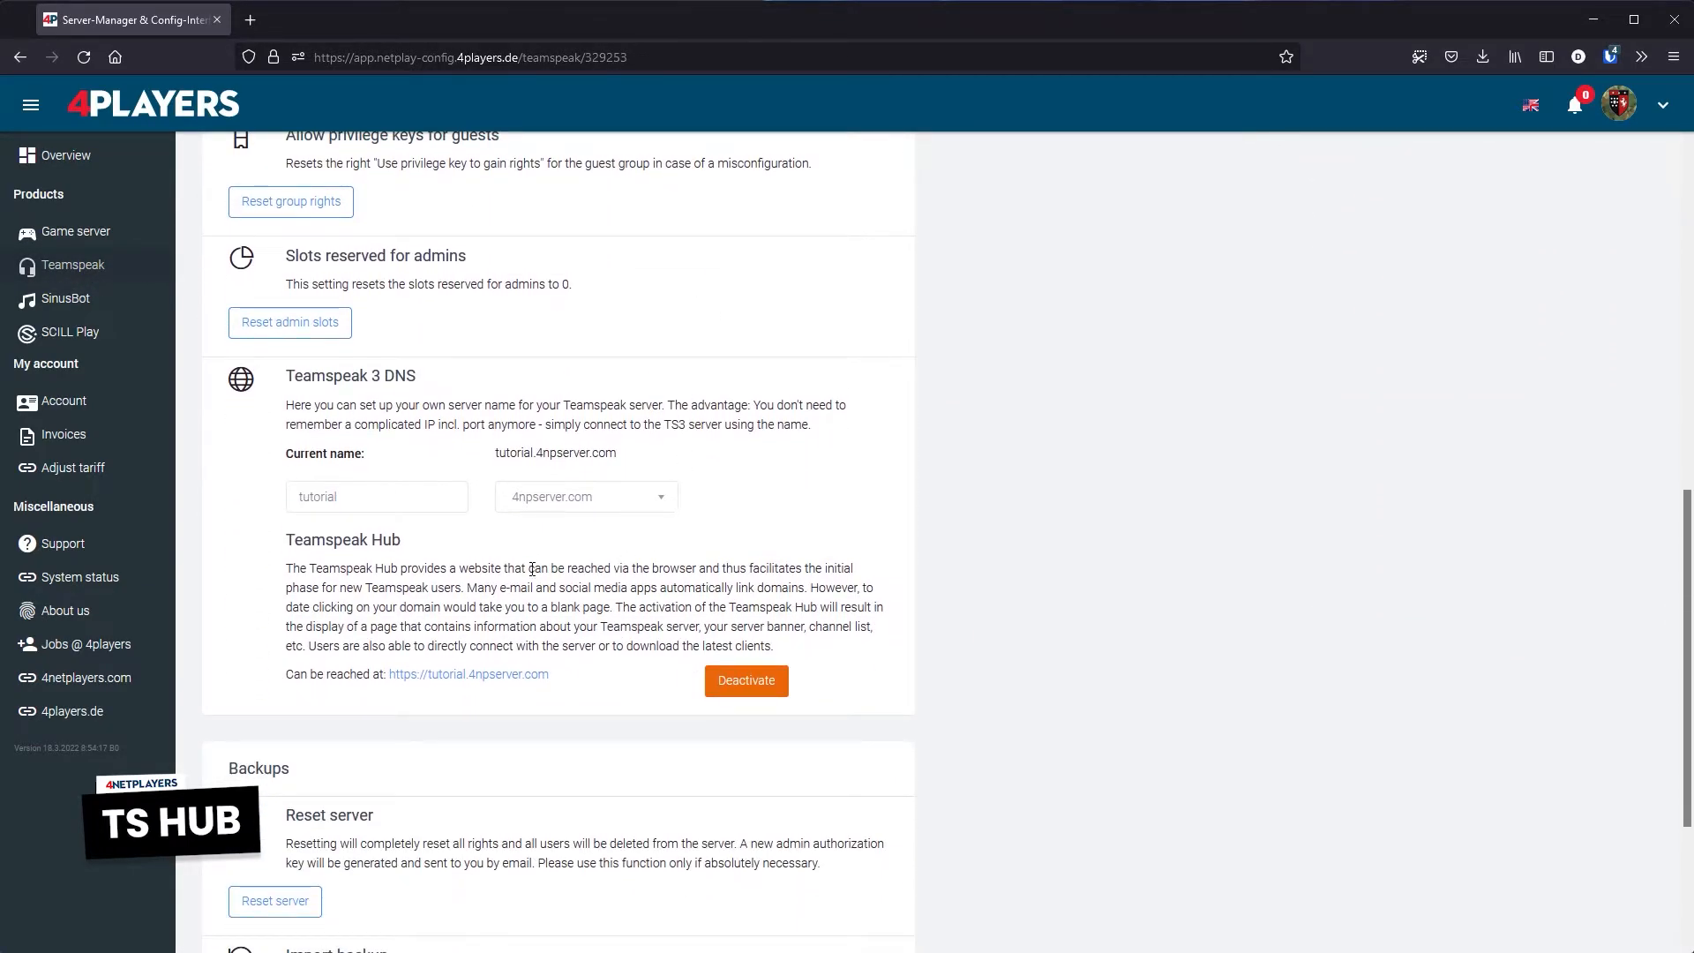
{"action": "left_click", "coordinate": [468, 674]}
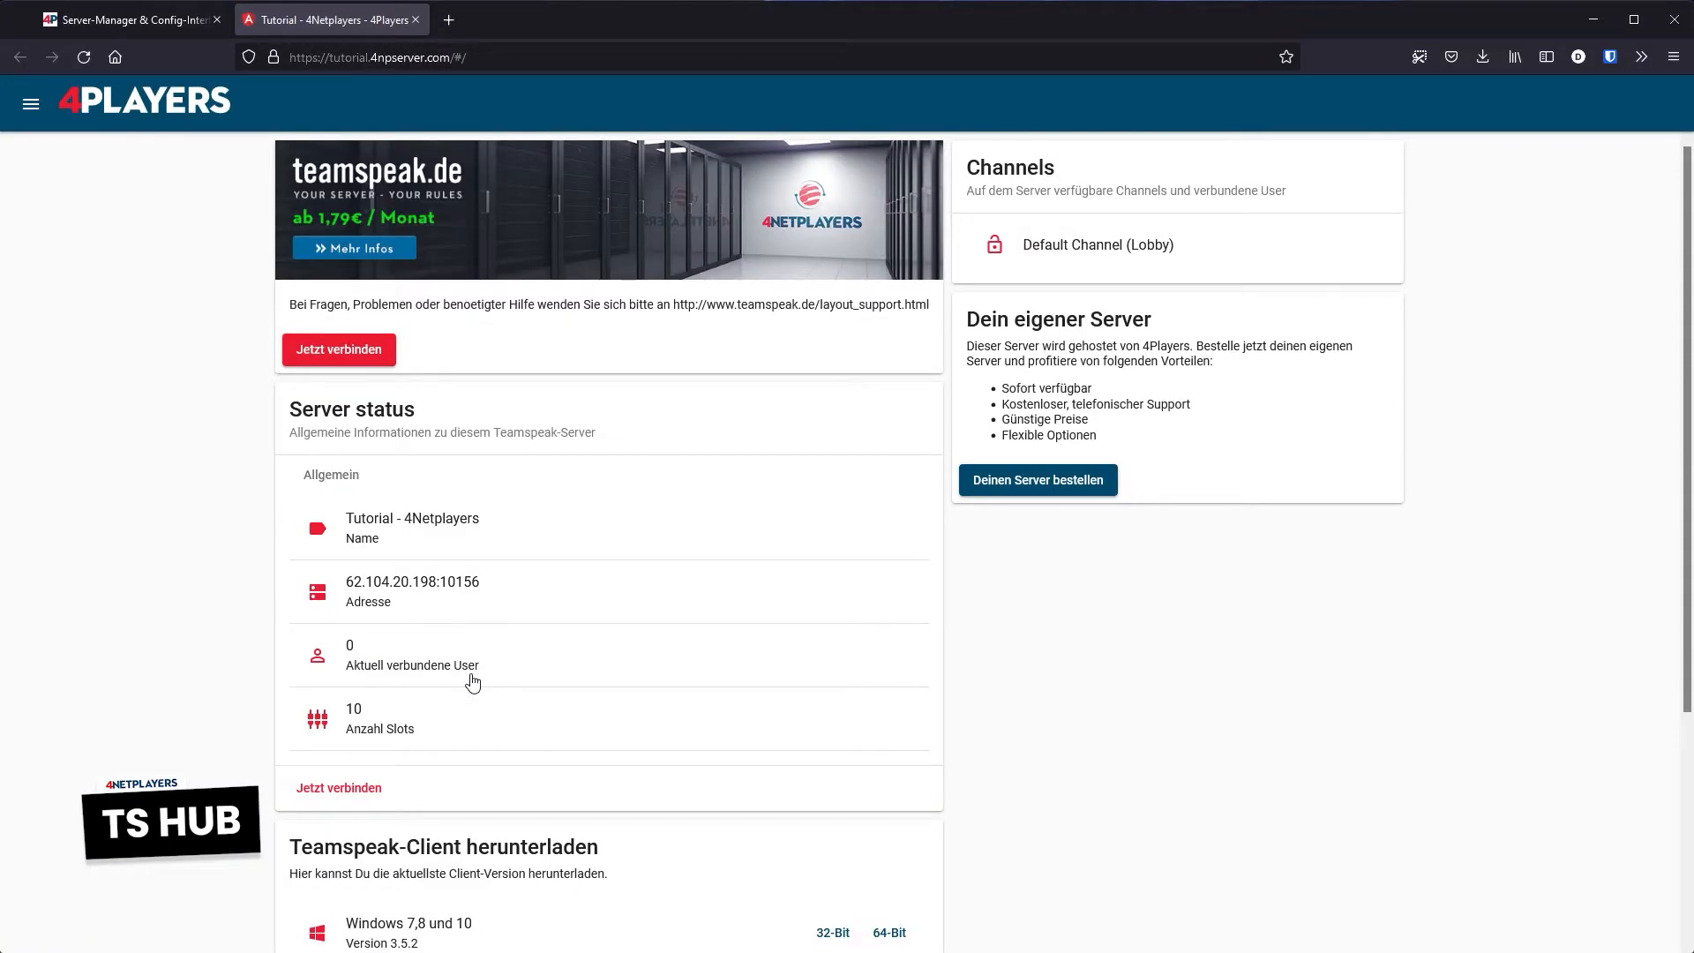
{"action": "scroll", "scroll_direction": "down", "scroll_amount": 3}
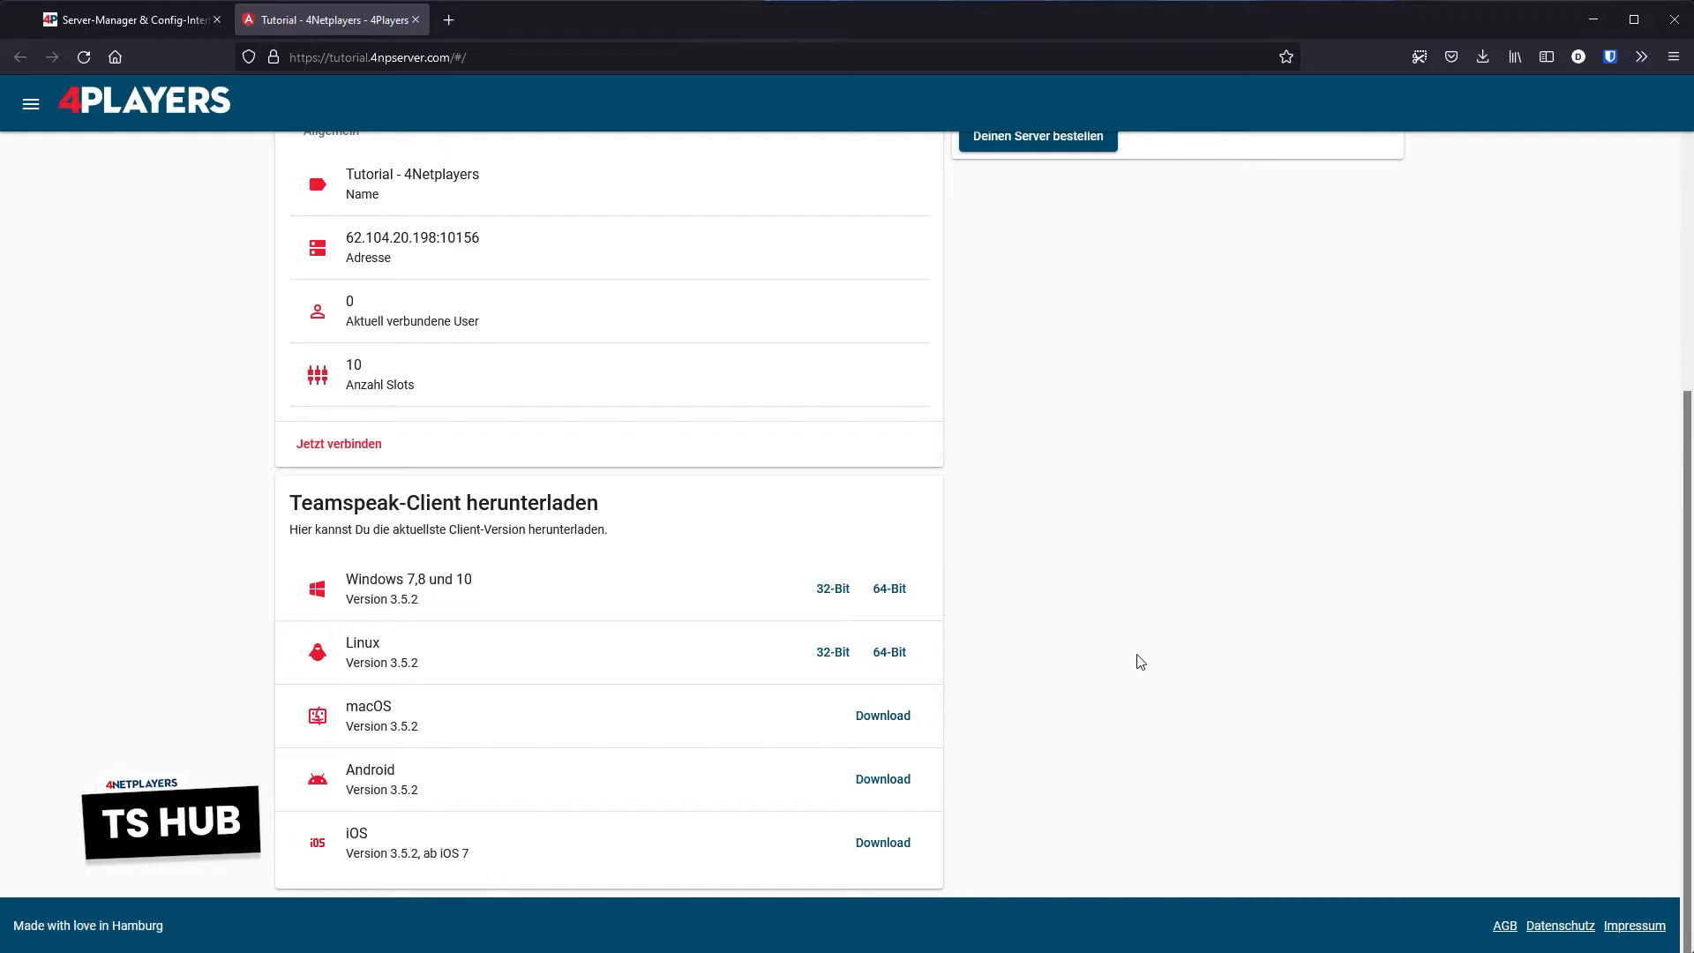
{"action": "scroll", "scroll_direction": "up", "scroll_amount": 3}
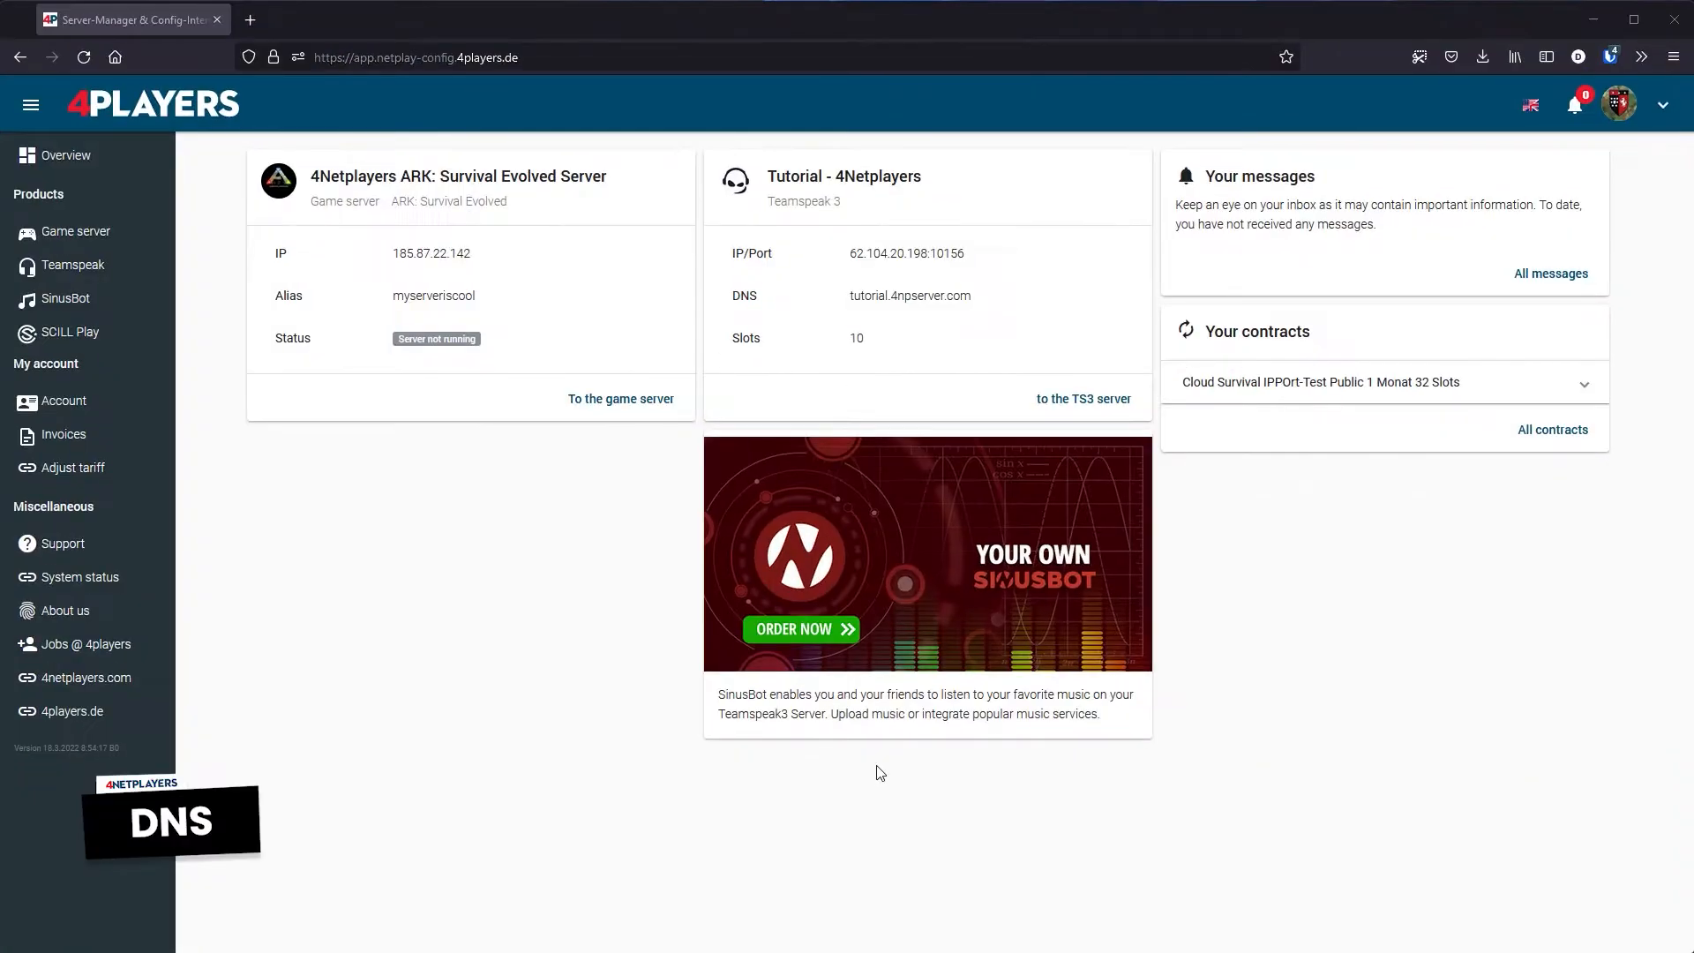
{"action": "mouse_move", "coordinate": [76, 265]}
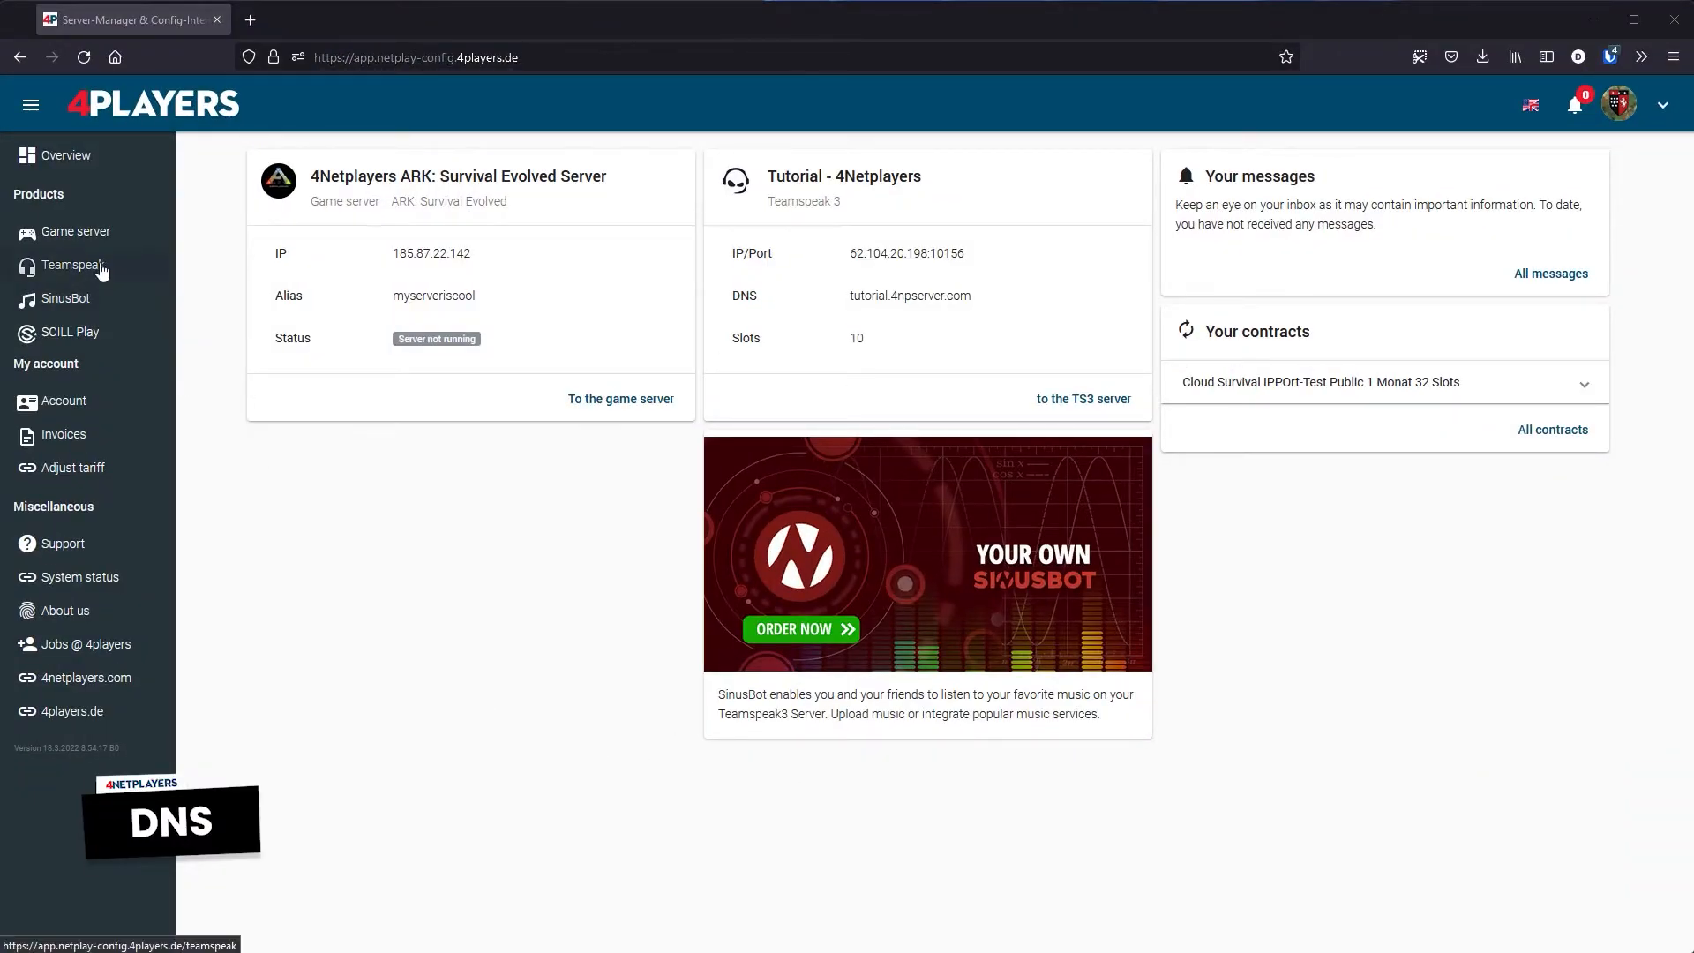
Set the Teamspeak 3 DNS alias to myserver.4npserver.com and confirm with Yes
{"action": "left_click", "coordinate": [74, 265]}
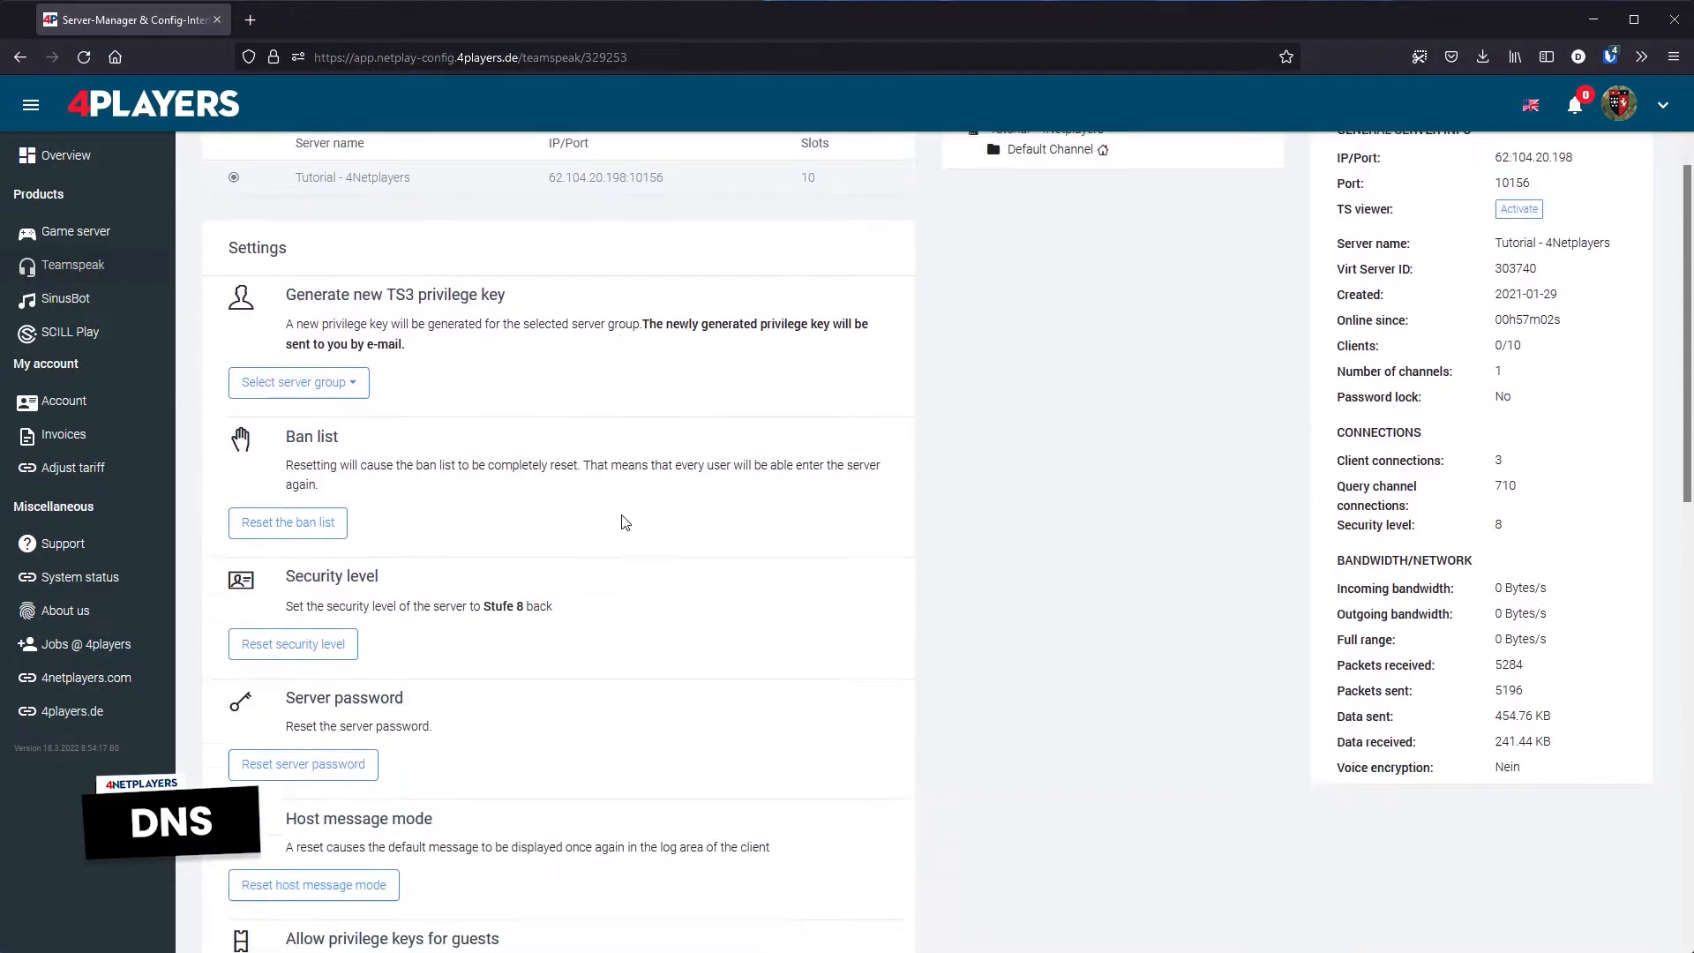
{"action": "scroll", "scroll_direction": "down", "scroll_amount": 3}
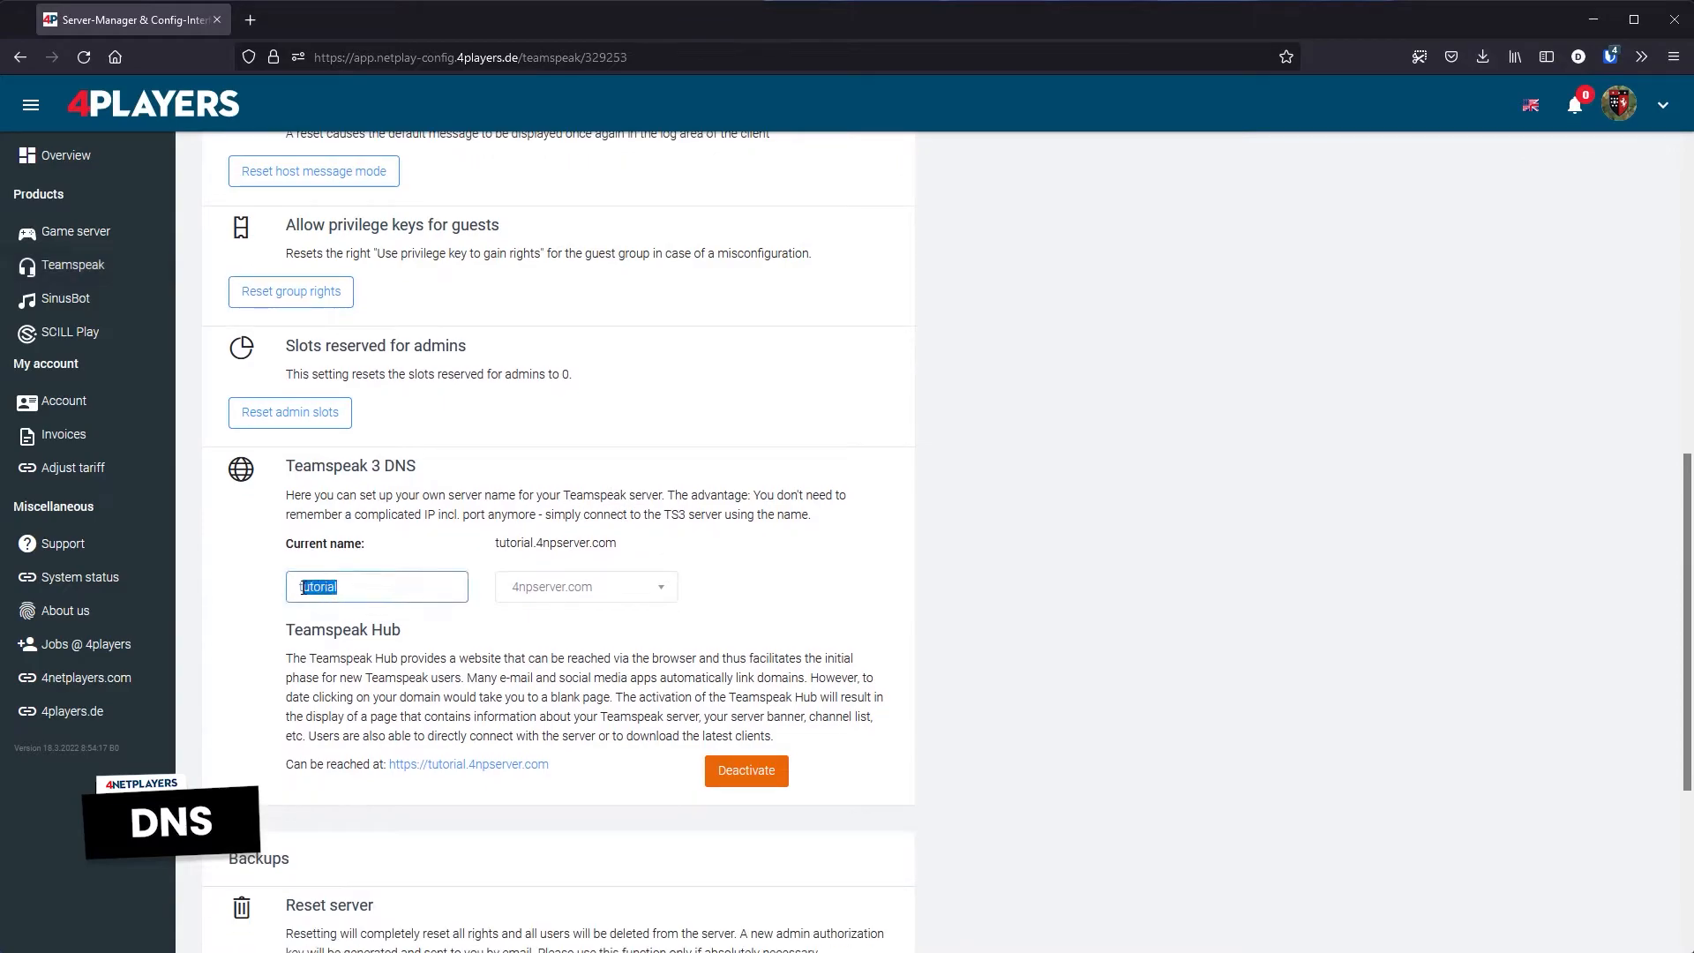
{"action": "type", "text": "myserver"}
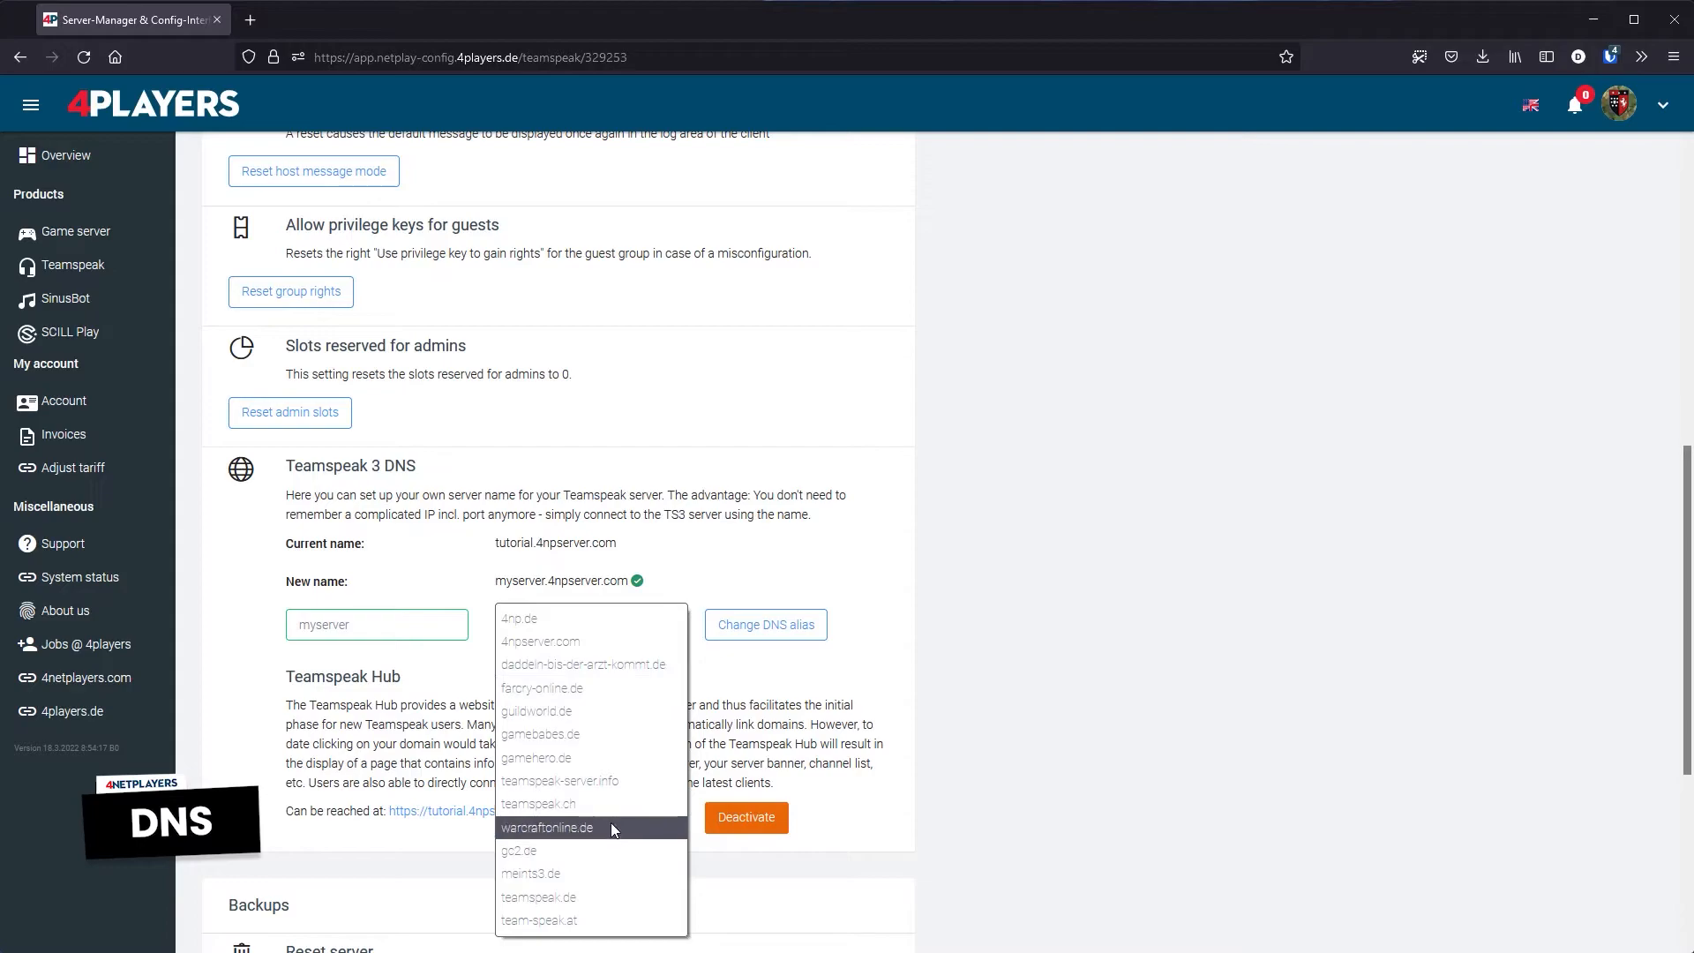
{"action": "mouse_move", "coordinate": [584, 664]}
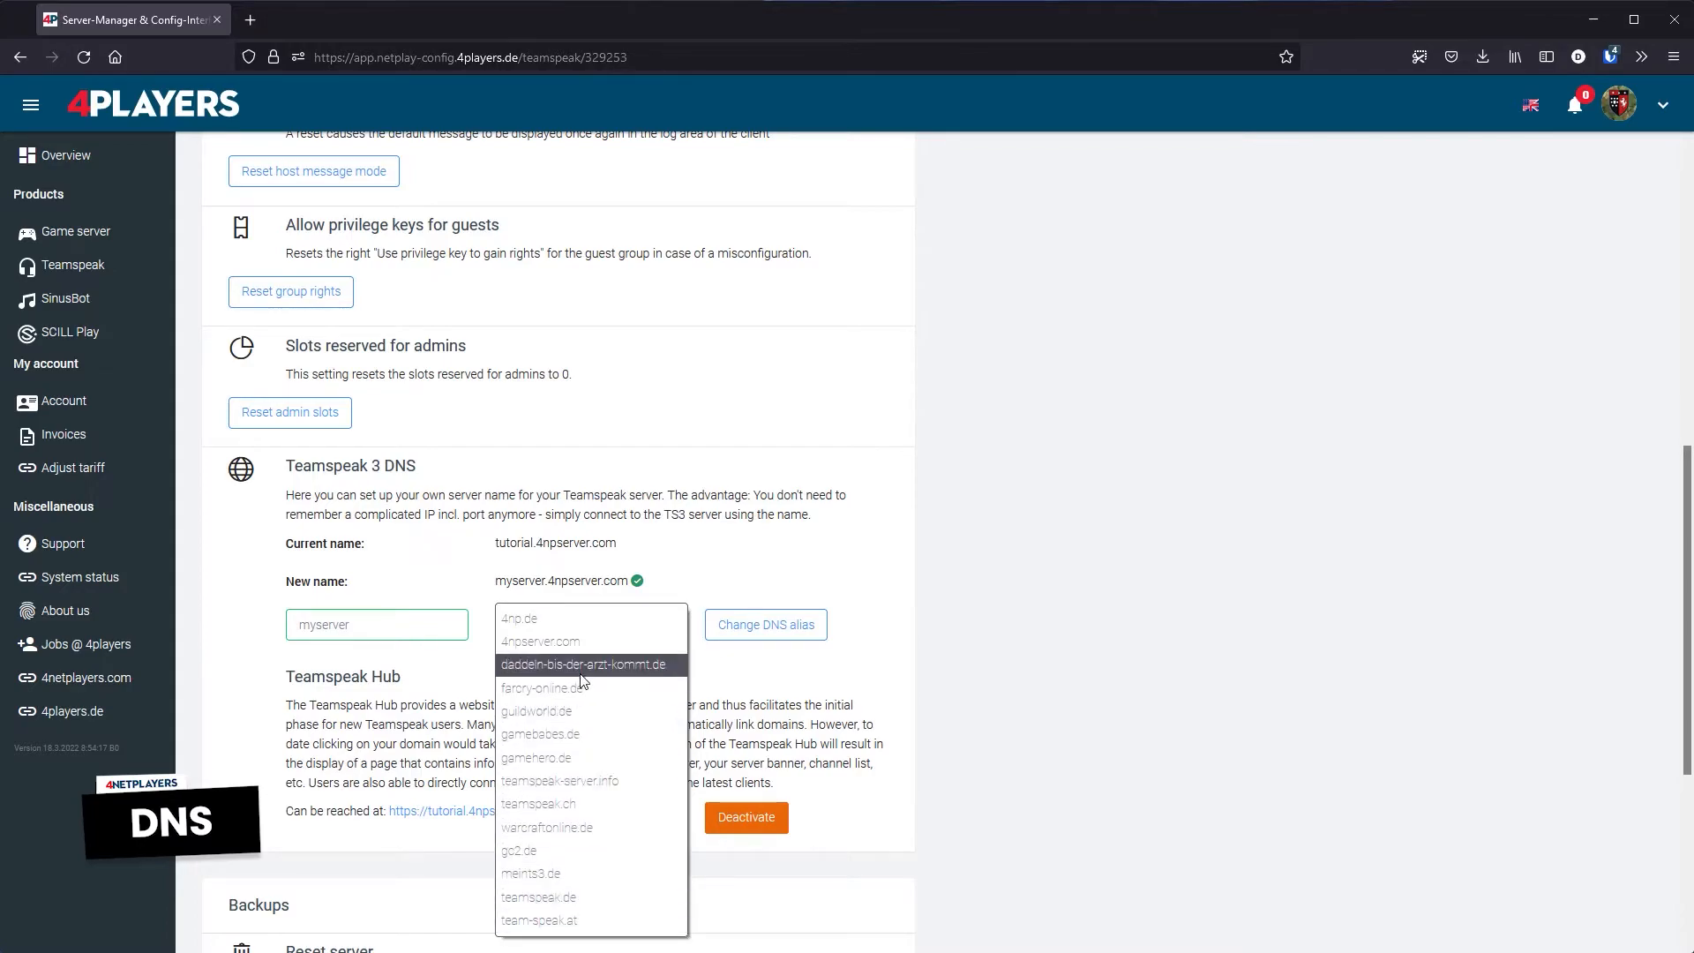
{"action": "left_click", "coordinate": [539, 641]}
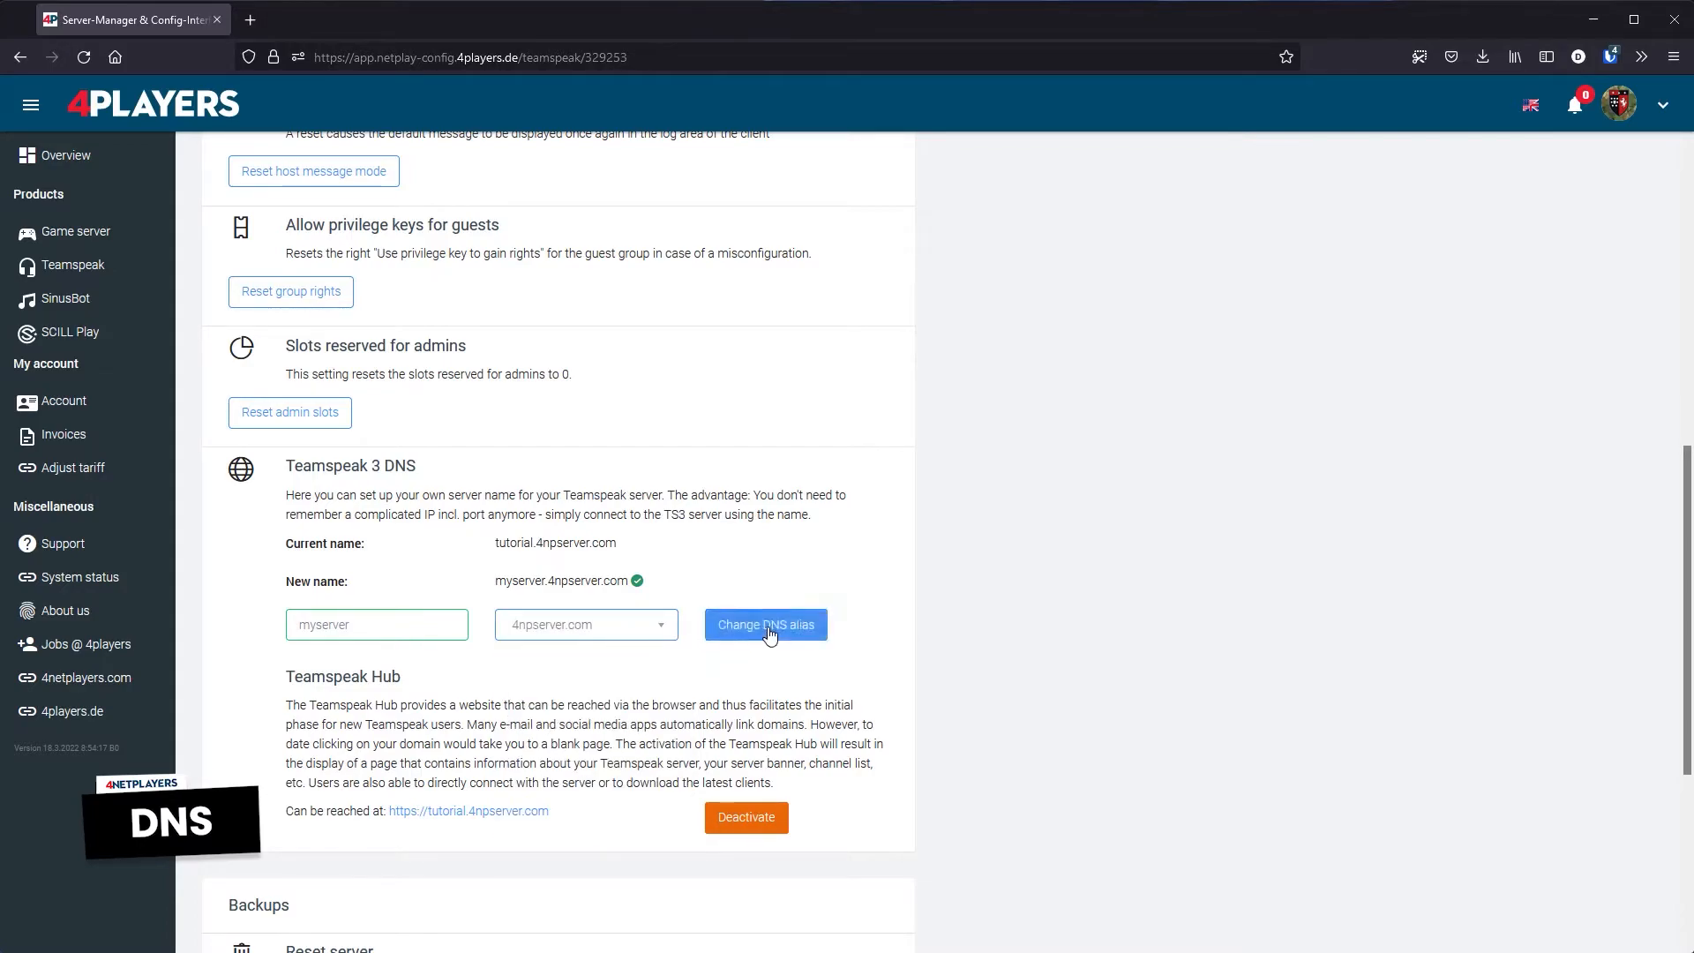
{"action": "left_click", "coordinate": [765, 625]}
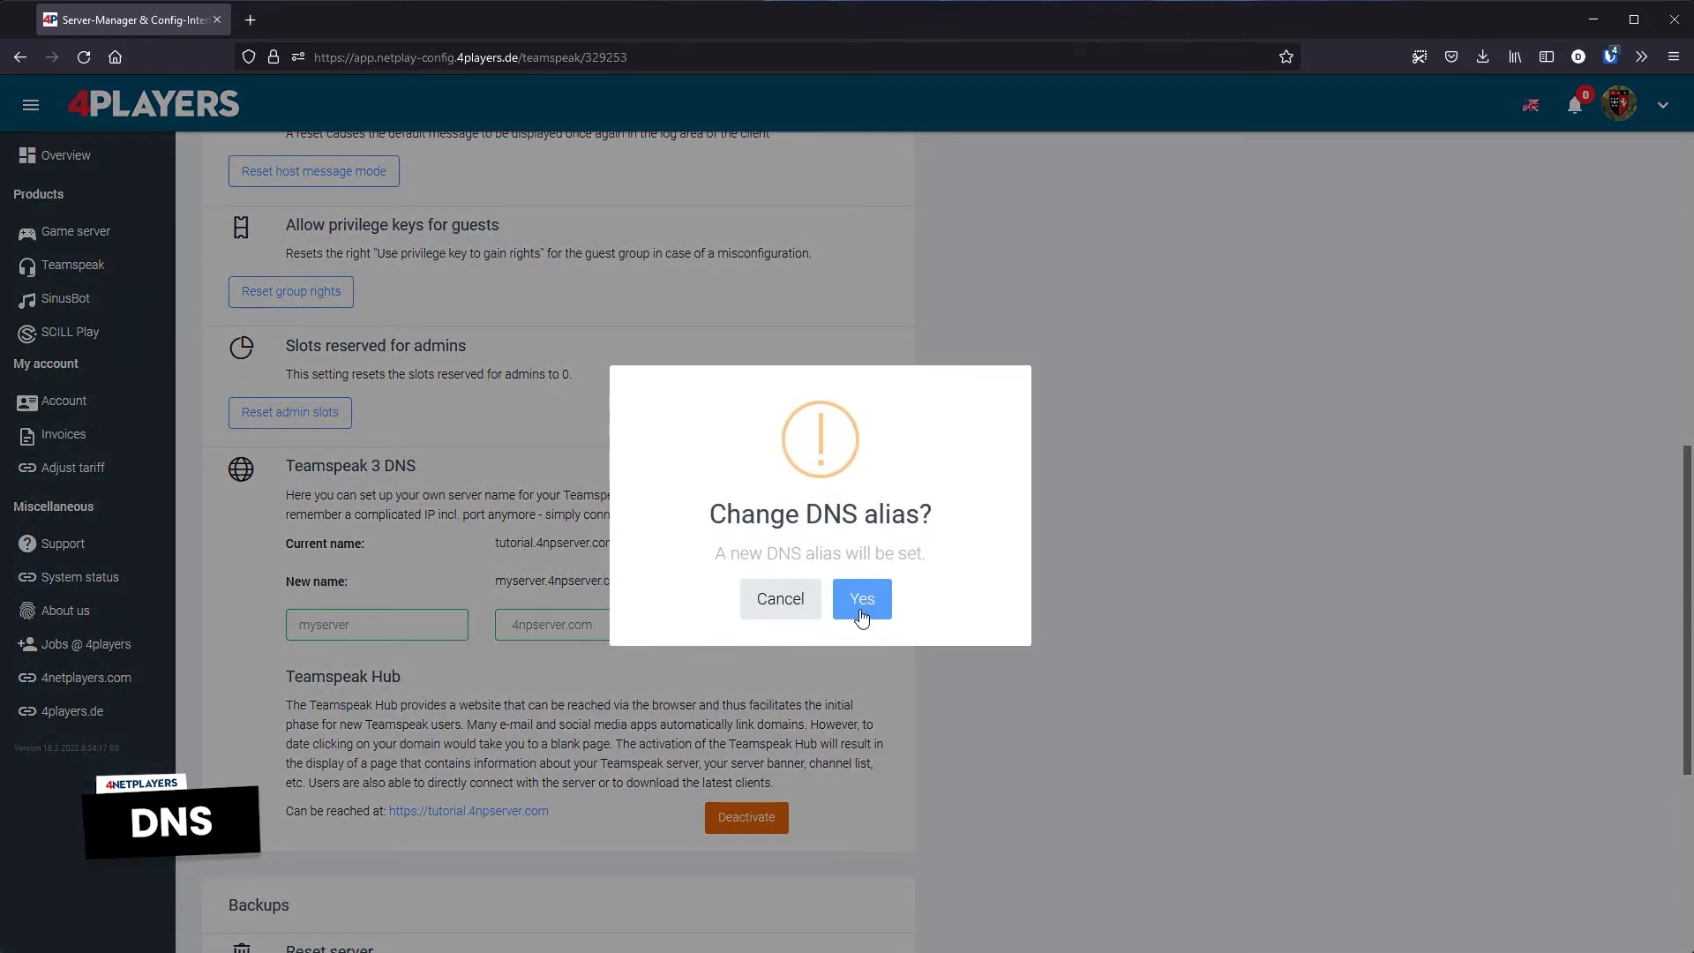
{"action": "left_click", "coordinate": [861, 598]}
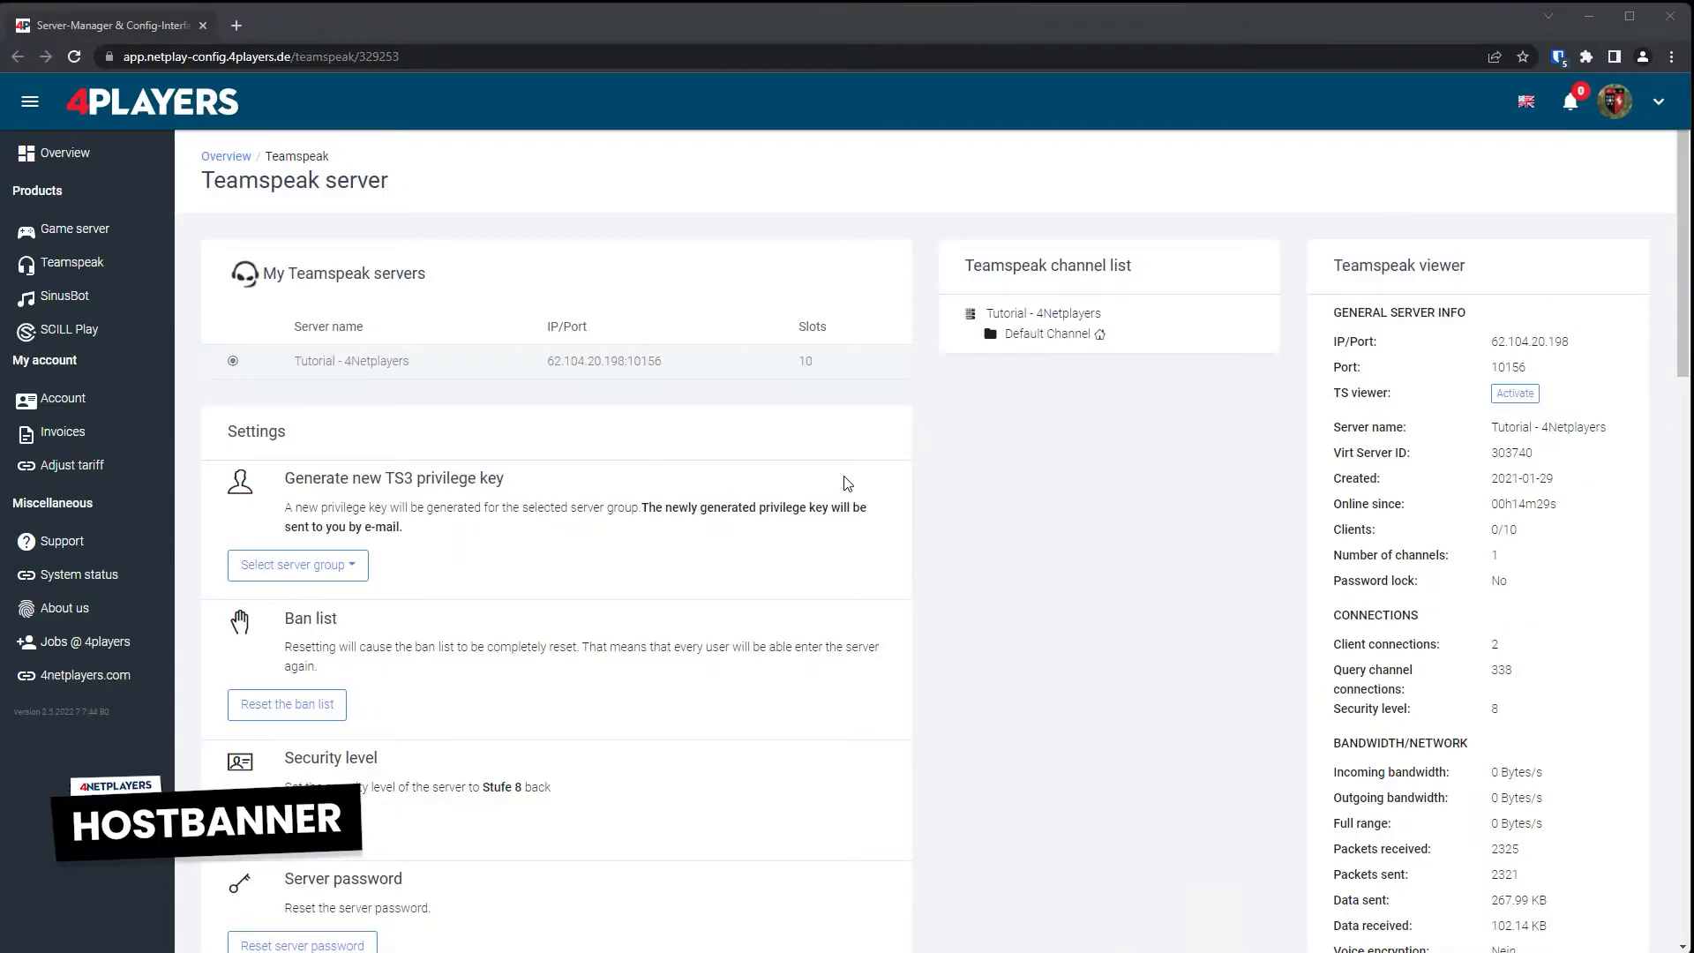
Upload the 4NETPLAYERS image as the TS3 host banner and reload to view it
{"action": "scroll", "scroll_direction": "down", "scroll_amount": 3}
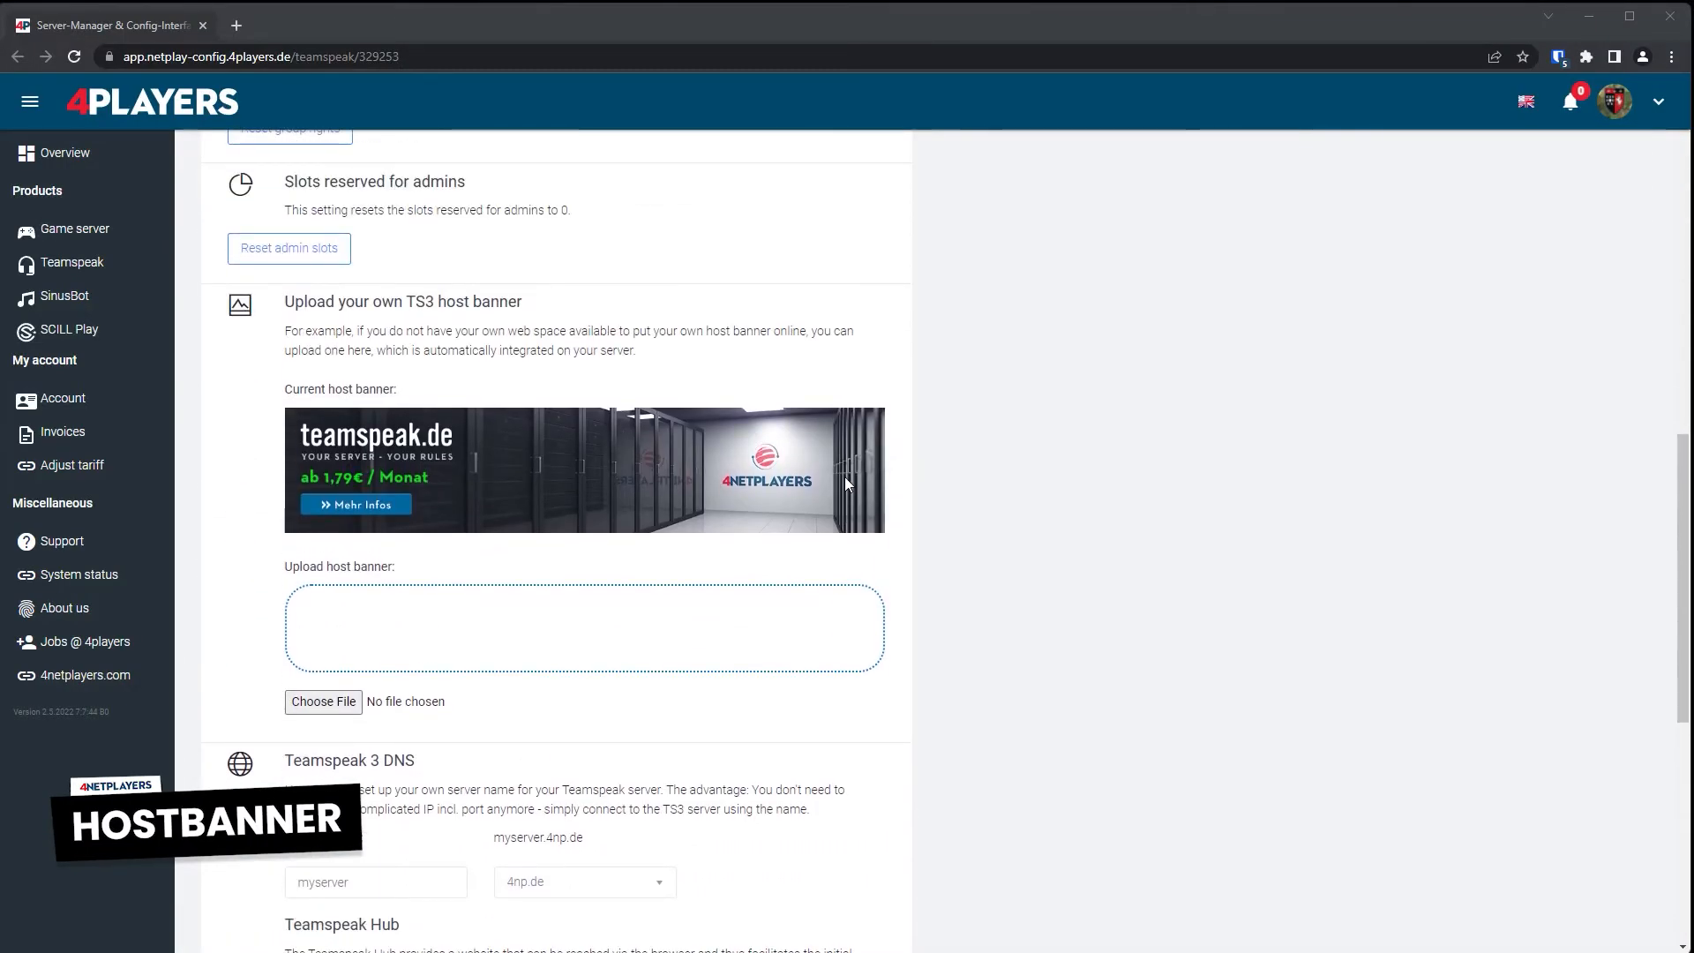
{"action": "left_click", "coordinate": [323, 701]}
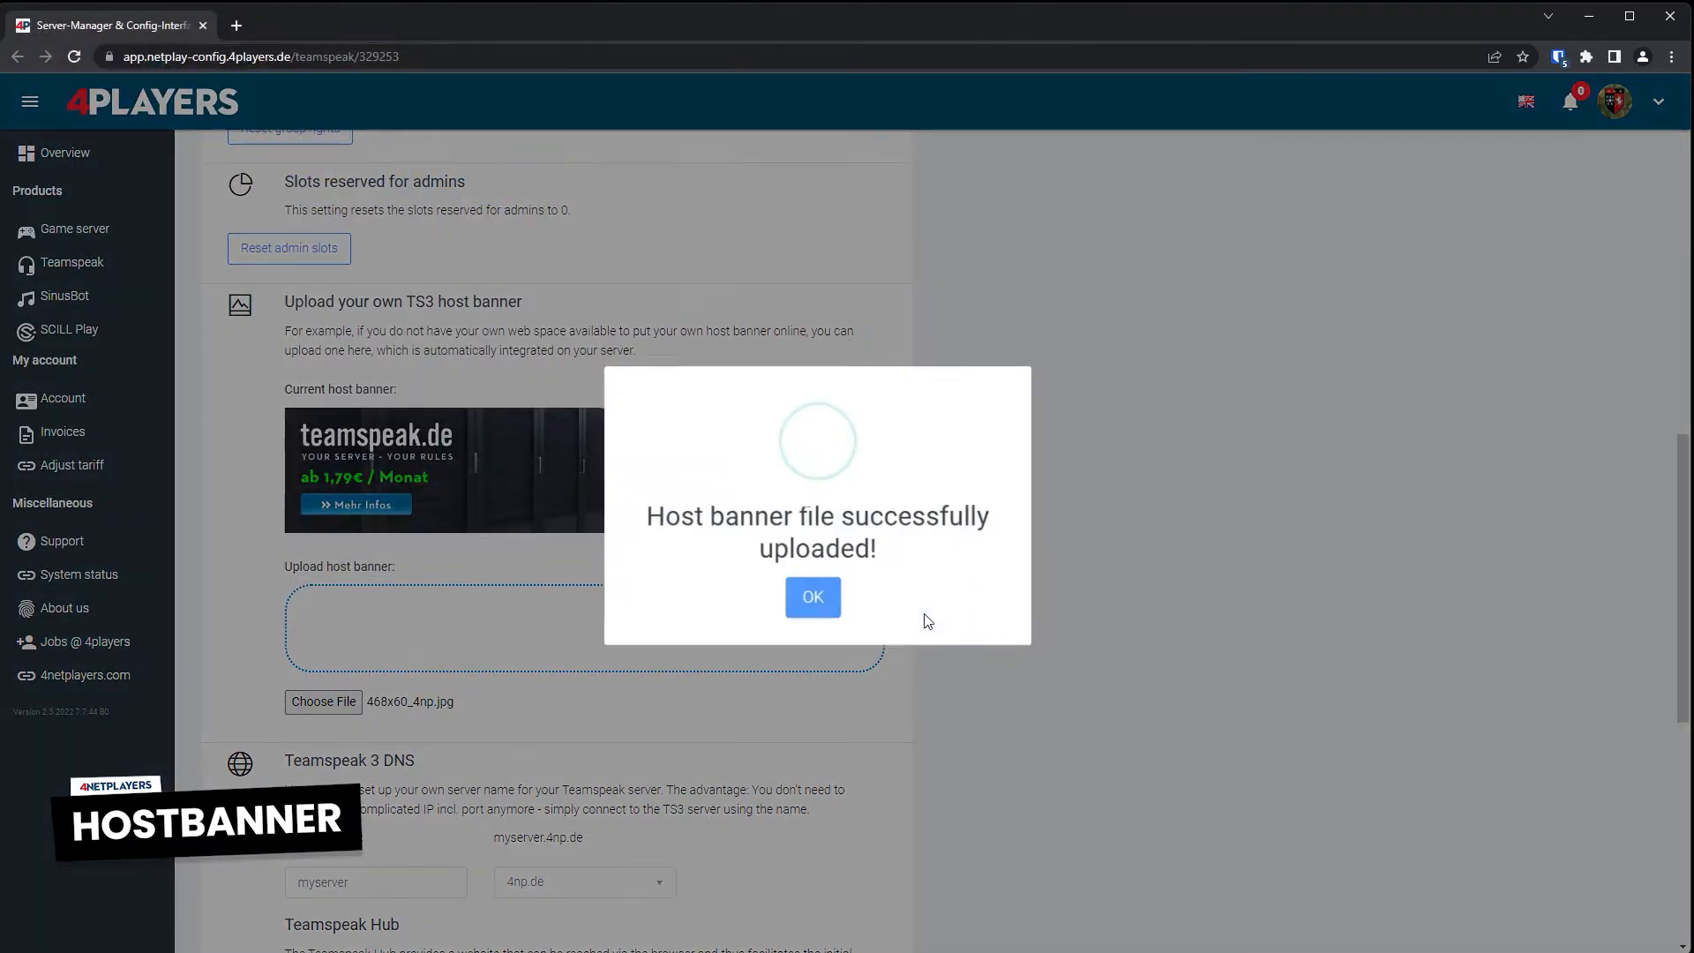
{"action": "left_click", "coordinate": [812, 596]}
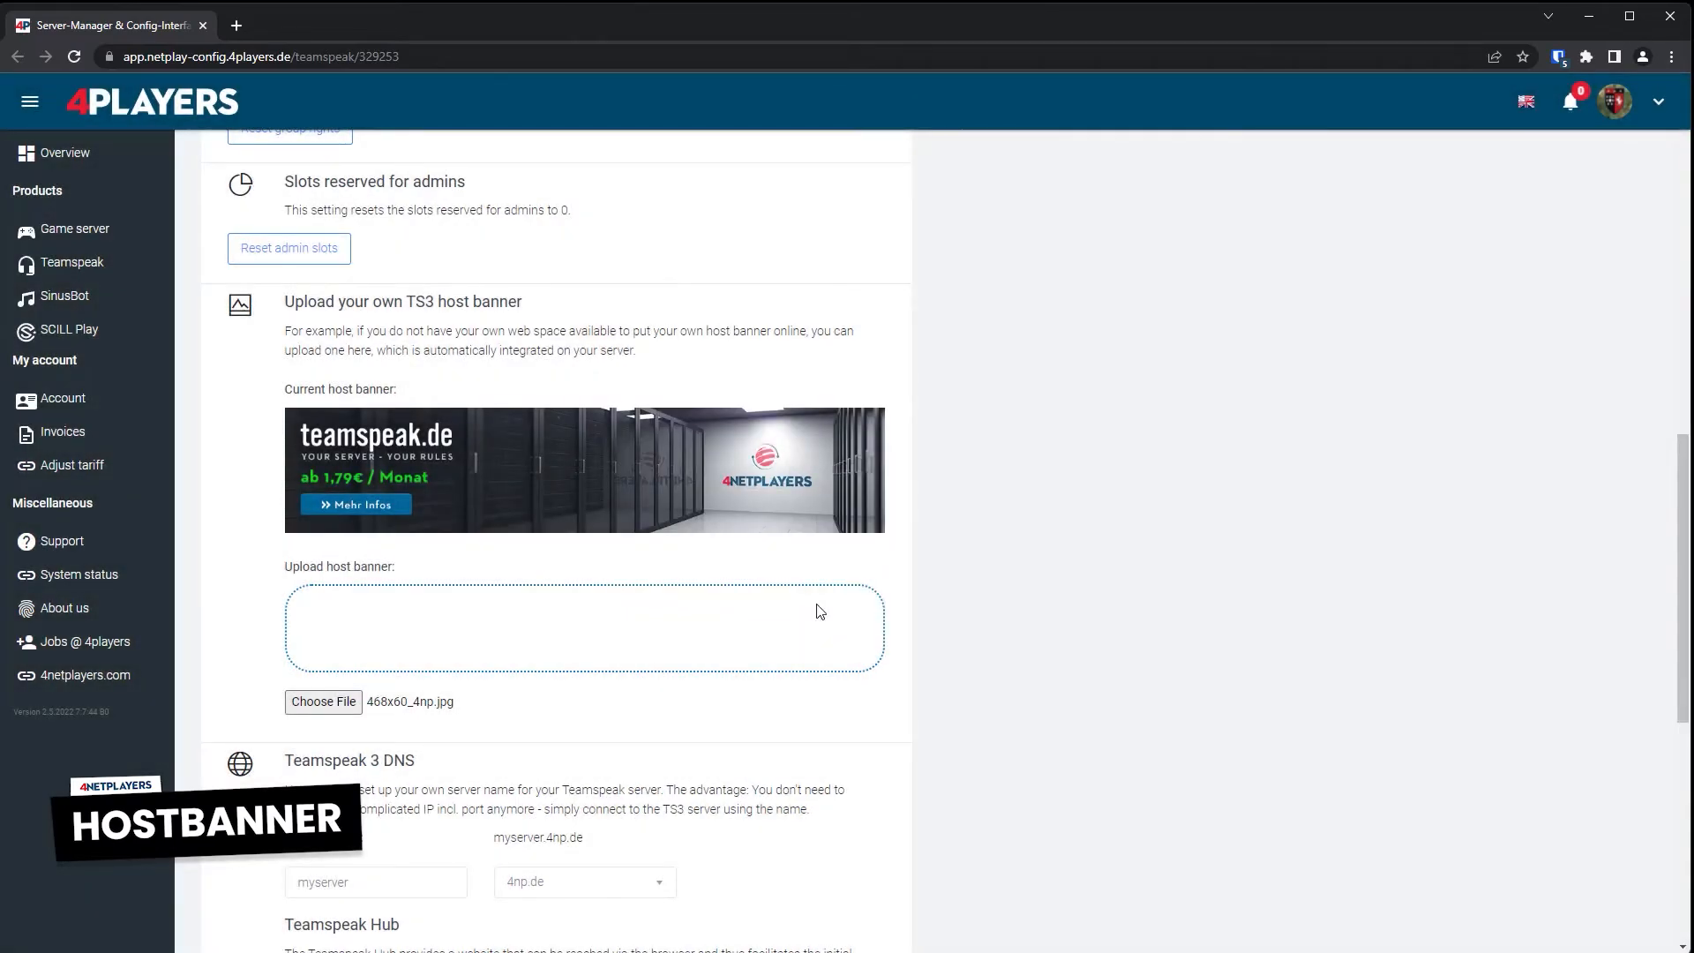
{"action": "left_click", "coordinate": [74, 57]}
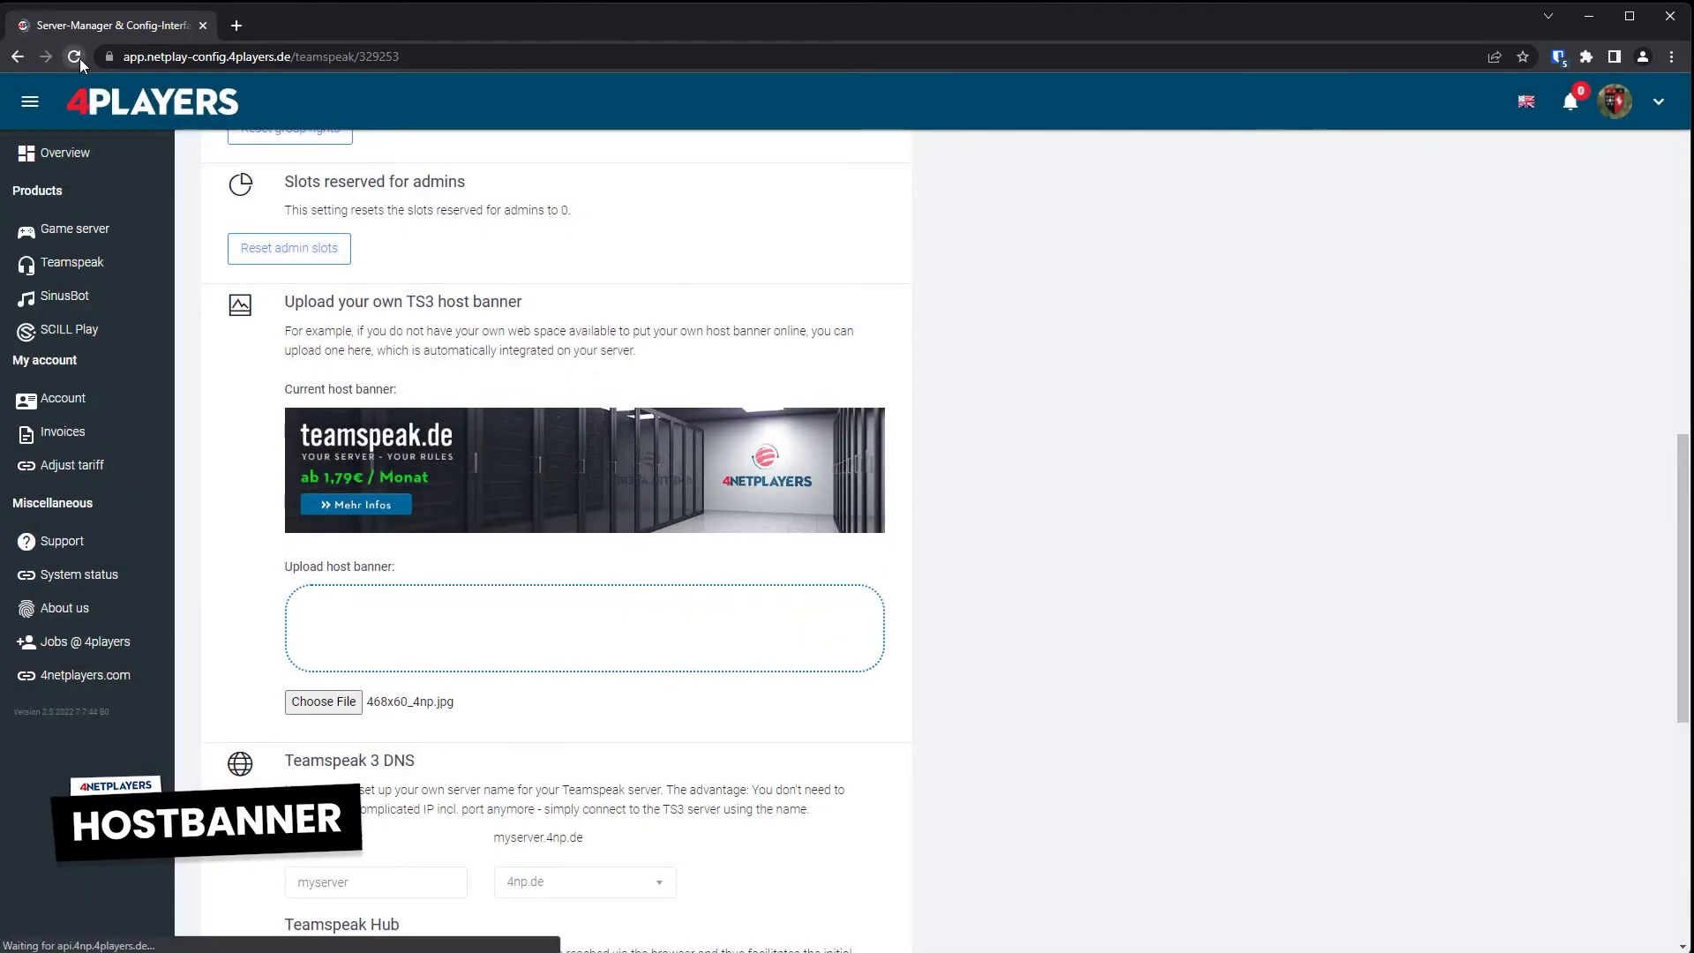
{"action": "left_click", "coordinate": [74, 56]}
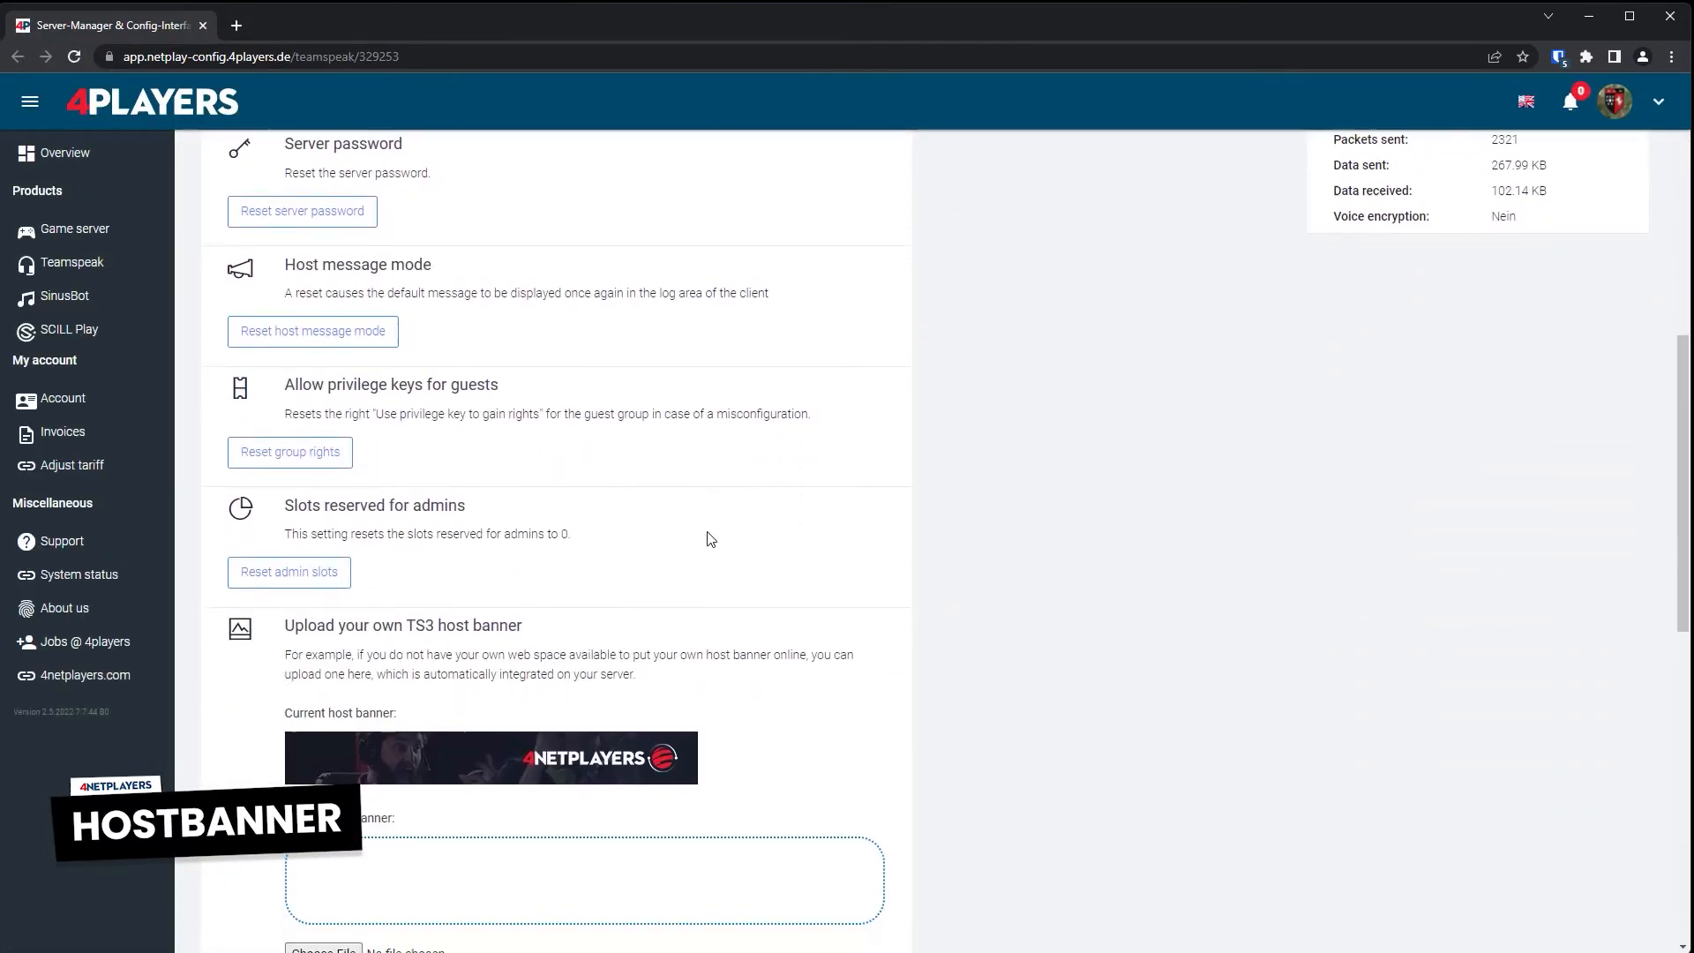
{"action": "scroll", "scroll_direction": "down", "scroll_amount": 3}
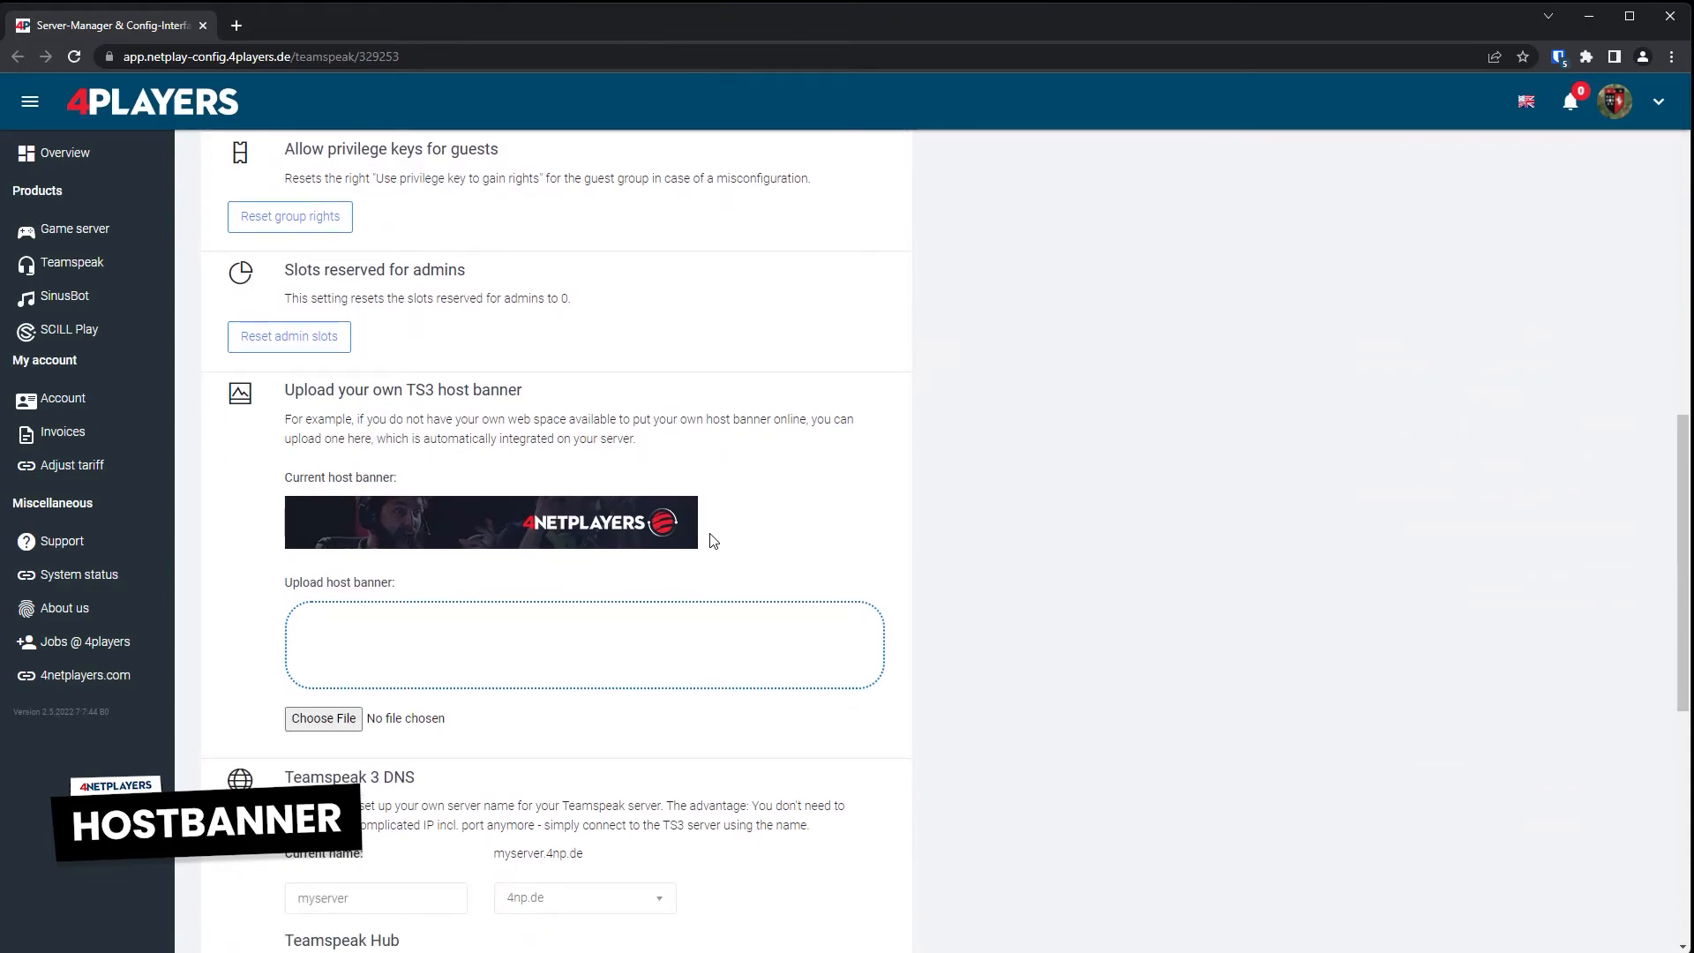